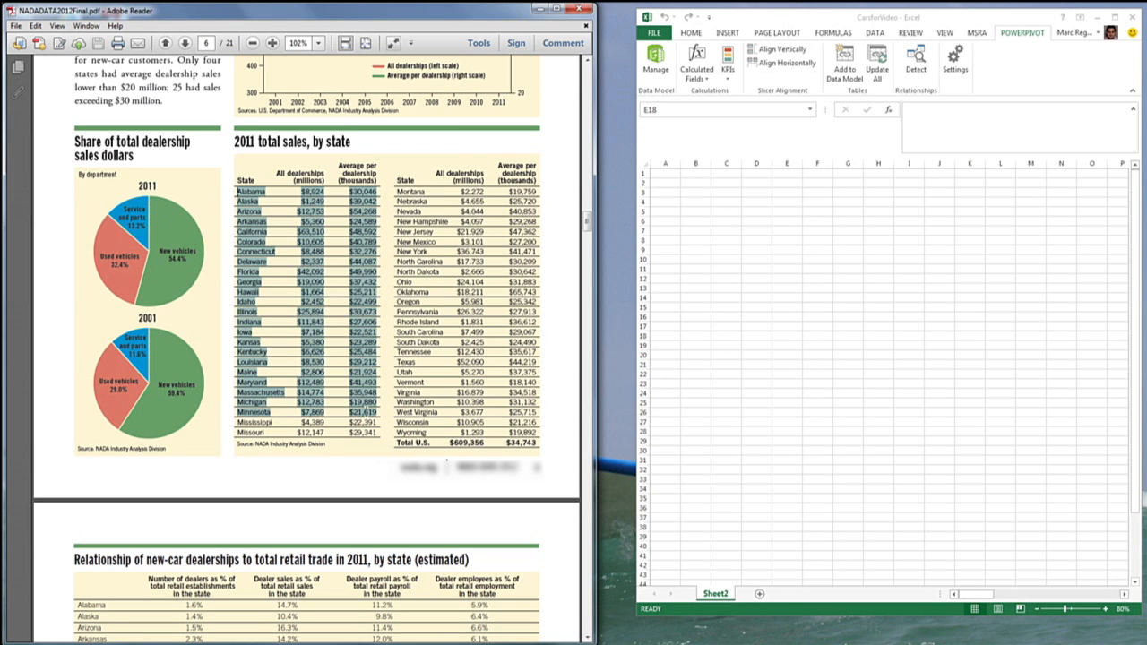
{"action": "mouse_move", "coordinate": [338, 316]}
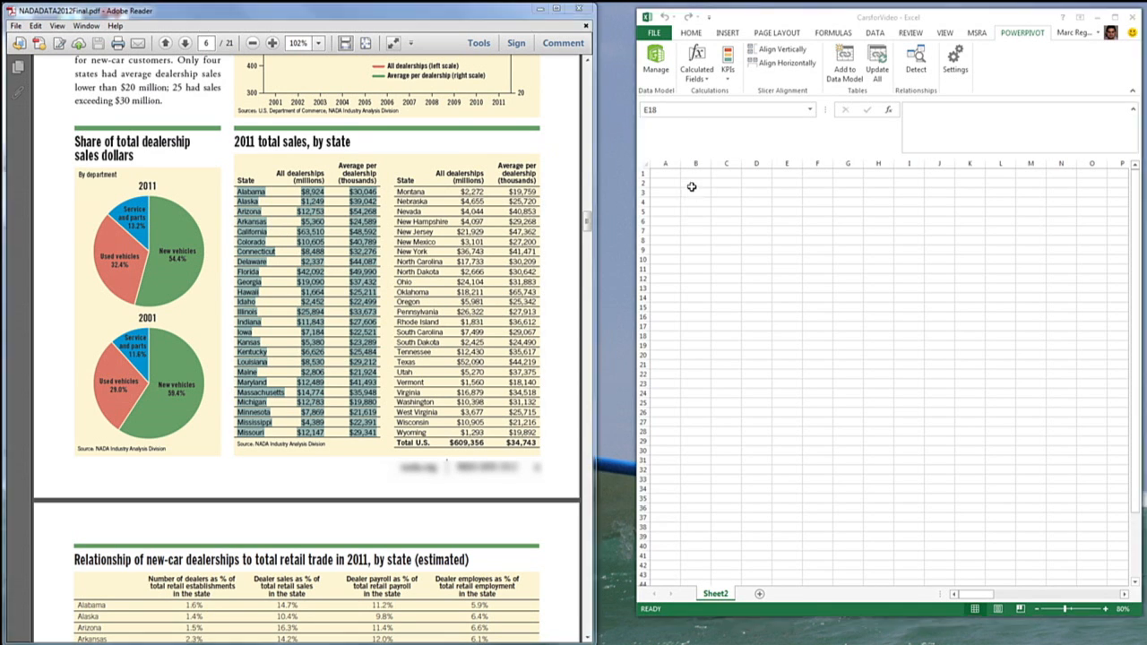
- Paste the copied 2011 state sales rows into cell B2 of Sheet2
{"action": "key", "text": "ctrl+v"}
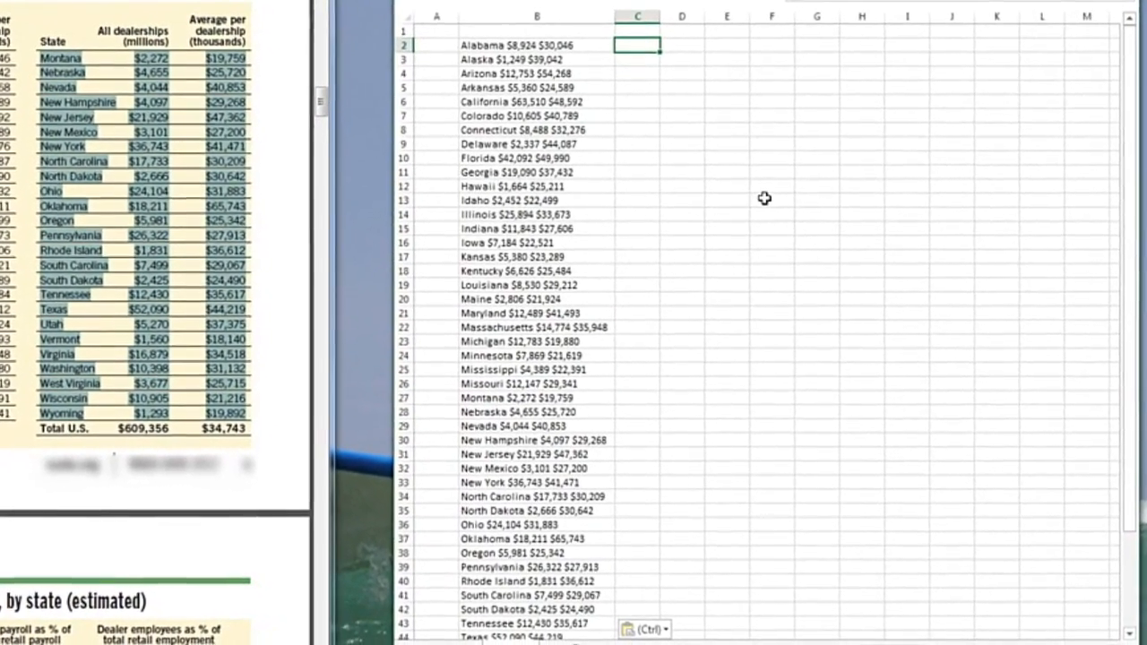
- Flash Fill state names, total sales ($8…) and average per-dealership ($30,04…) into separate columns
{"action": "type", "text": "Ala"}
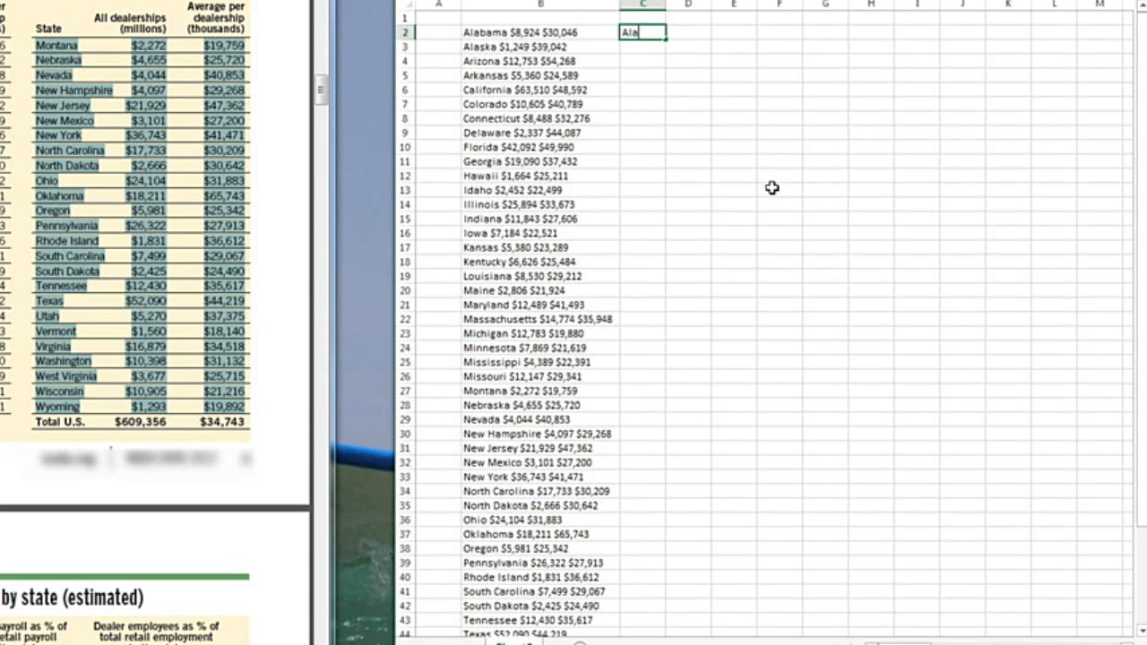
{"action": "key", "text": "Enter"}
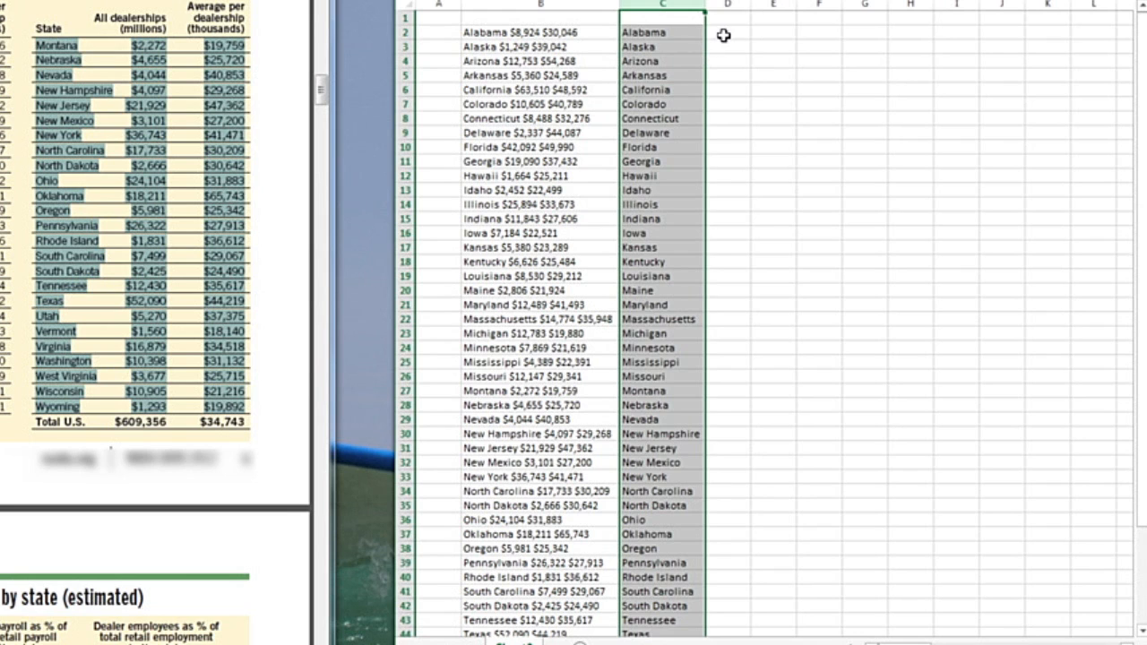
{"action": "left_click", "coordinate": [727, 34]}
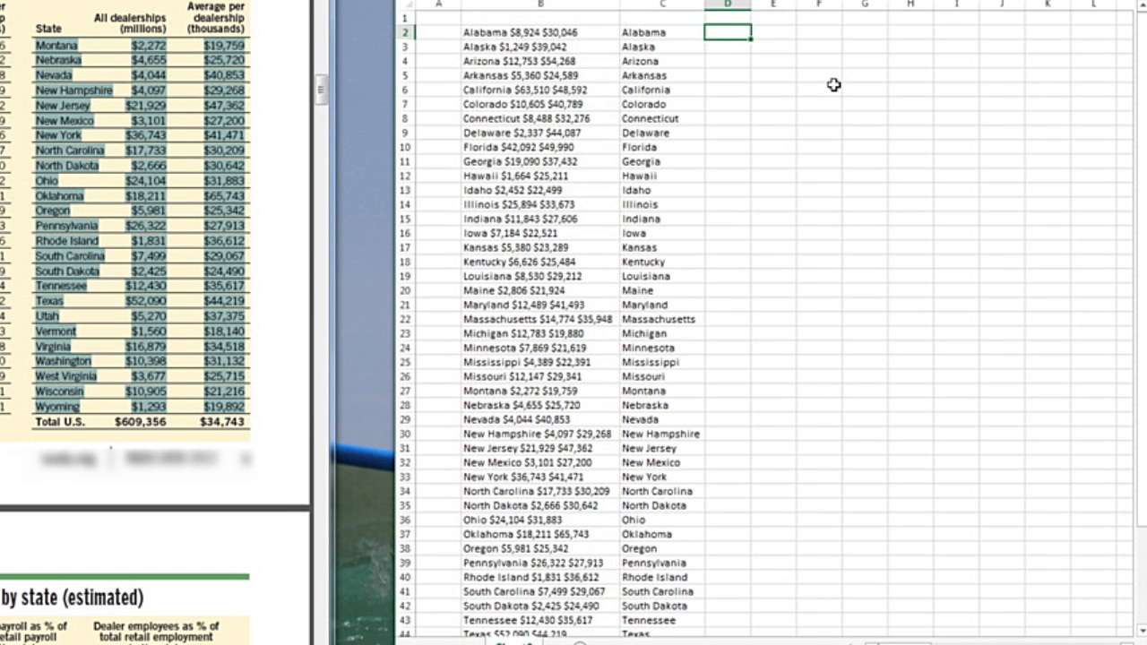
{"action": "type", "text": "$8,924"}
{"action": "left_click", "coordinate": [728, 46]}
{"action": "type", "text": "$1,249"}
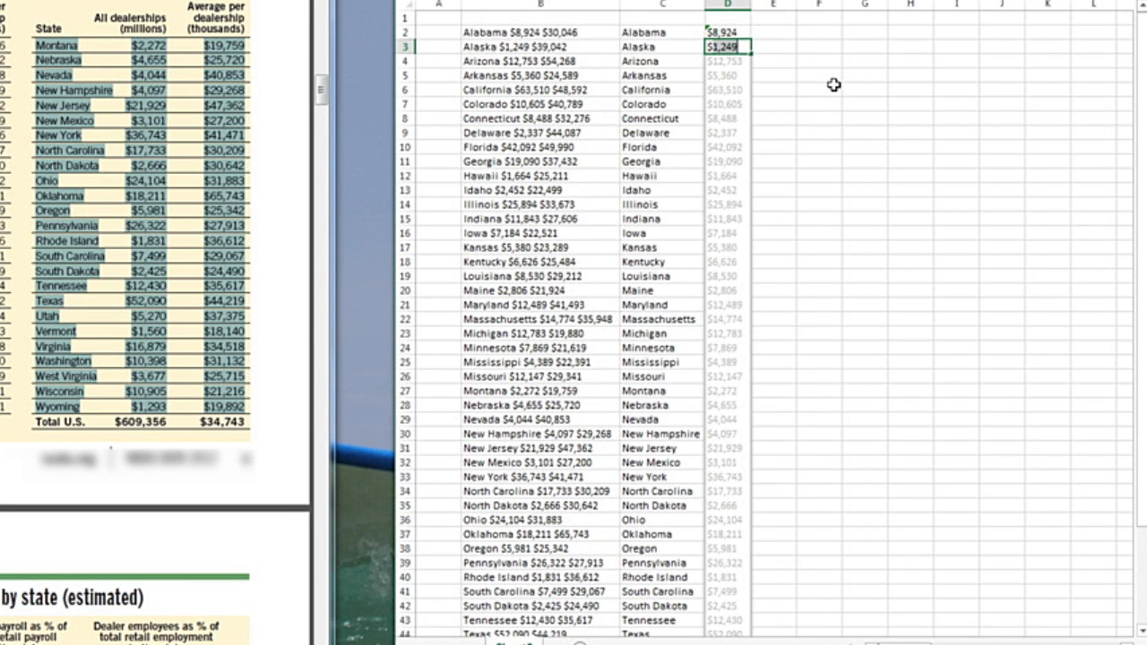
{"action": "left_click", "coordinate": [727, 64]}
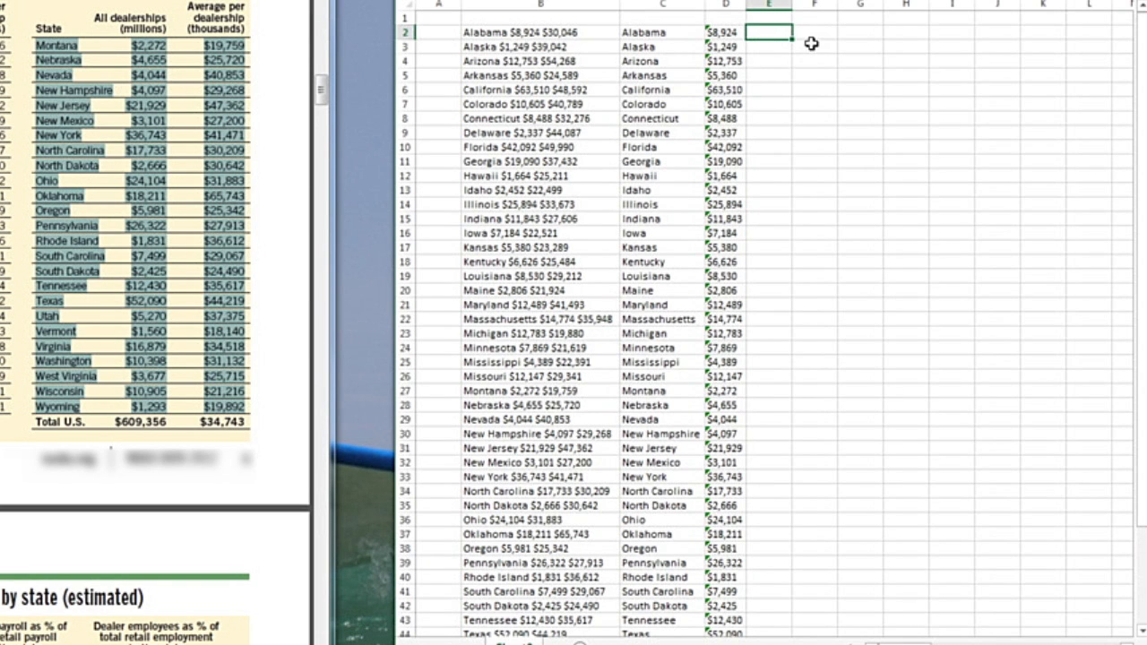
{"action": "type", "text": "$30"}
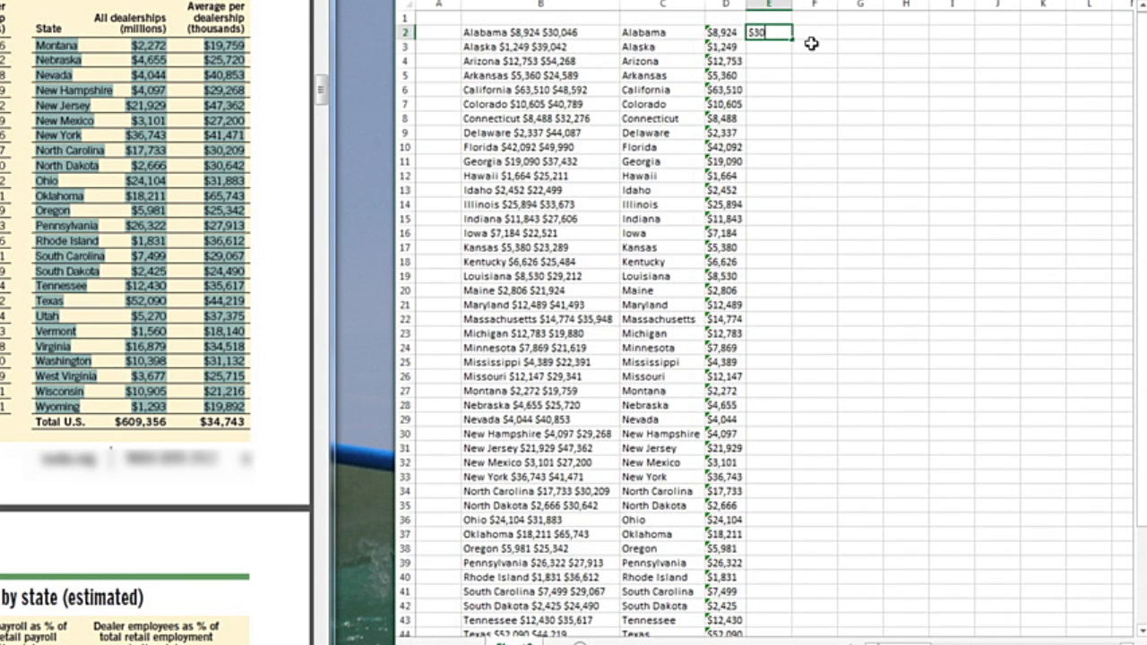
{"action": "type", "text": ",046"}
{"action": "left_click", "coordinate": [769, 47]}
{"action": "type", "text": "$39,042"}
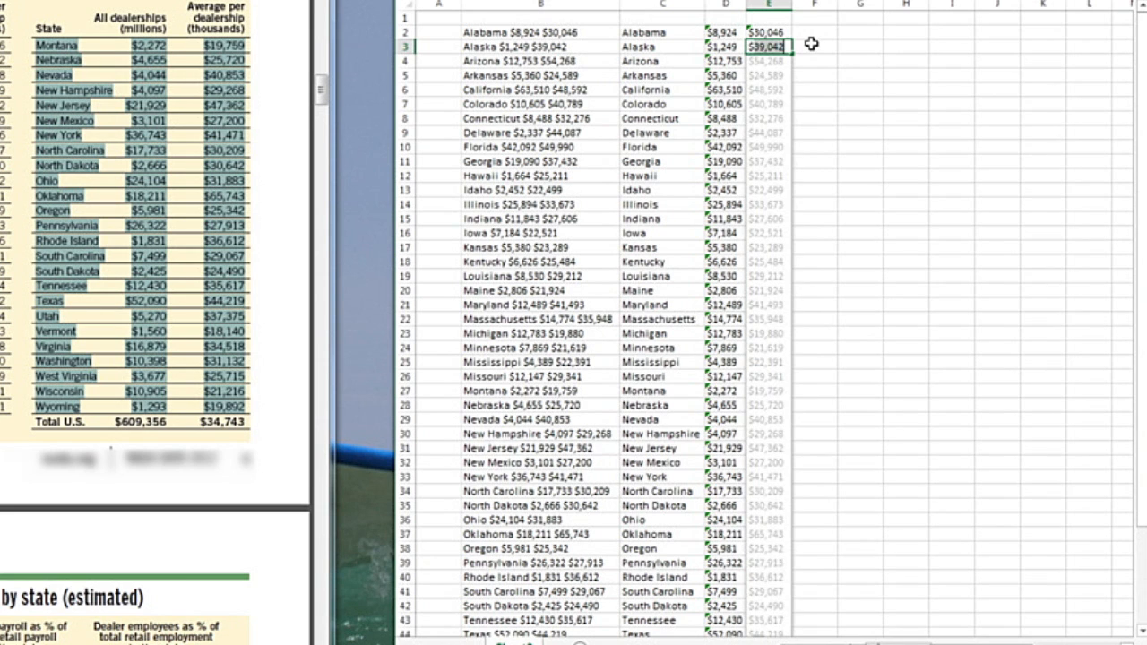
{"action": "left_click", "coordinate": [770, 61]}
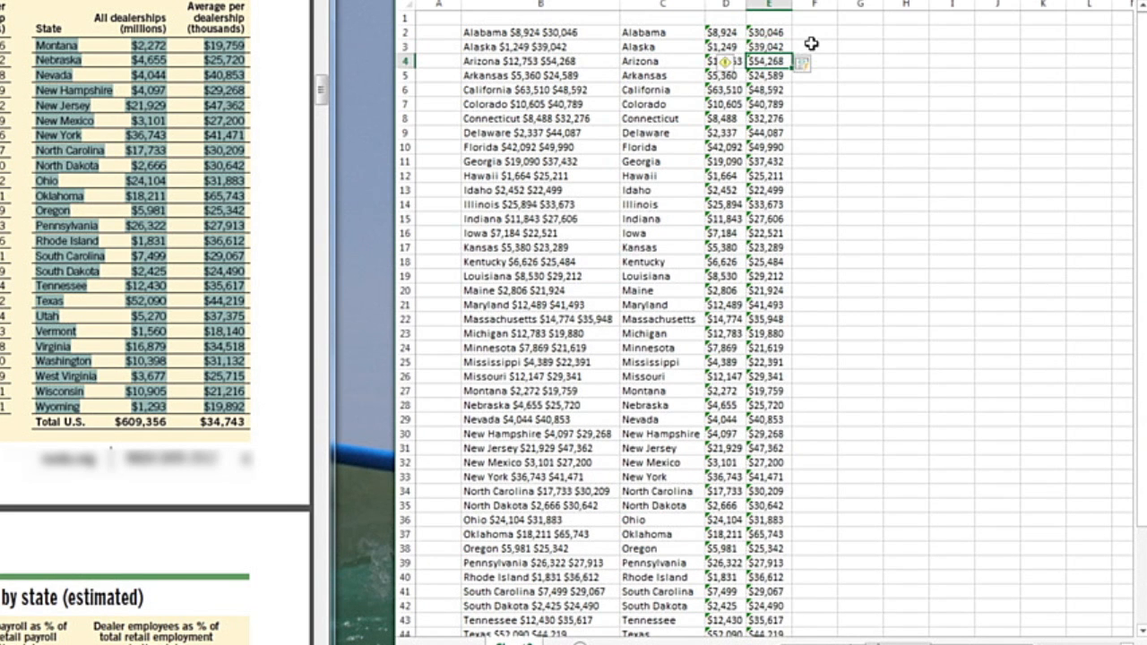
{"action": "mouse_move", "coordinate": [584, 30]}
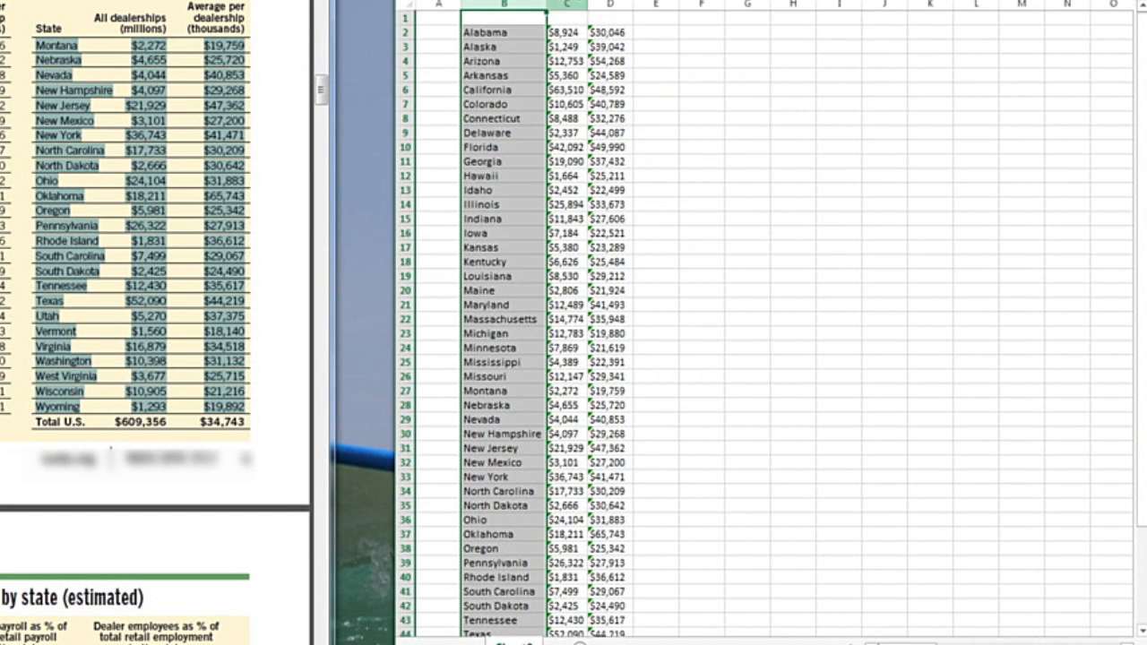
- Convert the dollar sales and average figures stored as text into real numbers
{"action": "scroll", "scroll_direction": "down", "scroll_amount": 3}
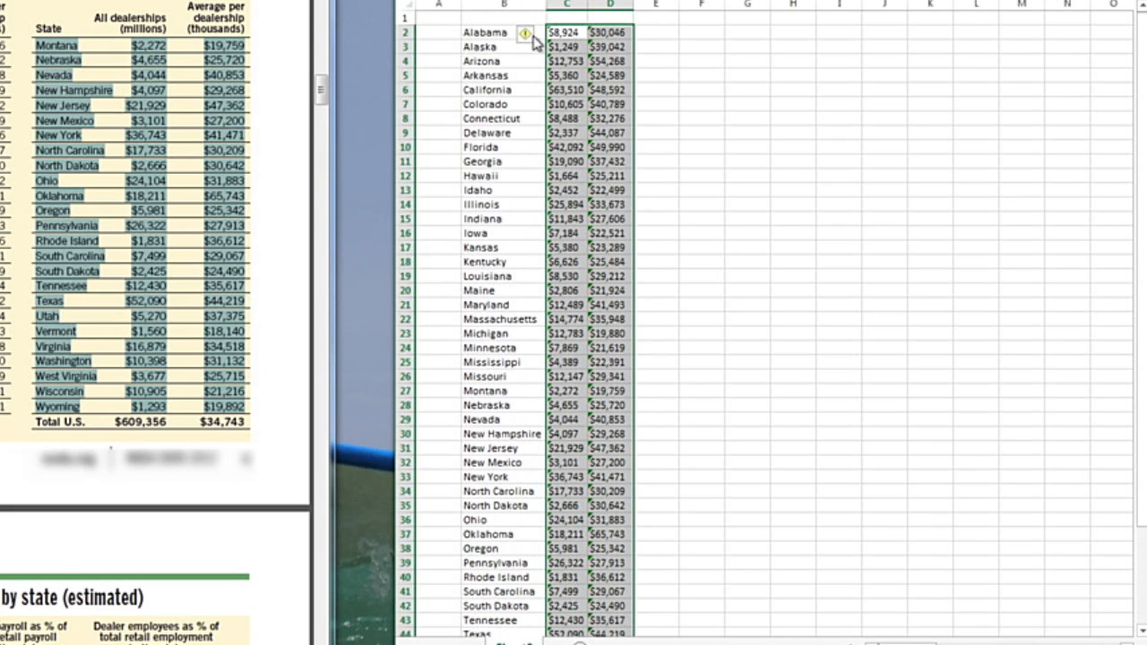
{"action": "left_click", "coordinate": [529, 33]}
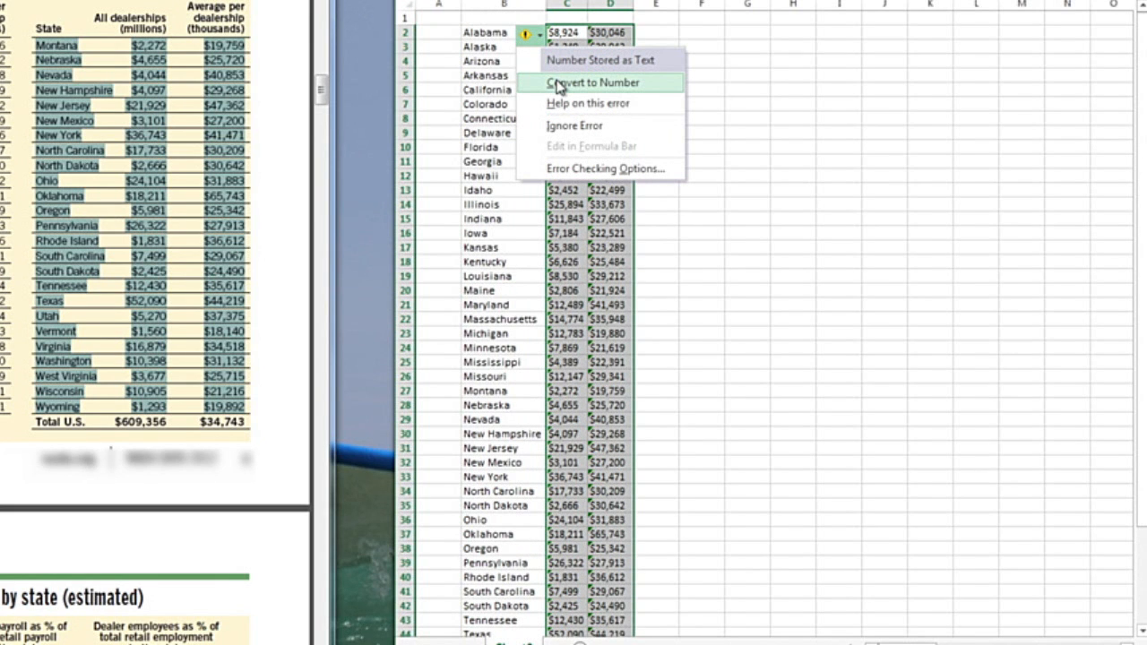
{"action": "left_click", "coordinate": [590, 85]}
{"action": "type", "text": "Total Sales"}
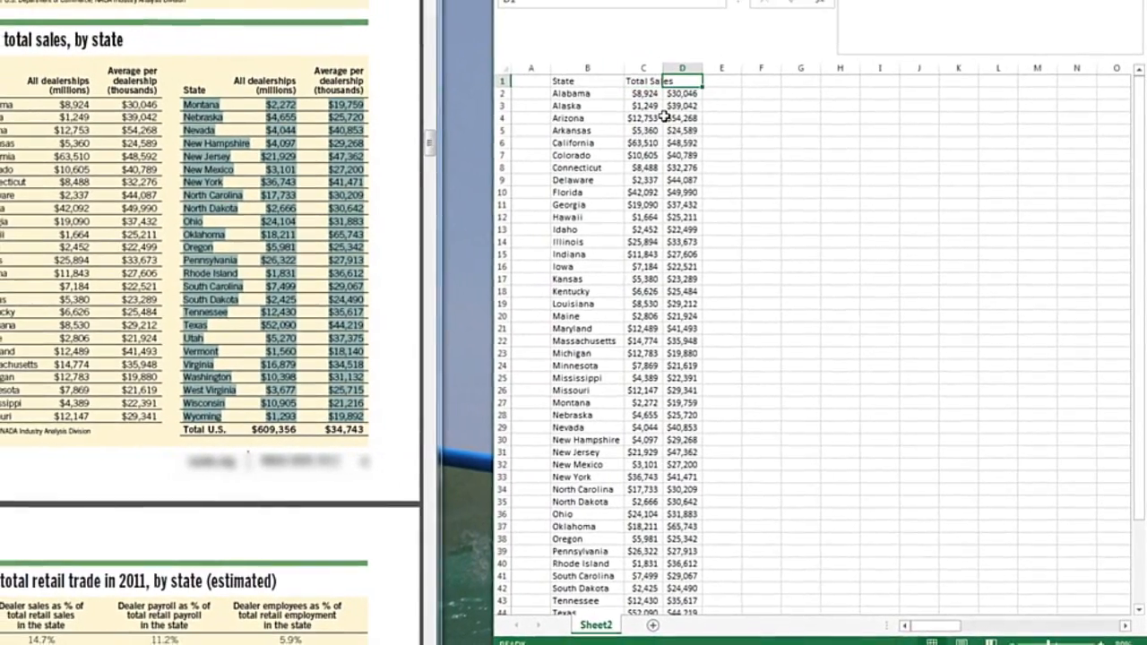
- Head column D 'Avg Revenue per Dship' and convert the sales range into a table with headers
{"action": "type", "text": "Avg Revenue per Ds"}
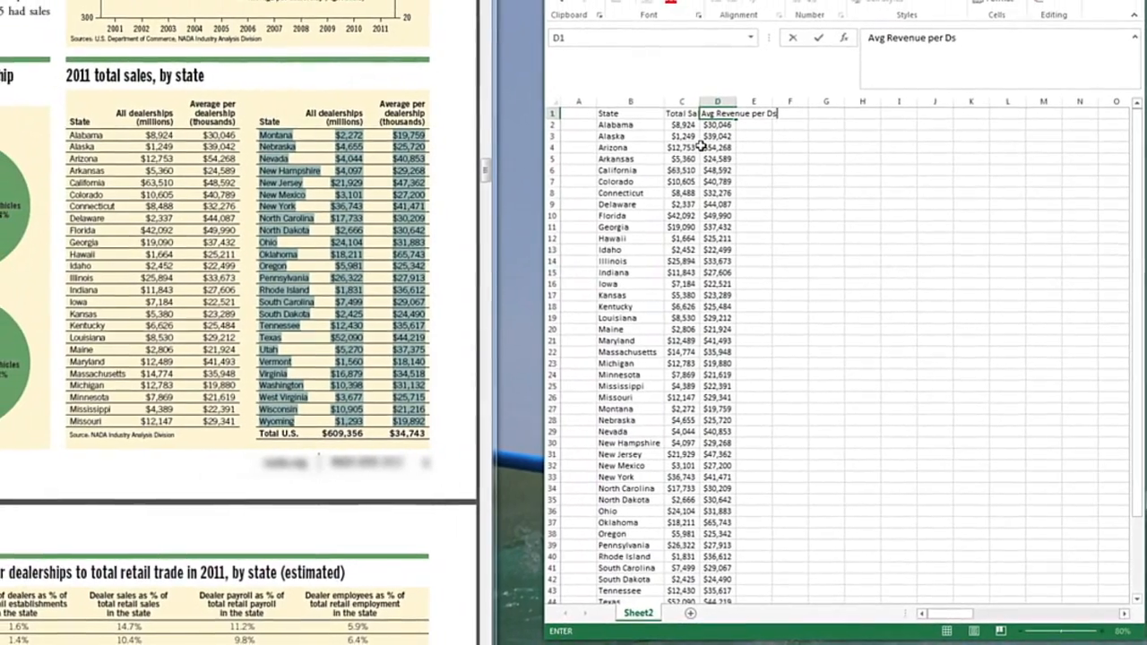
{"action": "key", "text": "Enter"}
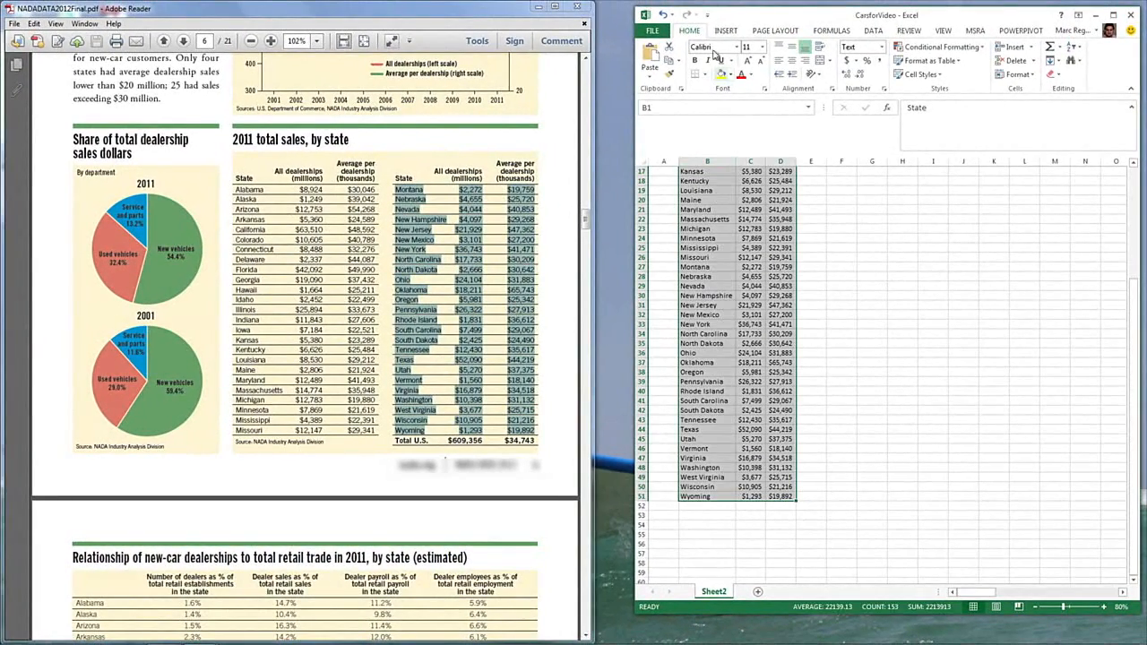
{"action": "left_click", "coordinate": [723, 29]}
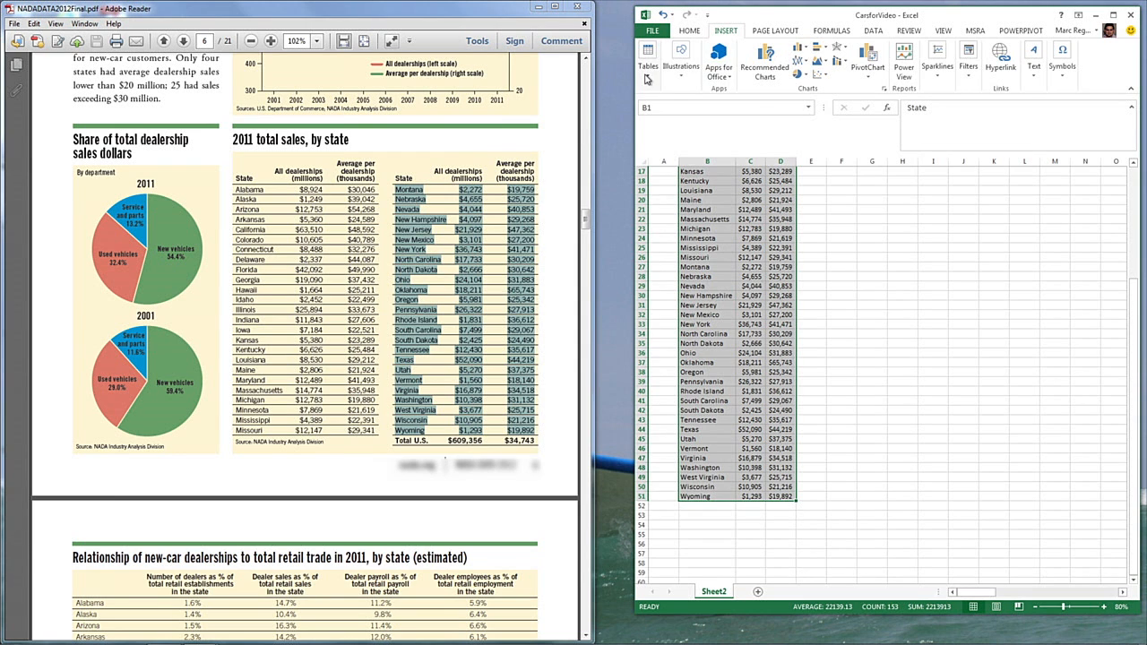
{"action": "left_click", "coordinate": [645, 56]}
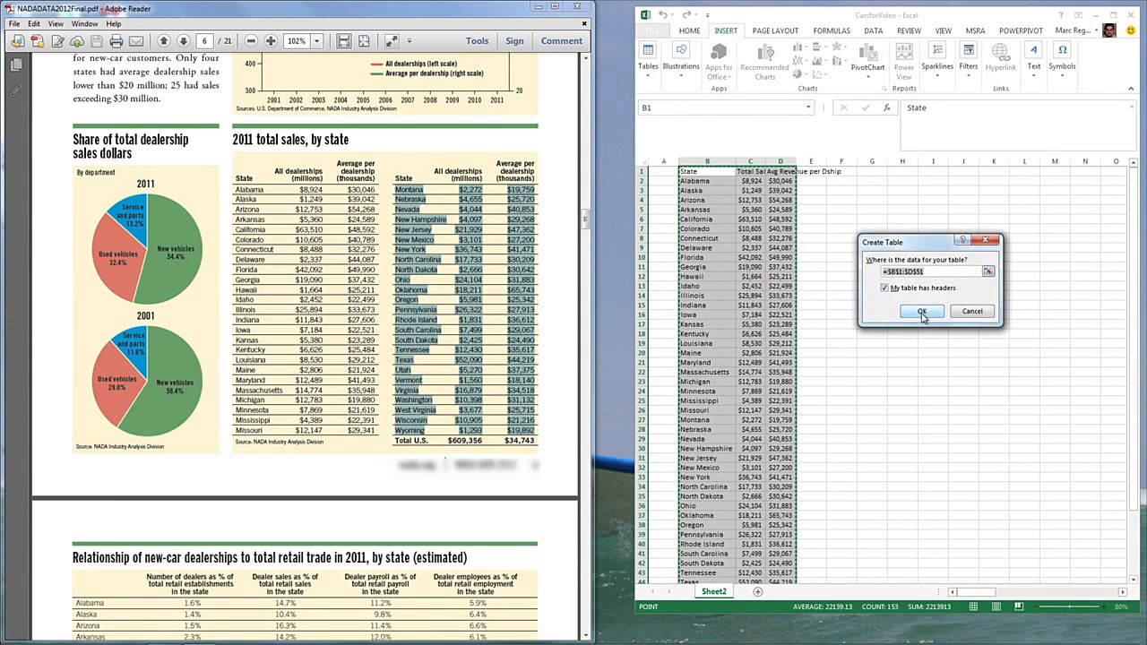
{"action": "left_click", "coordinate": [921, 311]}
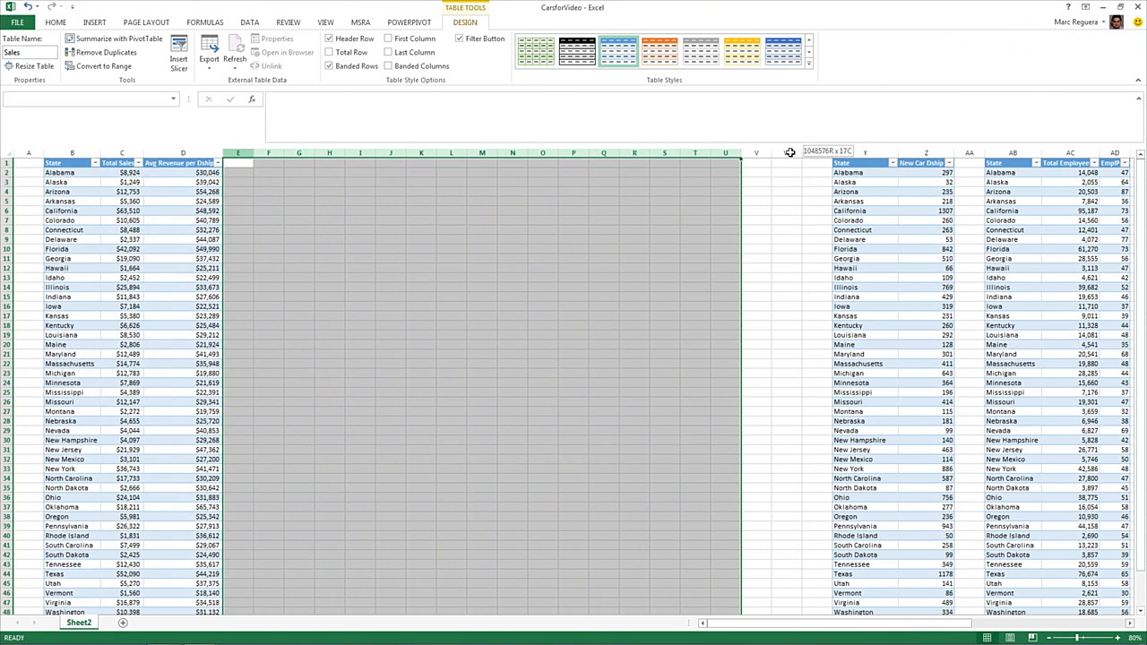
{"action": "left_click", "coordinate": [69, 15]}
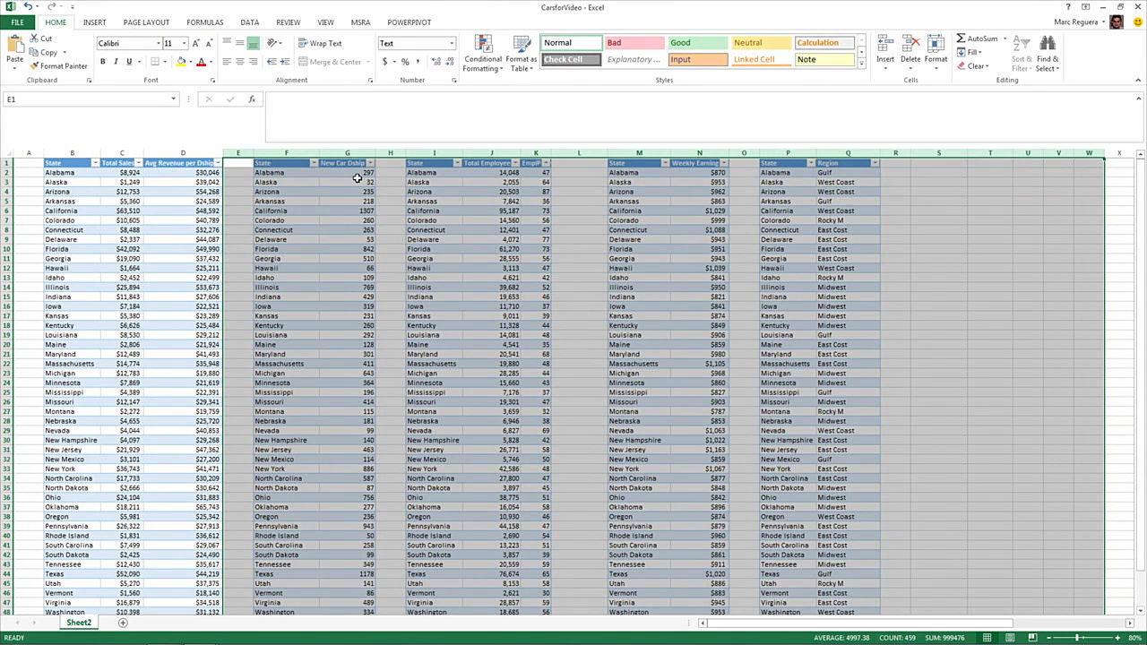
{"action": "left_click", "coordinate": [360, 172]}
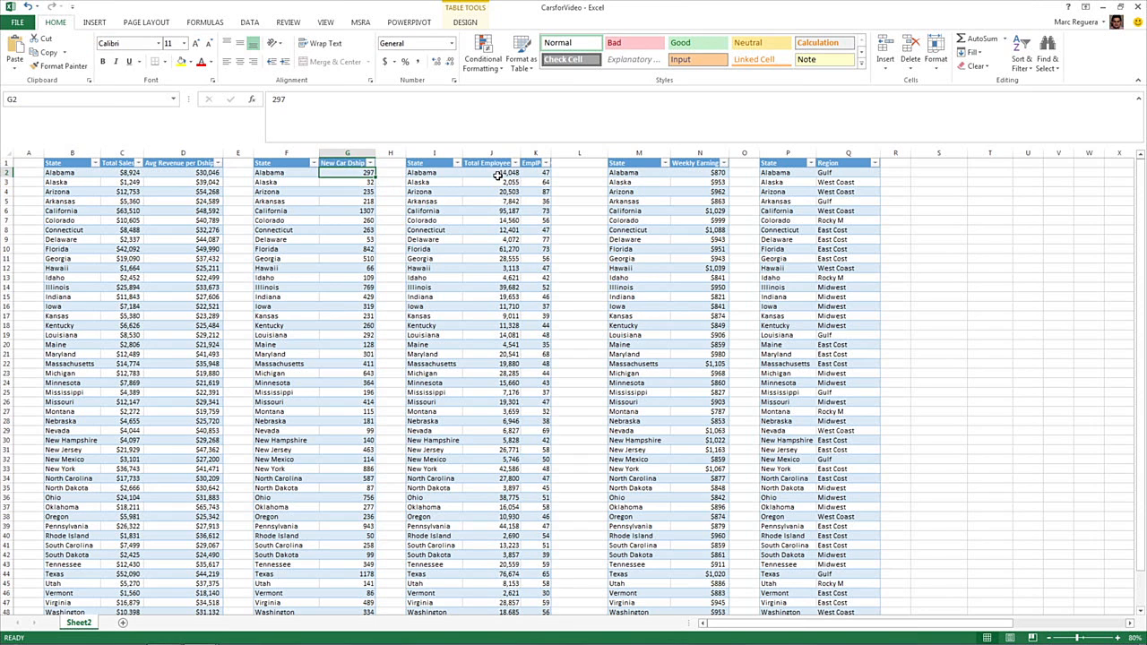
{"action": "left_click", "coordinate": [499, 172]}
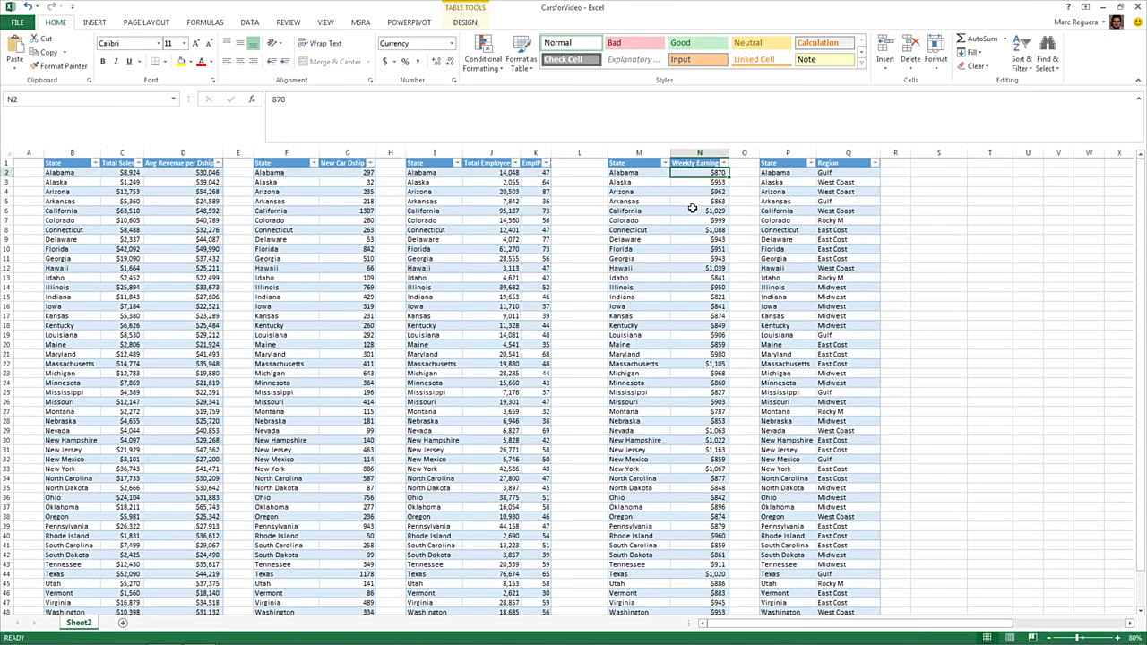
{"action": "mouse_move", "coordinate": [791, 201]}
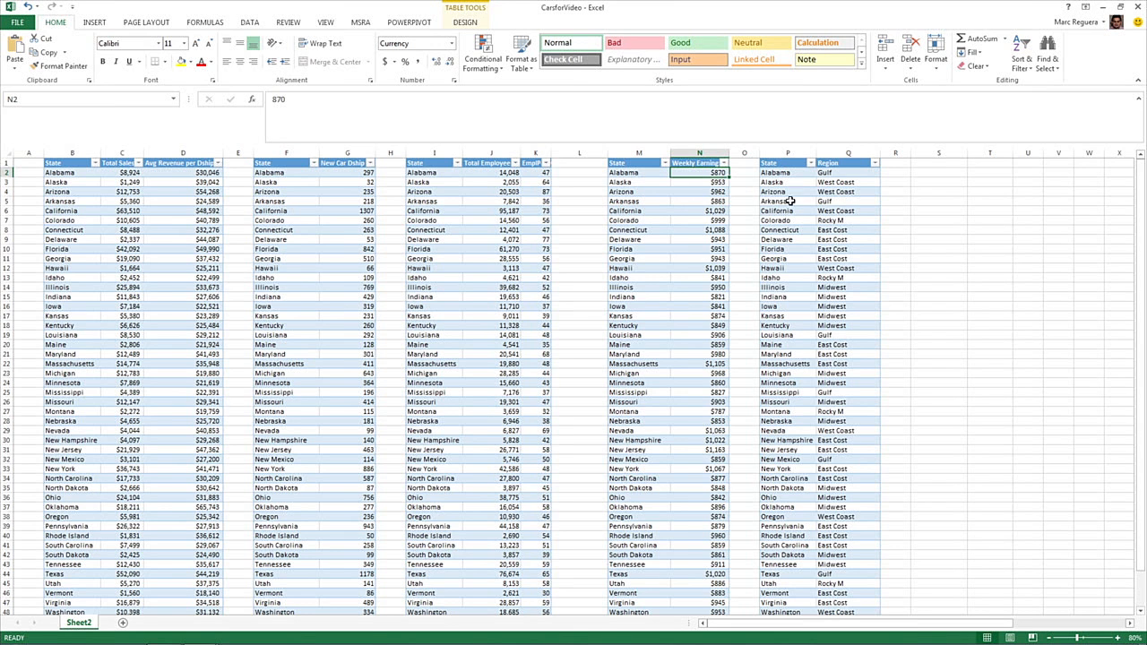
{"action": "mouse_move", "coordinate": [793, 188]}
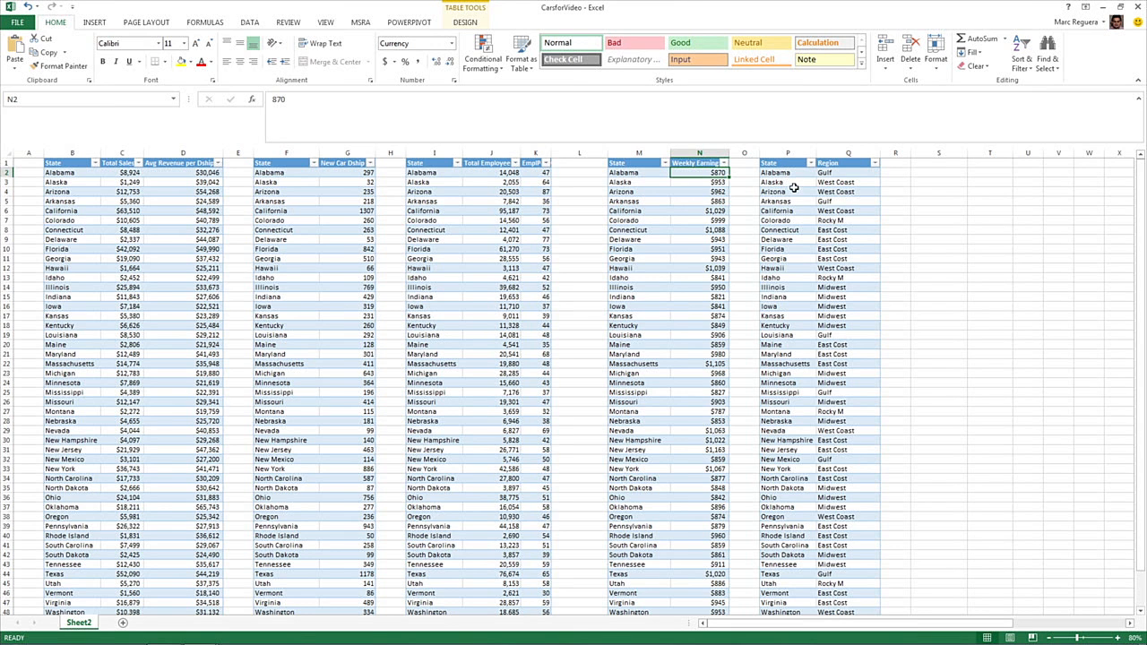
{"action": "mouse_move", "coordinate": [774, 172]}
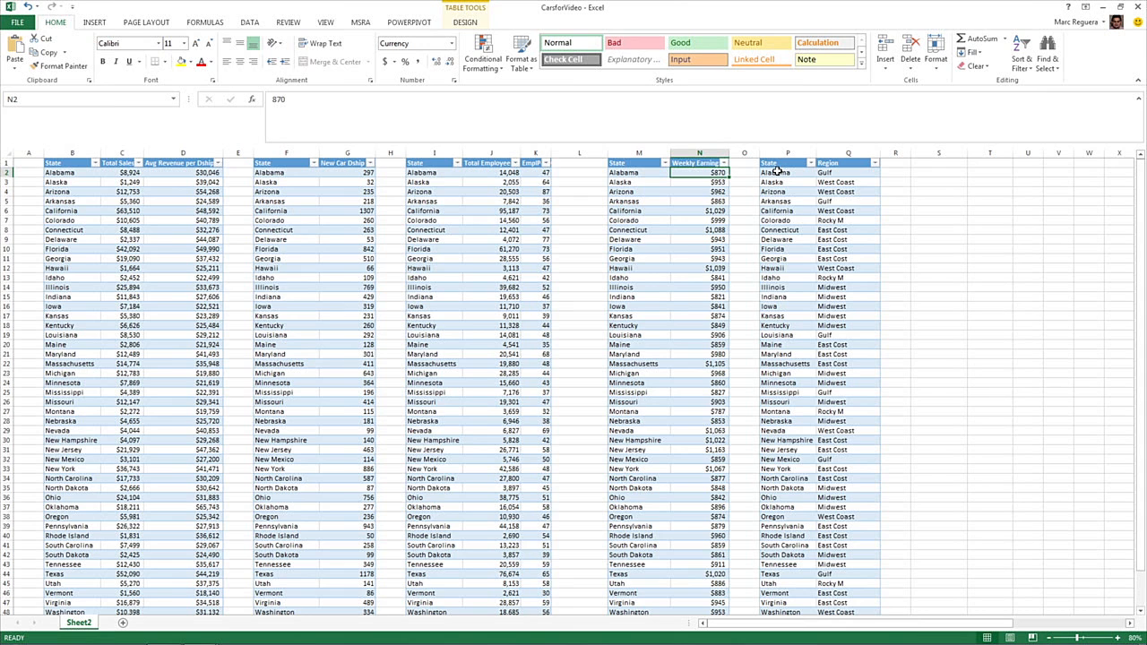
{"action": "mouse_move", "coordinate": [851, 175]}
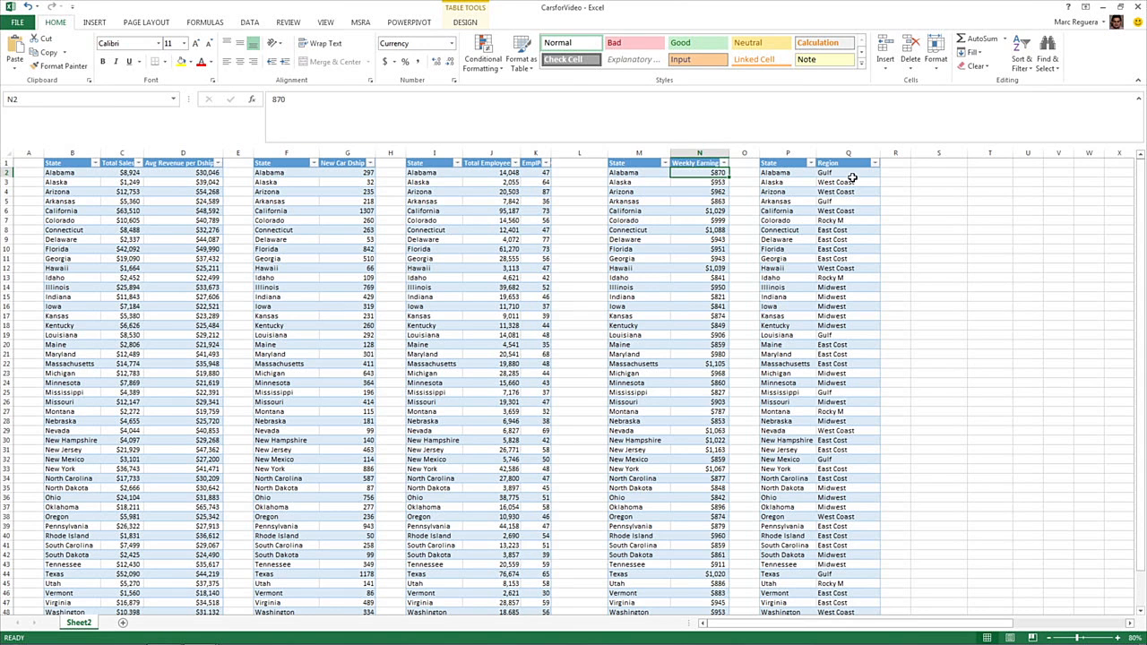
{"action": "left_click", "coordinate": [843, 181]}
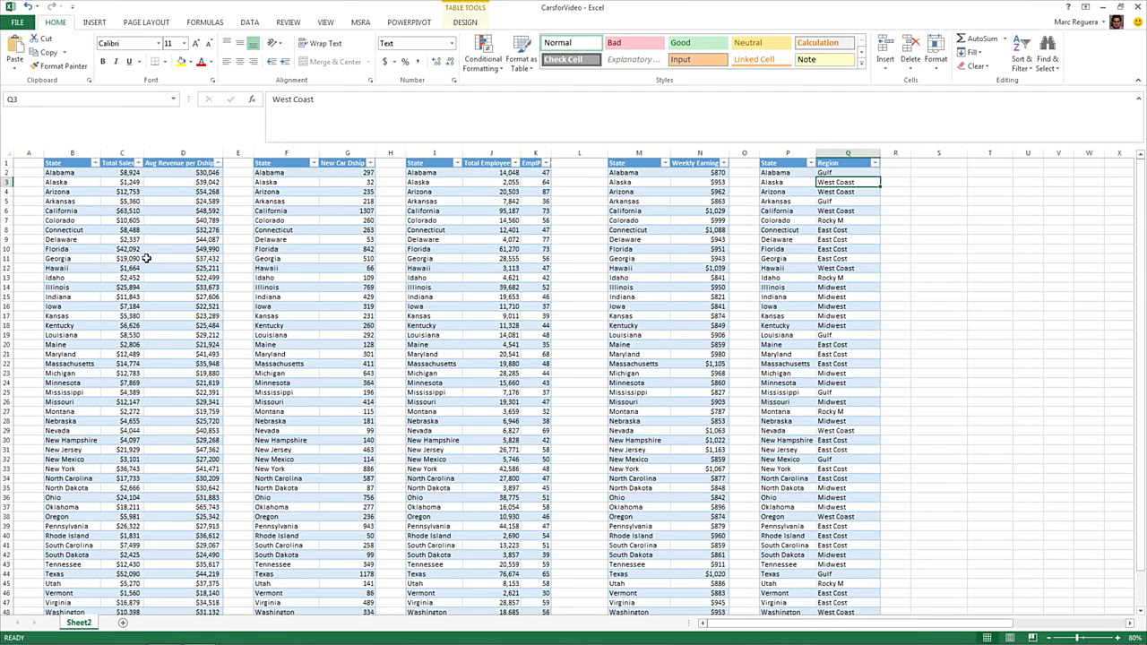
{"action": "left_click", "coordinate": [182, 258]}
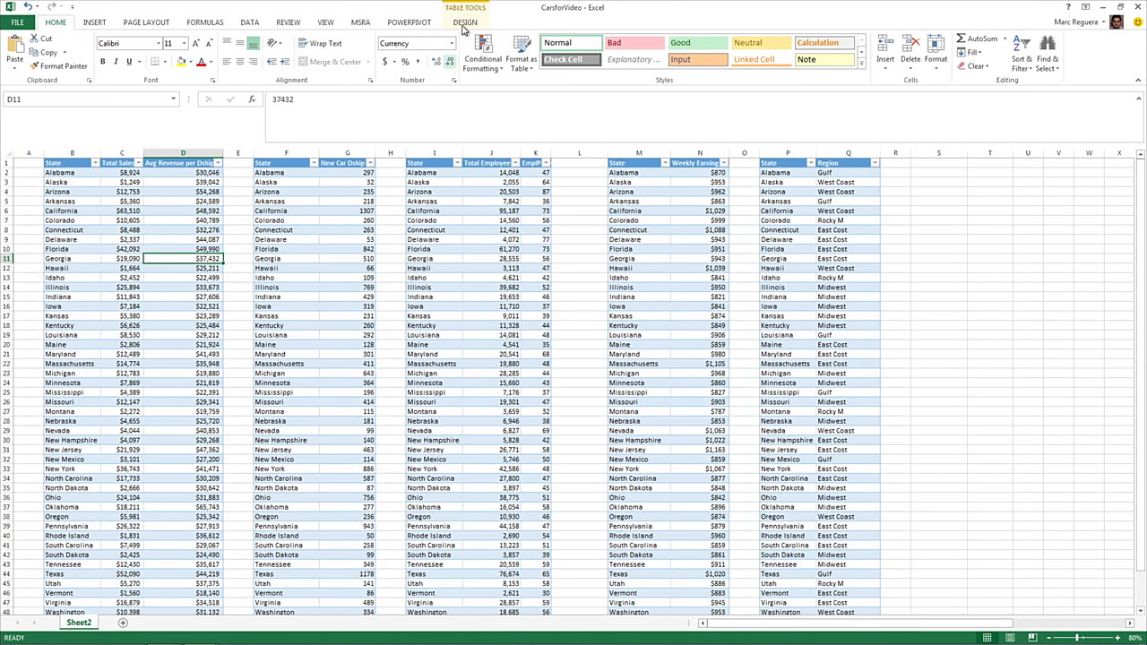
{"action": "left_click", "coordinate": [405, 7]}
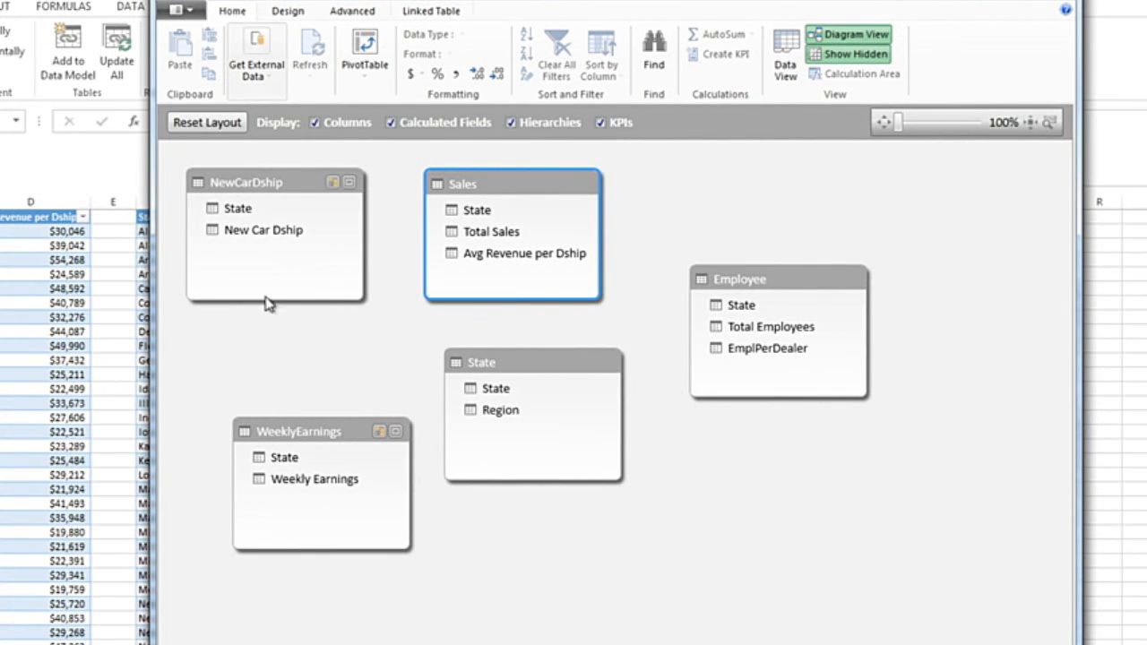
{"action": "mouse_move", "coordinate": [401, 390]}
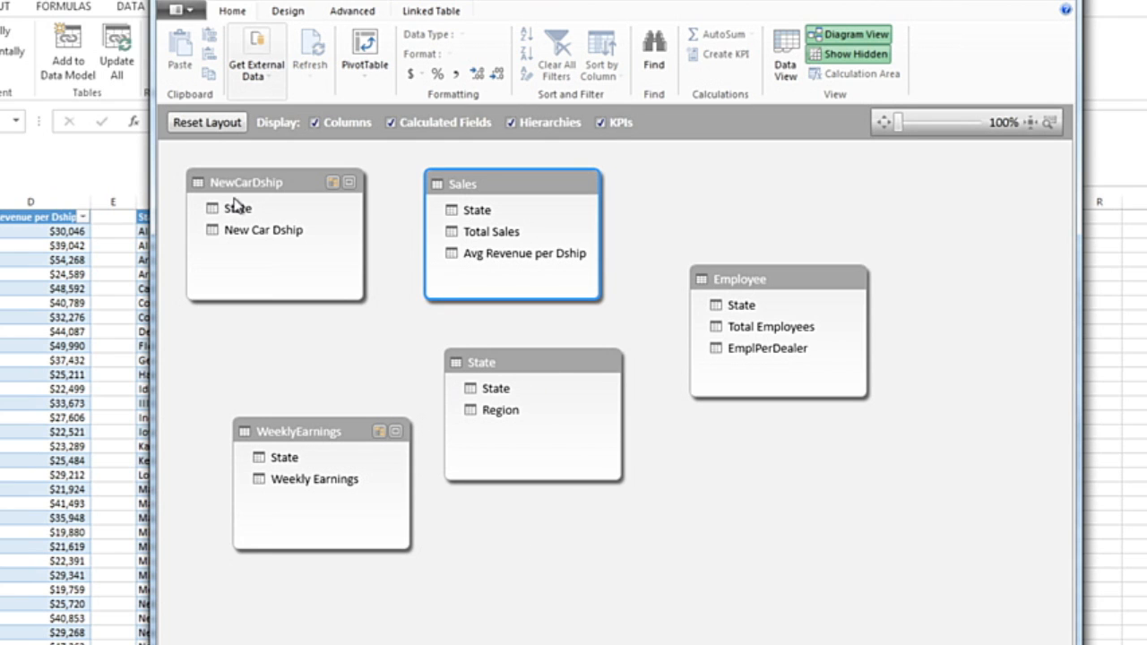
- Link the State fields of NewCarDship and Employee to the State lookup table
{"action": "left_click", "coordinate": [237, 208]}
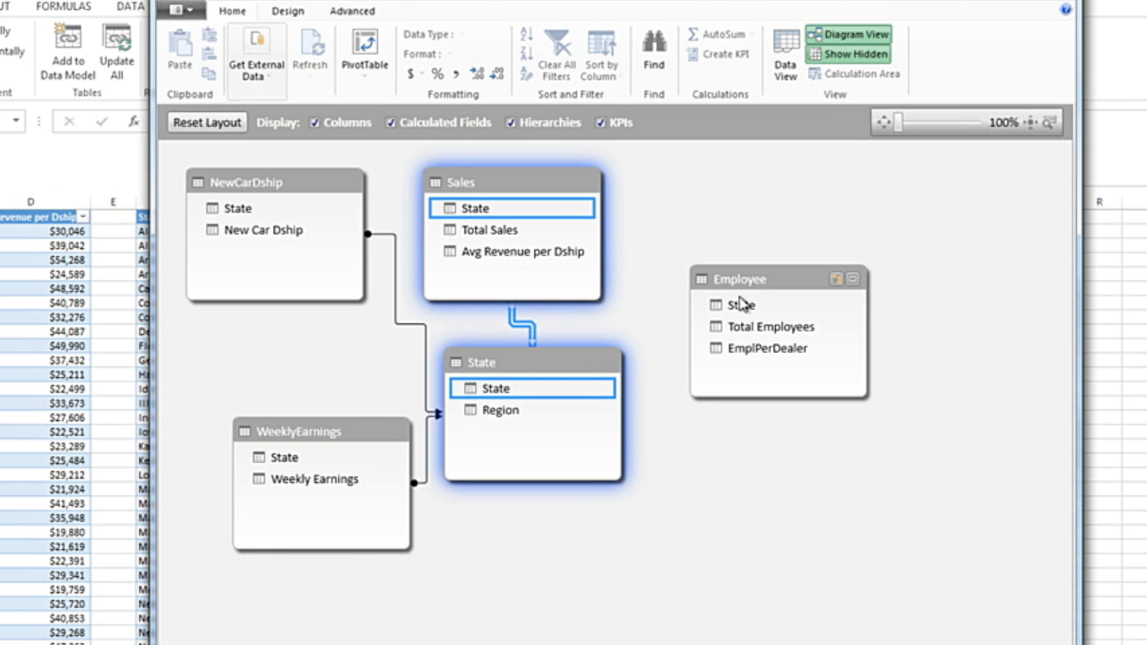
{"action": "left_click_drag", "start_coordinate": [741, 304], "coordinate": [497, 388]}
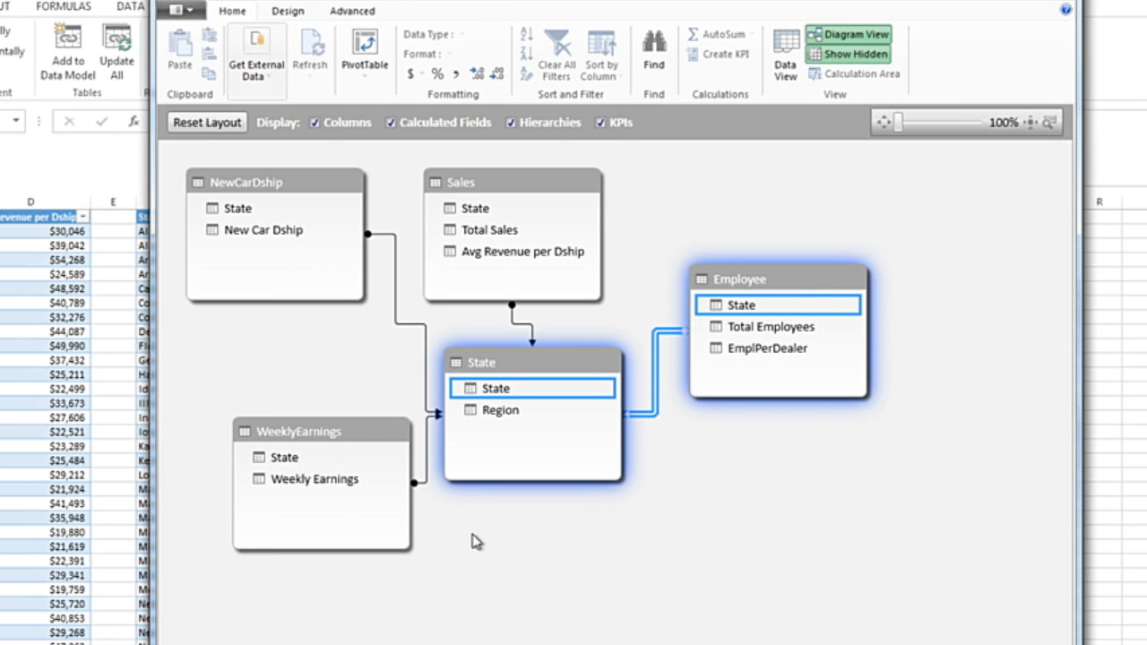
{"action": "mouse_move", "coordinate": [606, 601]}
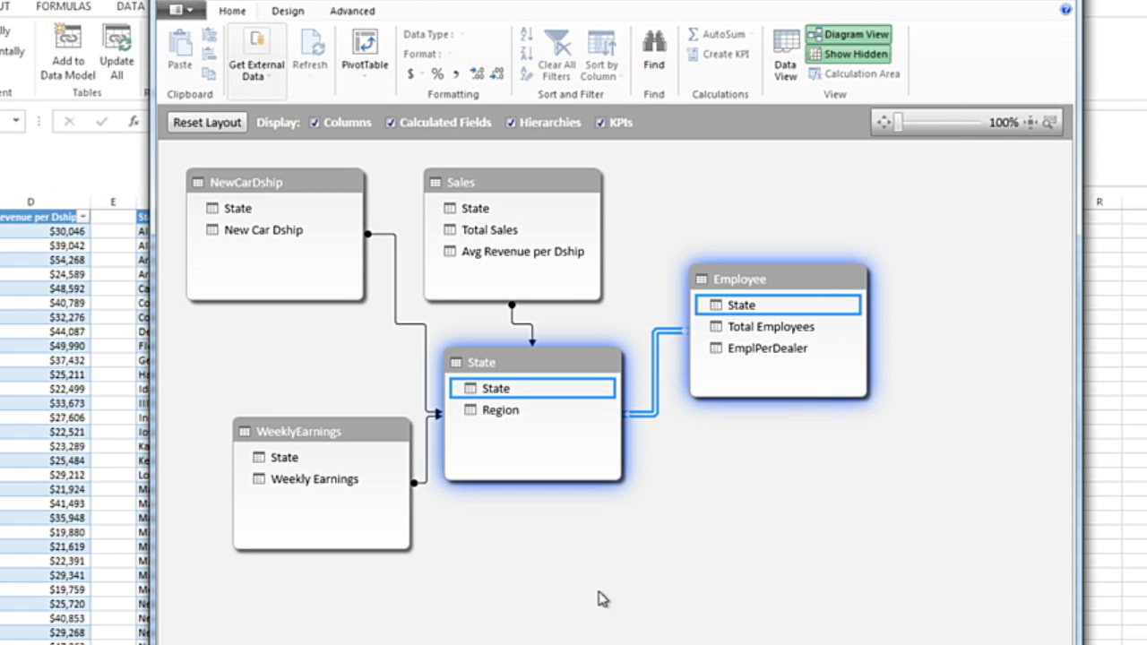
{"action": "mouse_move", "coordinate": [530, 408]}
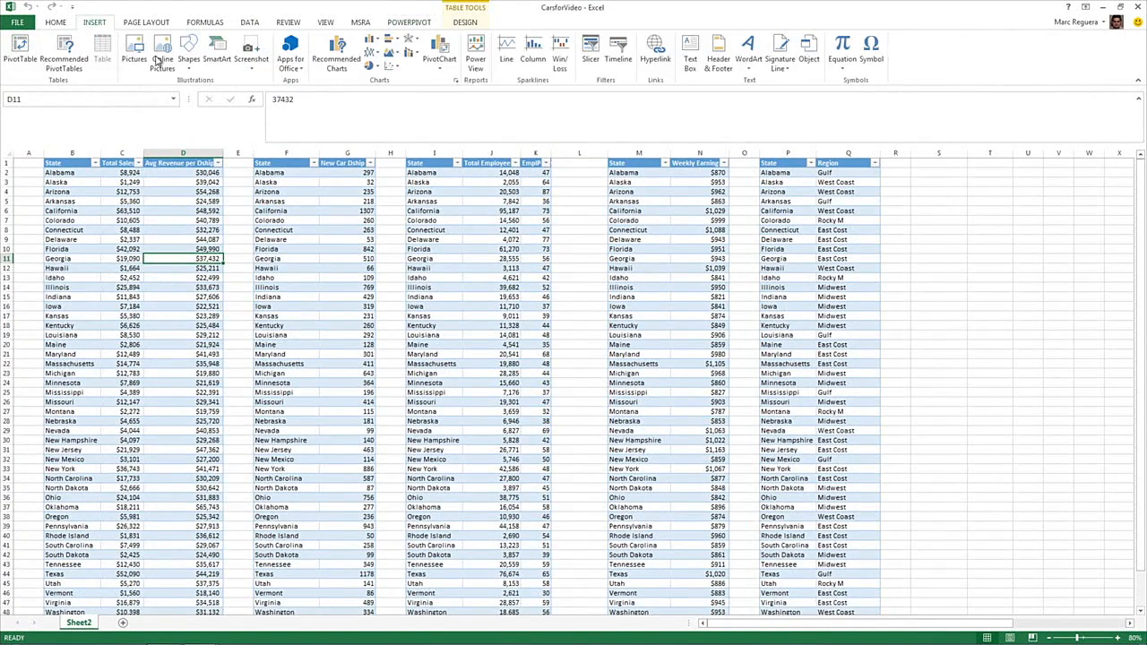
- Insert a Power View report and give it a bold 'Car Sales' title
{"action": "left_click", "coordinate": [470, 54]}
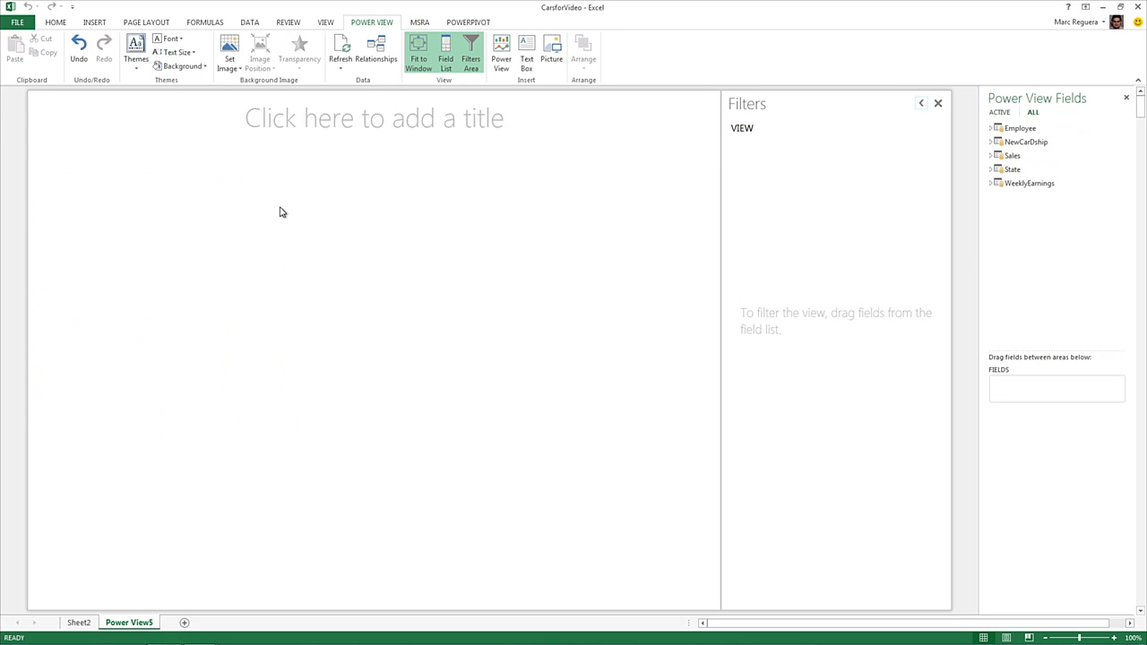
{"action": "left_click", "coordinate": [374, 117]}
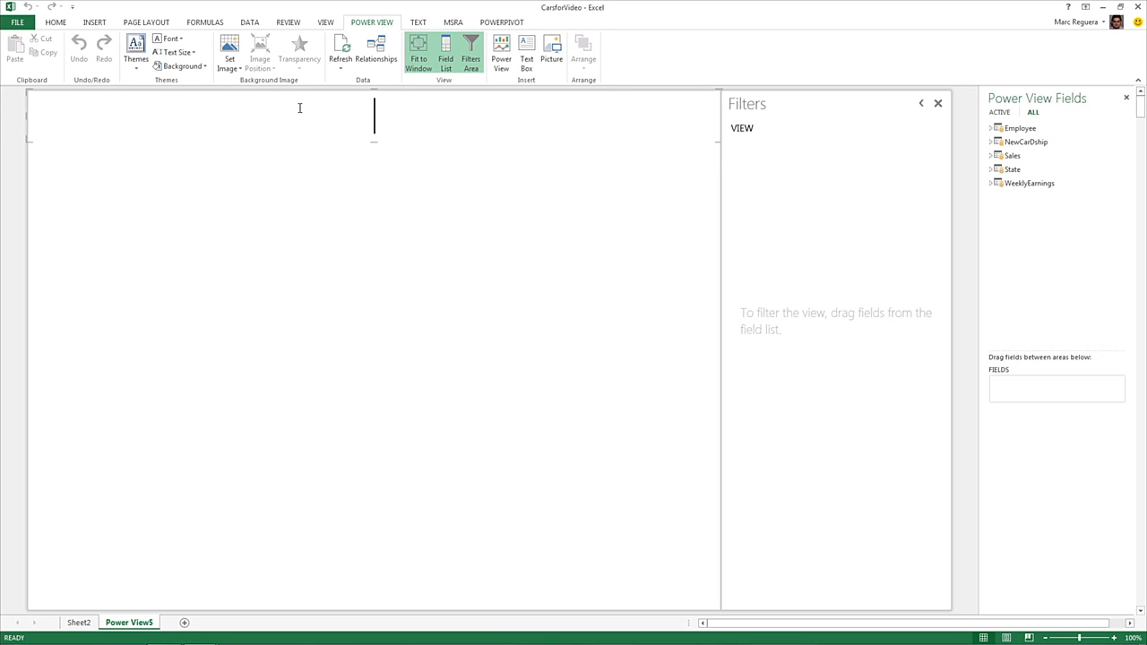
{"action": "type", "text": "Car Sa"}
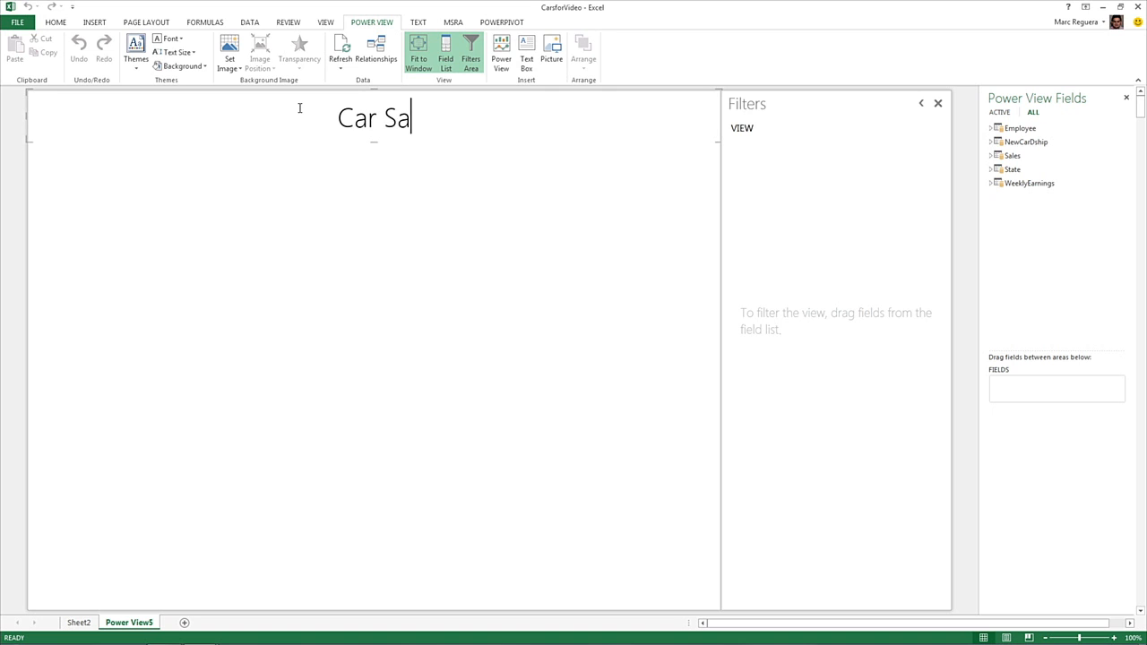
{"action": "type", "text": "les"}
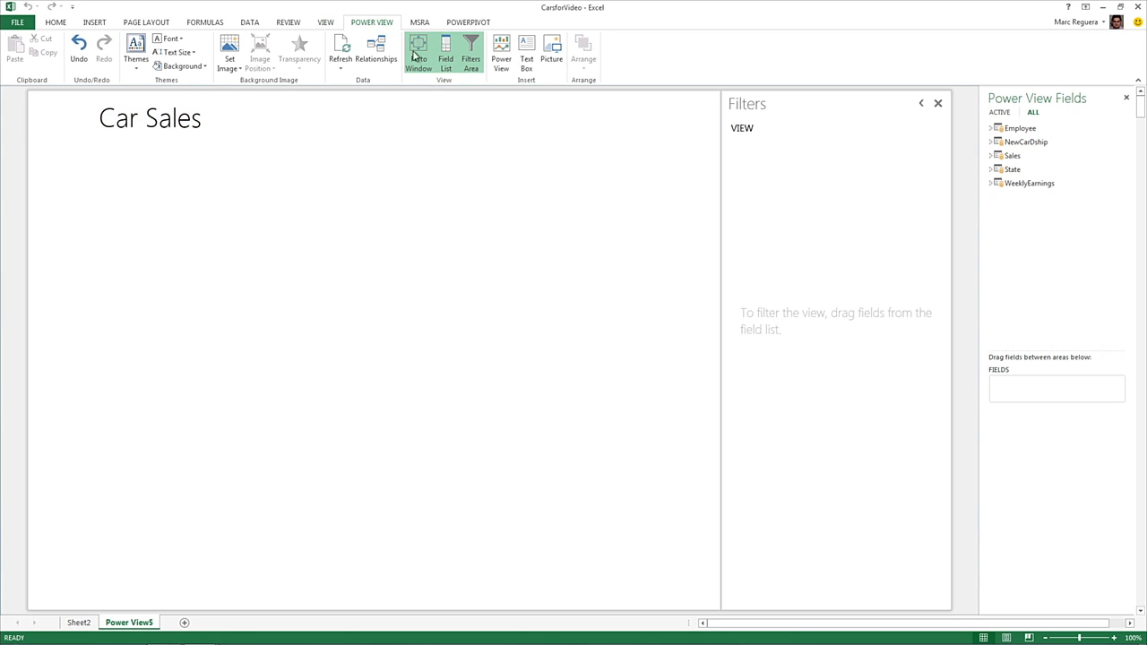
{"action": "left_click", "coordinate": [183, 44]}
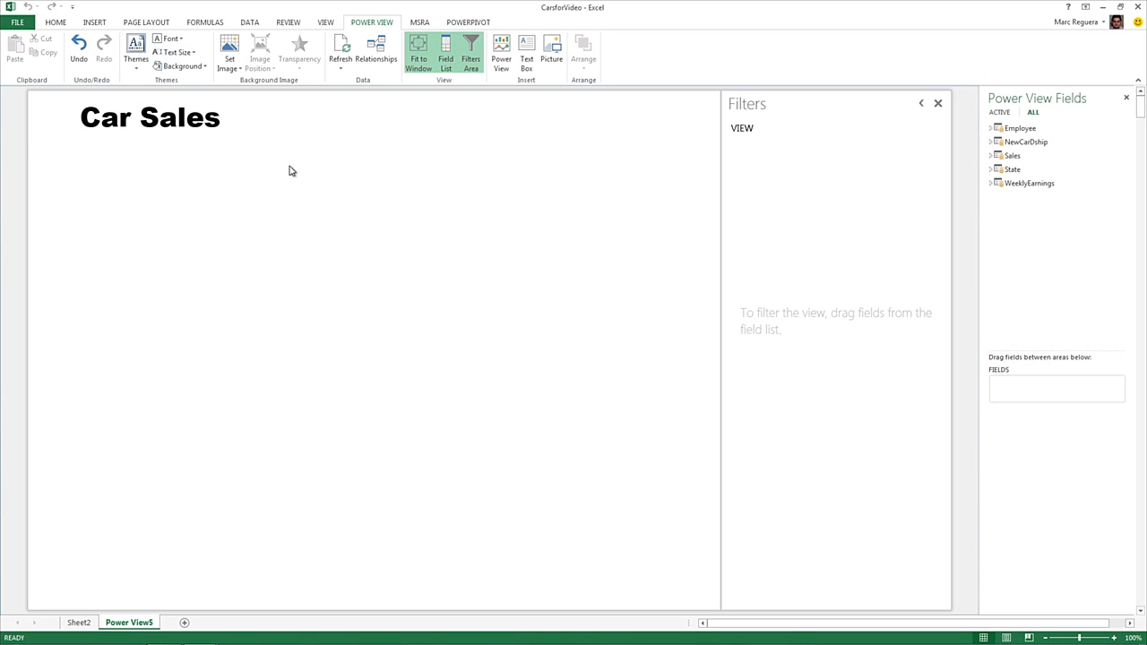
{"action": "left_click", "coordinate": [180, 52]}
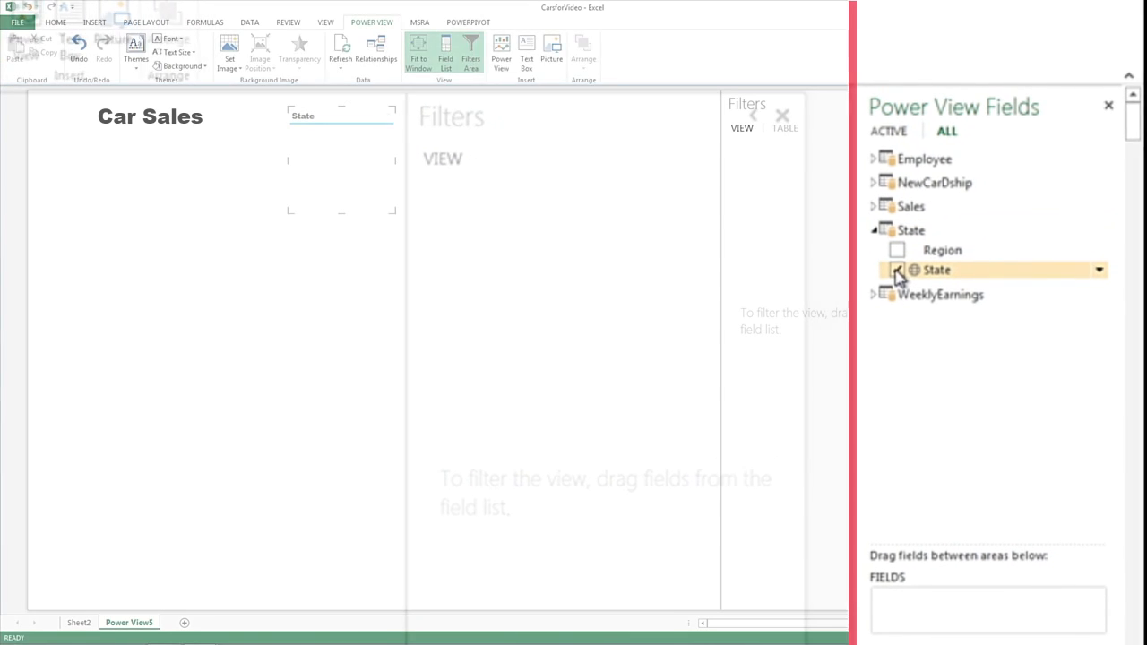
- Build a Power View table of State alongside Sales' Total Sales
{"action": "left_click", "coordinate": [896, 270]}
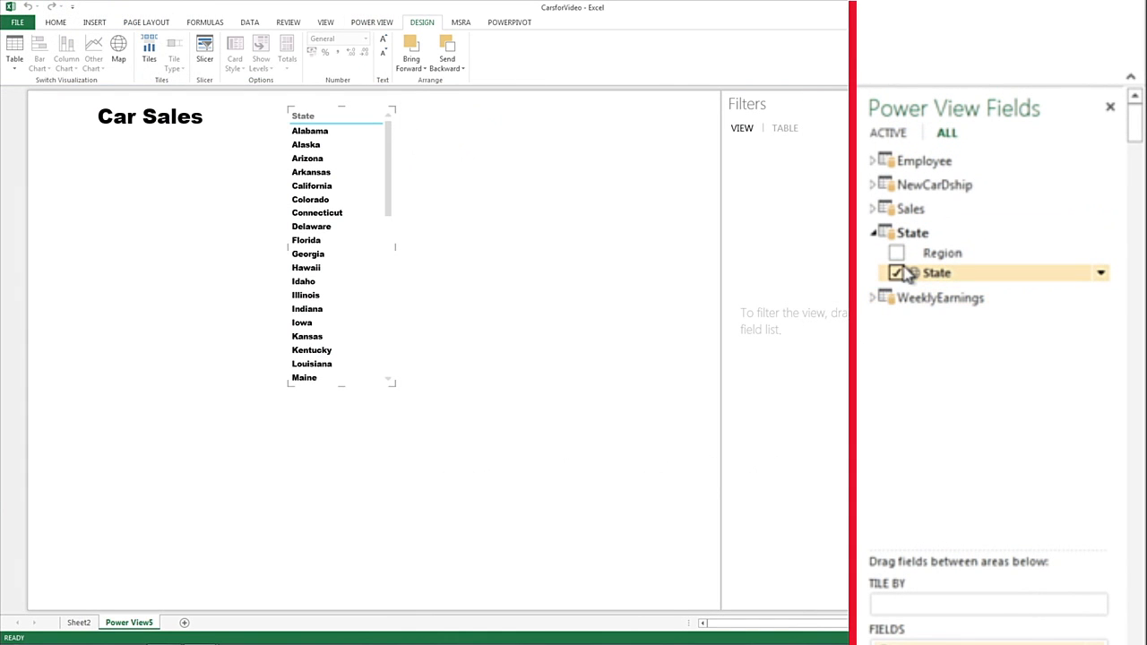
{"action": "left_click", "coordinate": [876, 208]}
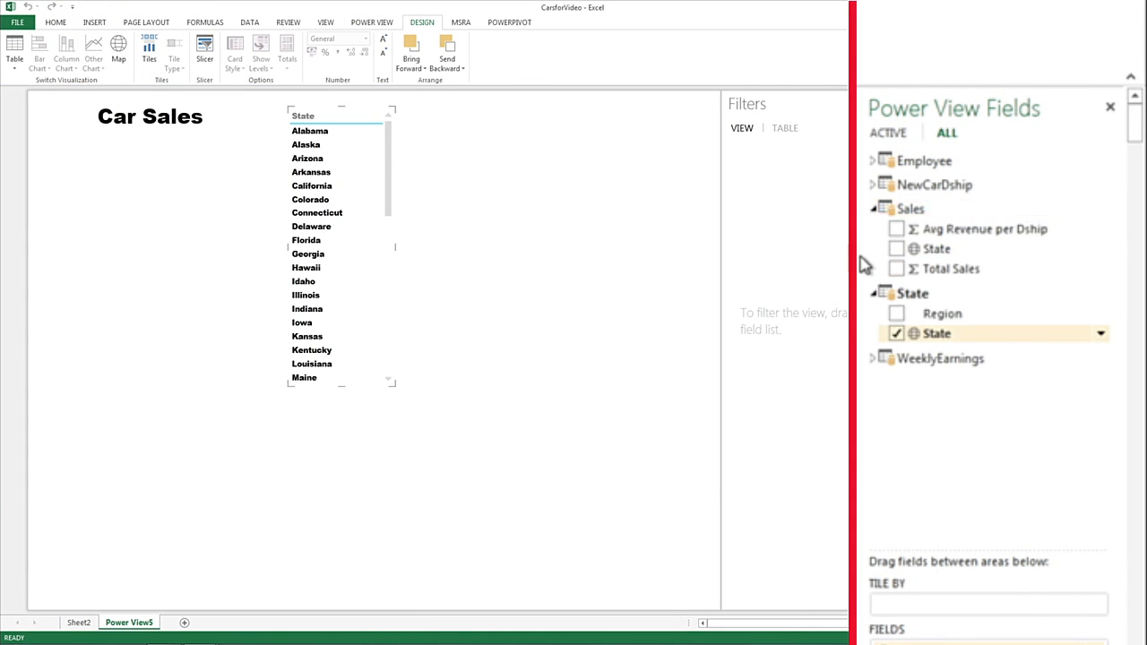
{"action": "left_click", "coordinate": [897, 268]}
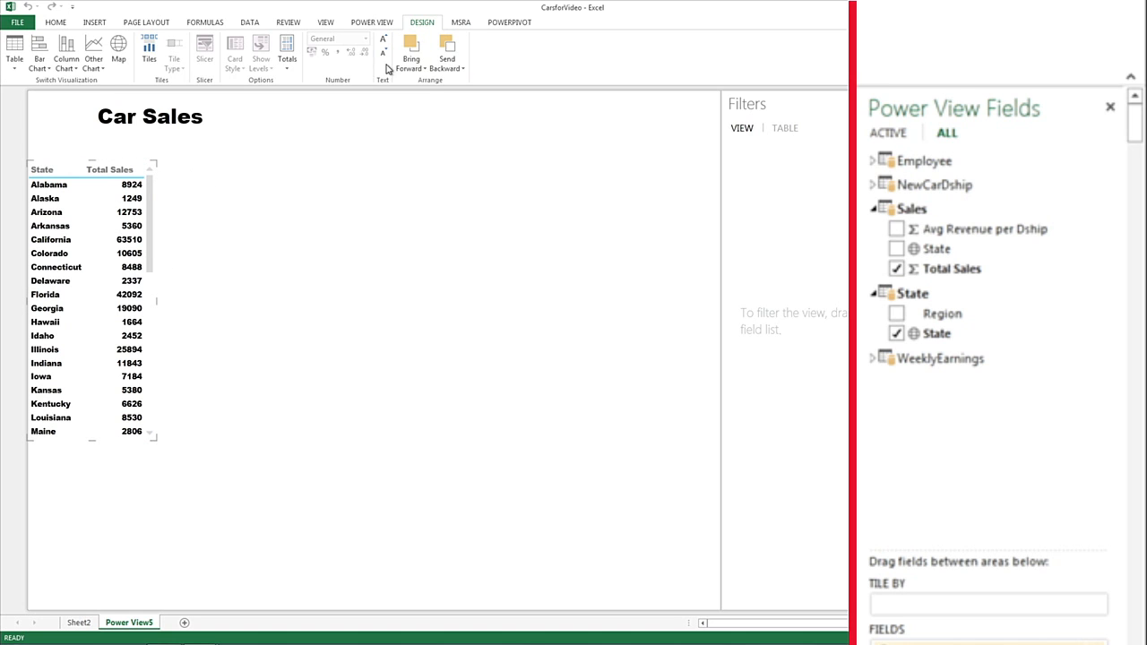
- Turn the state sales table into a bar chart sorted by Total Sales, stretched to show all states
{"action": "left_click", "coordinate": [50, 50]}
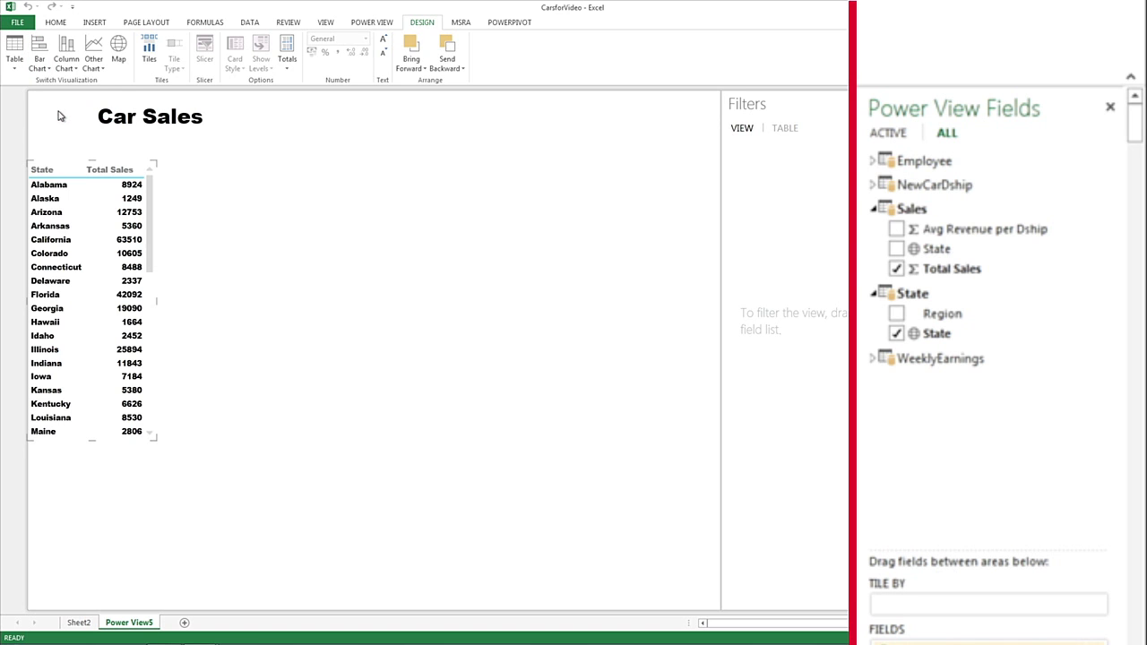
{"action": "left_click", "coordinate": [54, 50]}
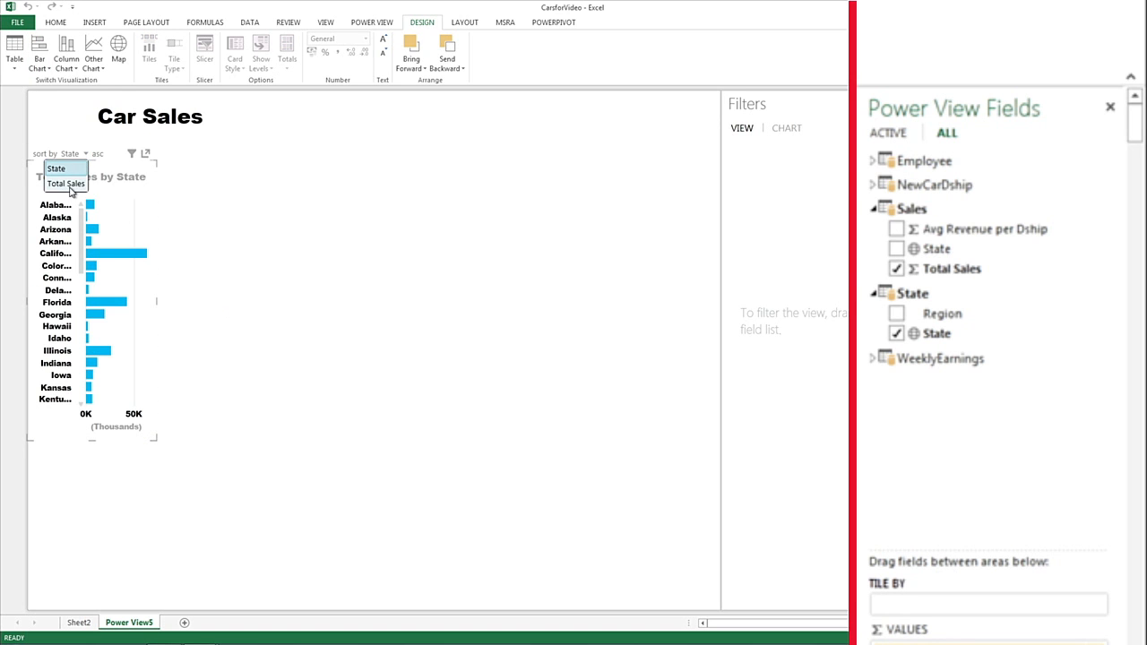
{"action": "left_click", "coordinate": [66, 183]}
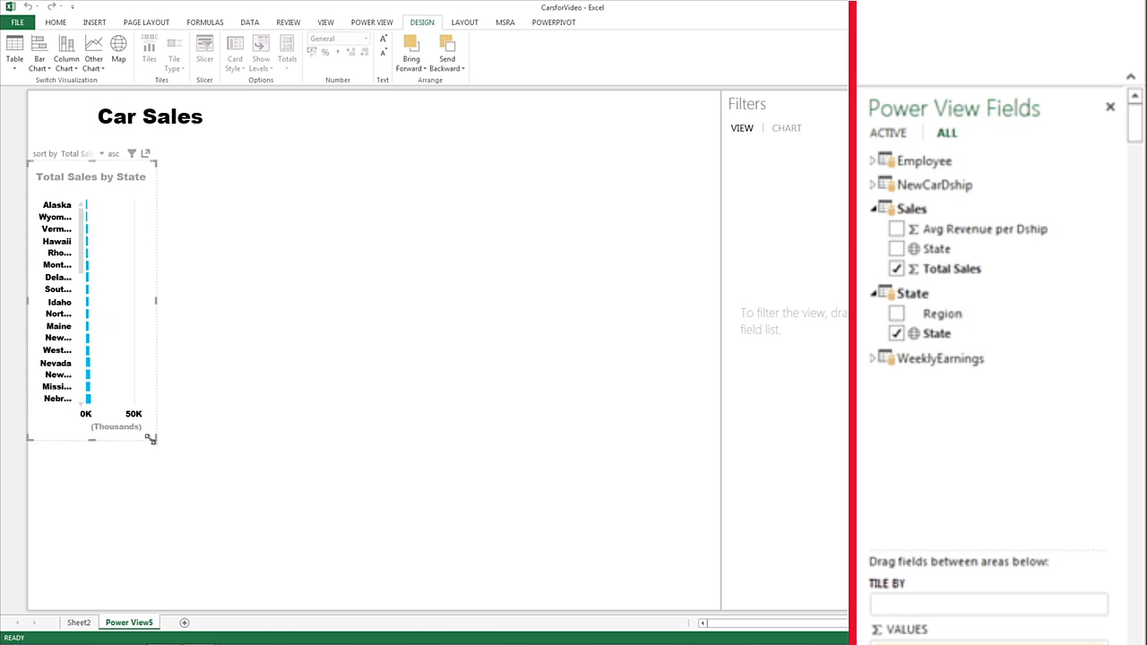
{"action": "left_click_drag", "start_coordinate": [153, 439], "coordinate": [220, 620]}
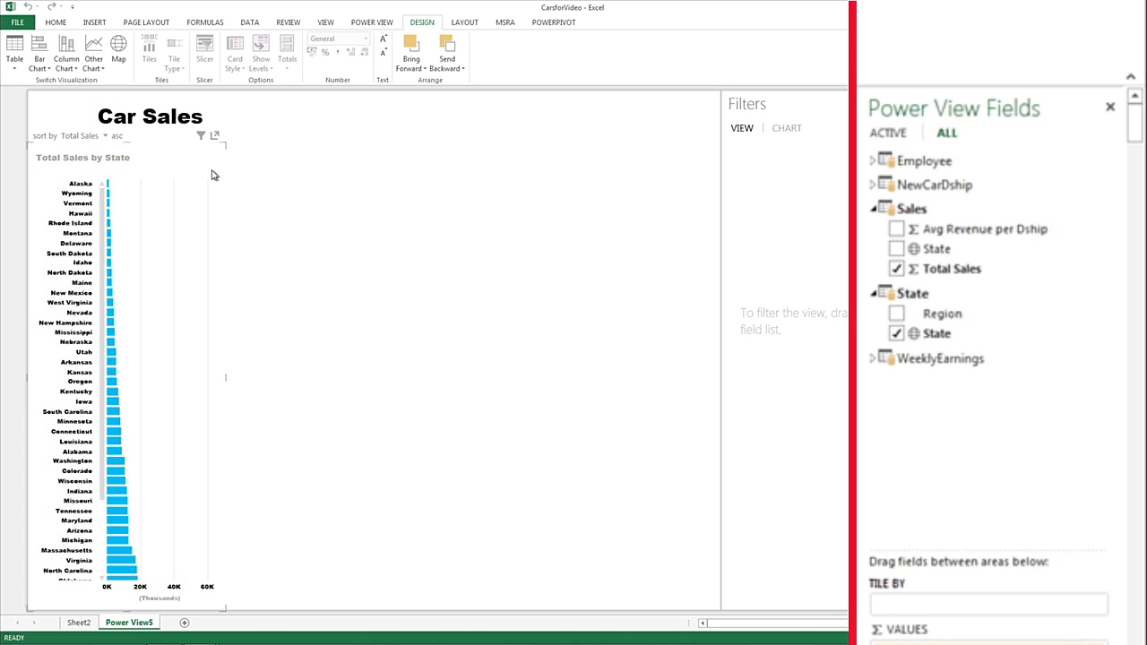
- Remove the bar chart's title
{"action": "left_click", "coordinate": [470, 21]}
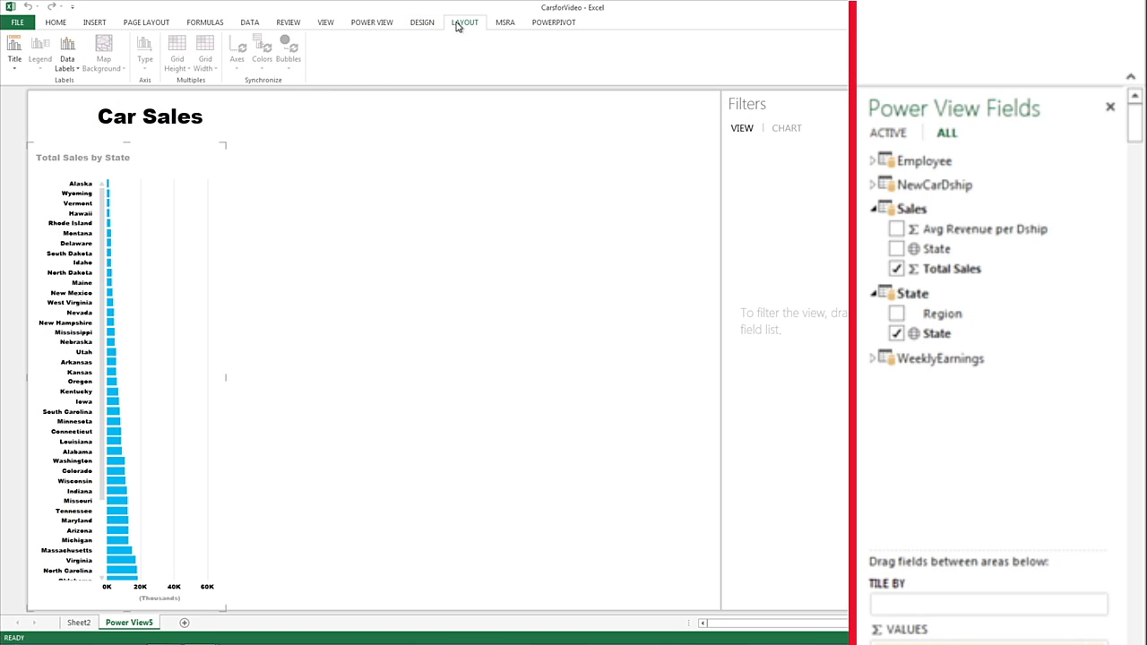
{"action": "left_click", "coordinate": [12, 49]}
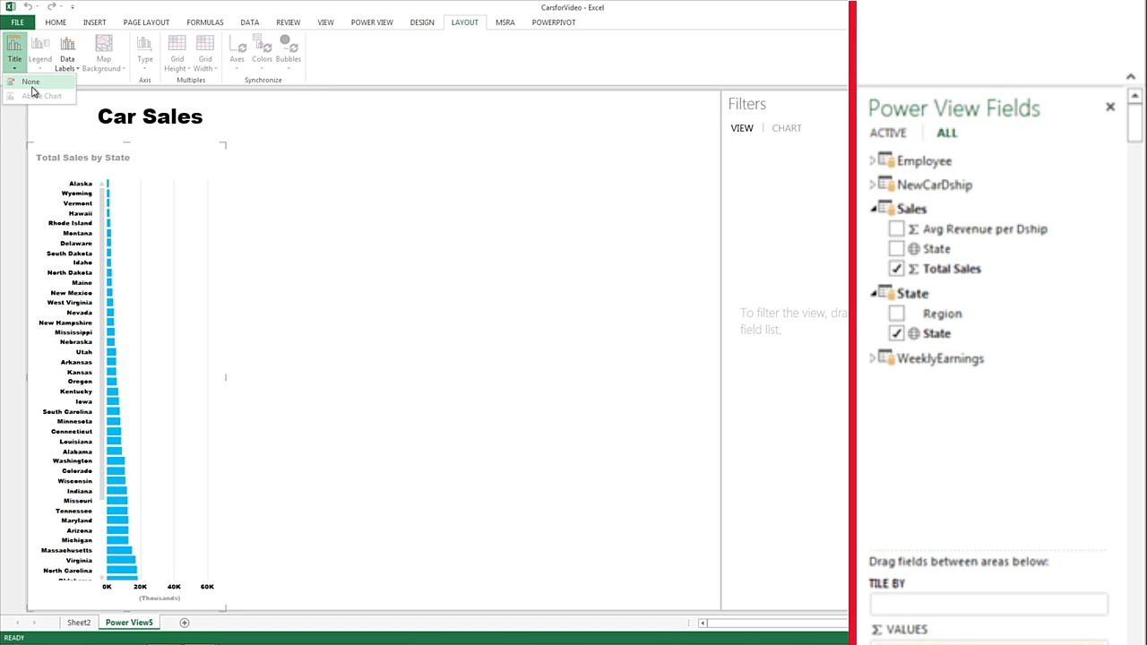
{"action": "left_click", "coordinate": [27, 83]}
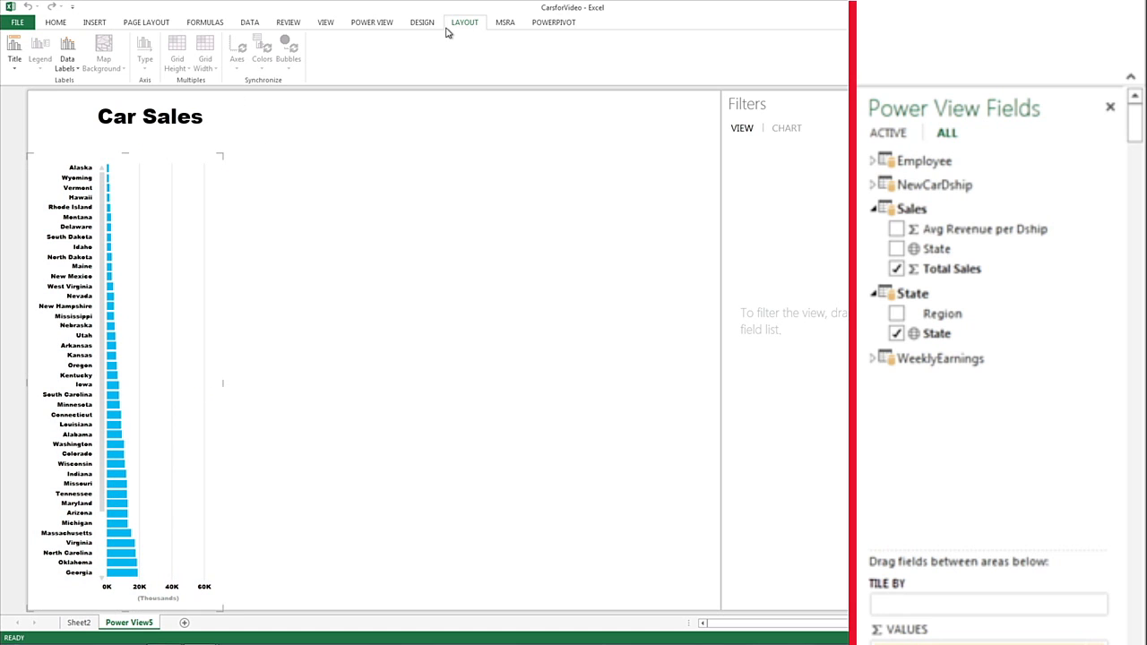
{"action": "left_click", "coordinate": [421, 21]}
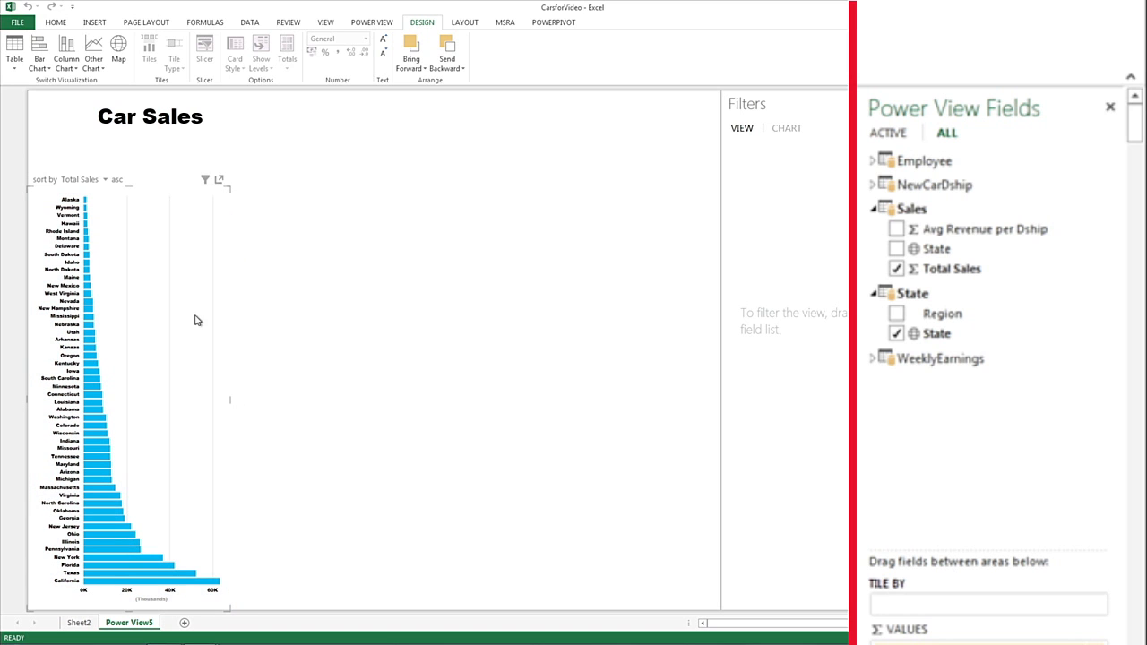
{"action": "mouse_move", "coordinate": [206, 585]}
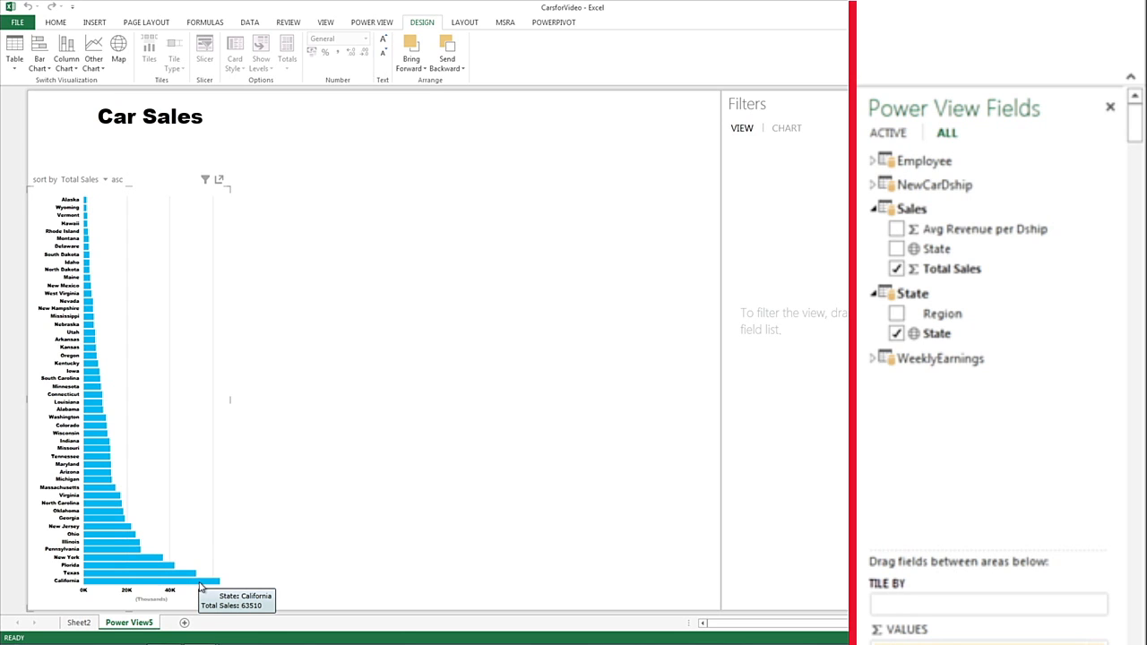
{"action": "mouse_move", "coordinate": [161, 582]}
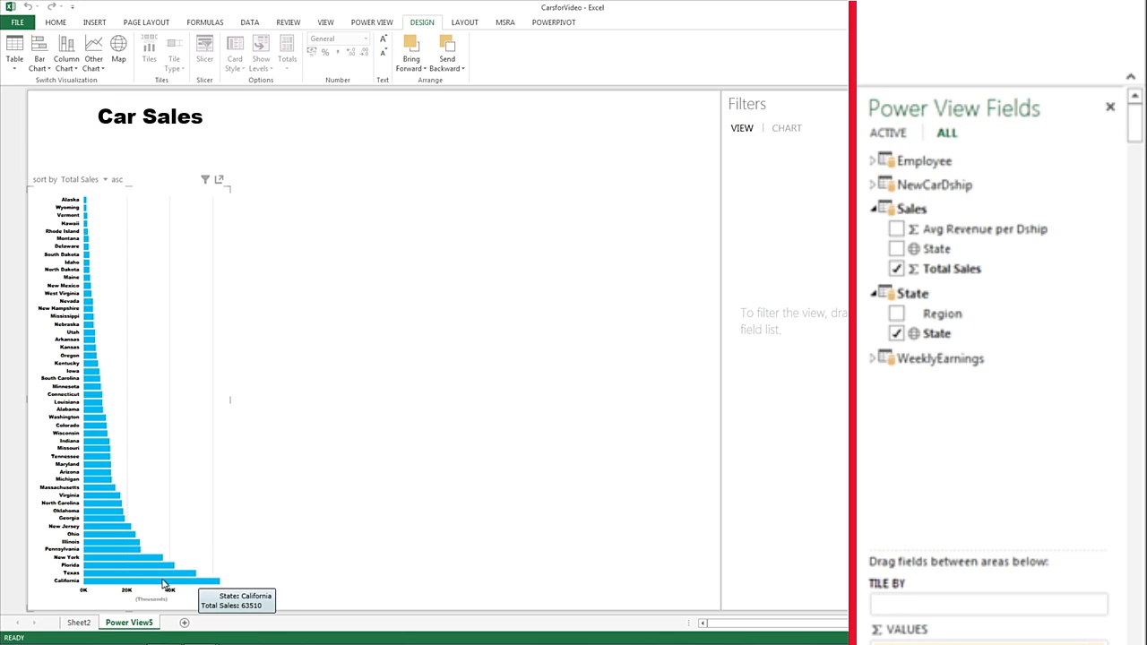
{"action": "mouse_move", "coordinate": [156, 581]}
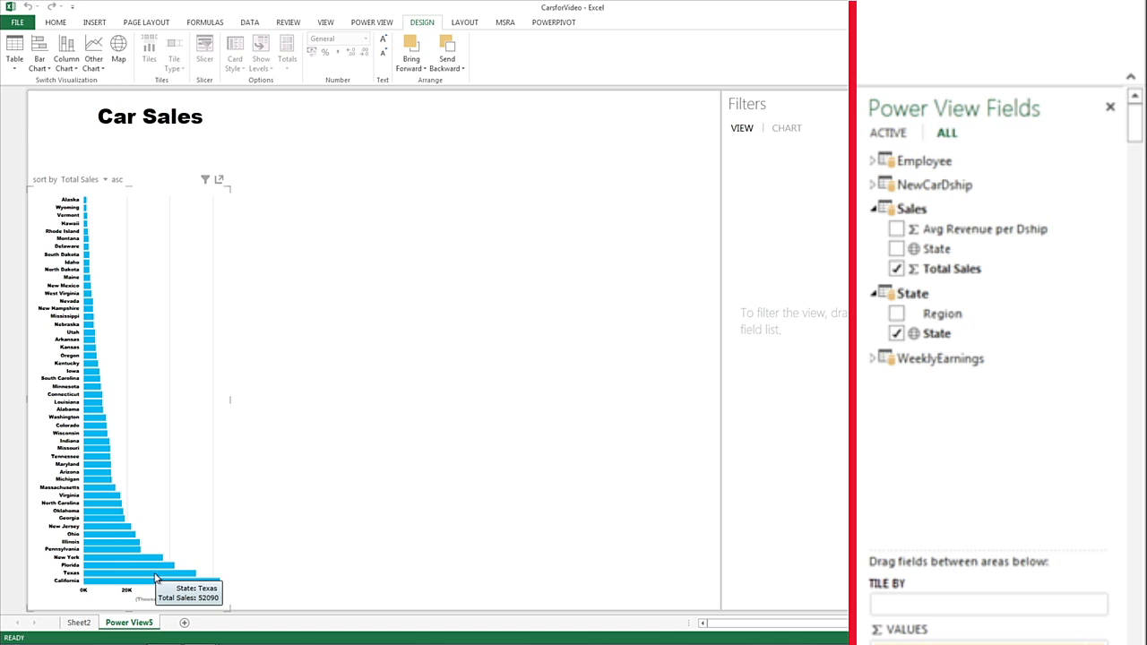
{"action": "mouse_move", "coordinate": [161, 179]}
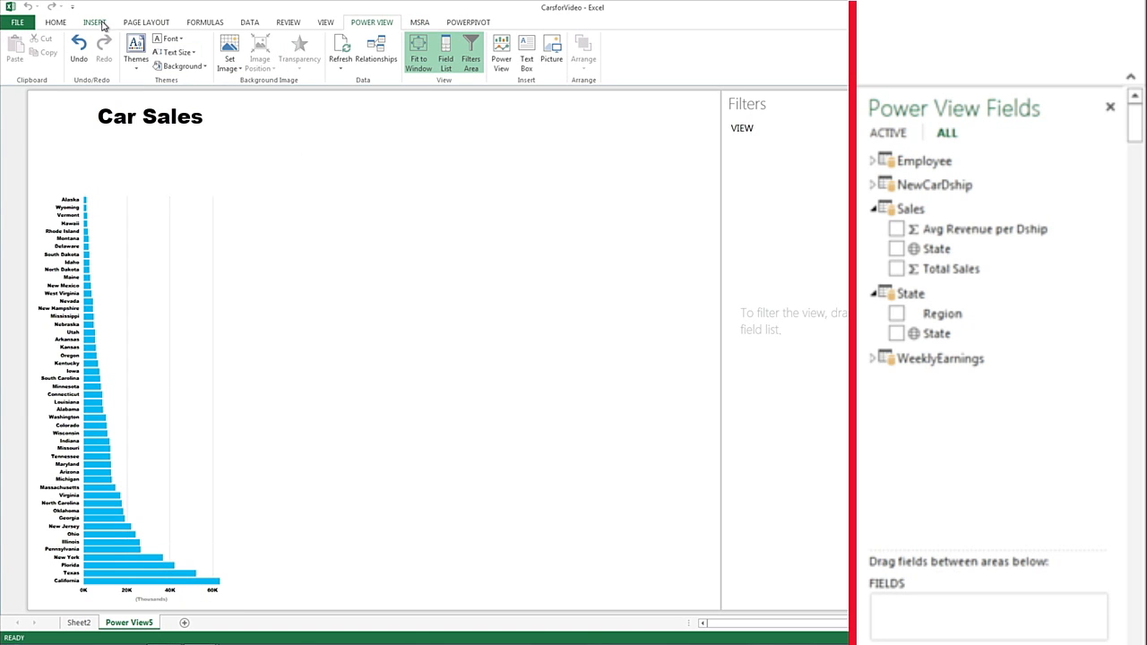
{"action": "mouse_move", "coordinate": [427, 28]}
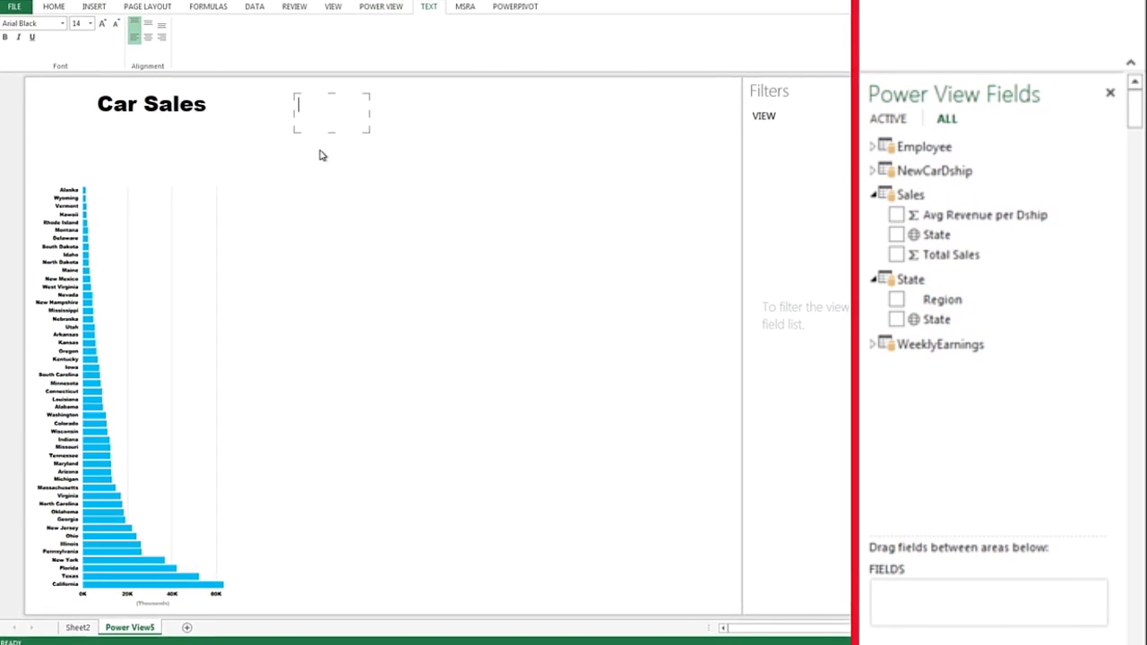
- Type the heading 'Total Sales = # Dealership * Revenue per Dealership' on the report
{"action": "scroll", "scroll_direction": "down", "scroll_amount": 3}
{"action": "type", "text": "T"}
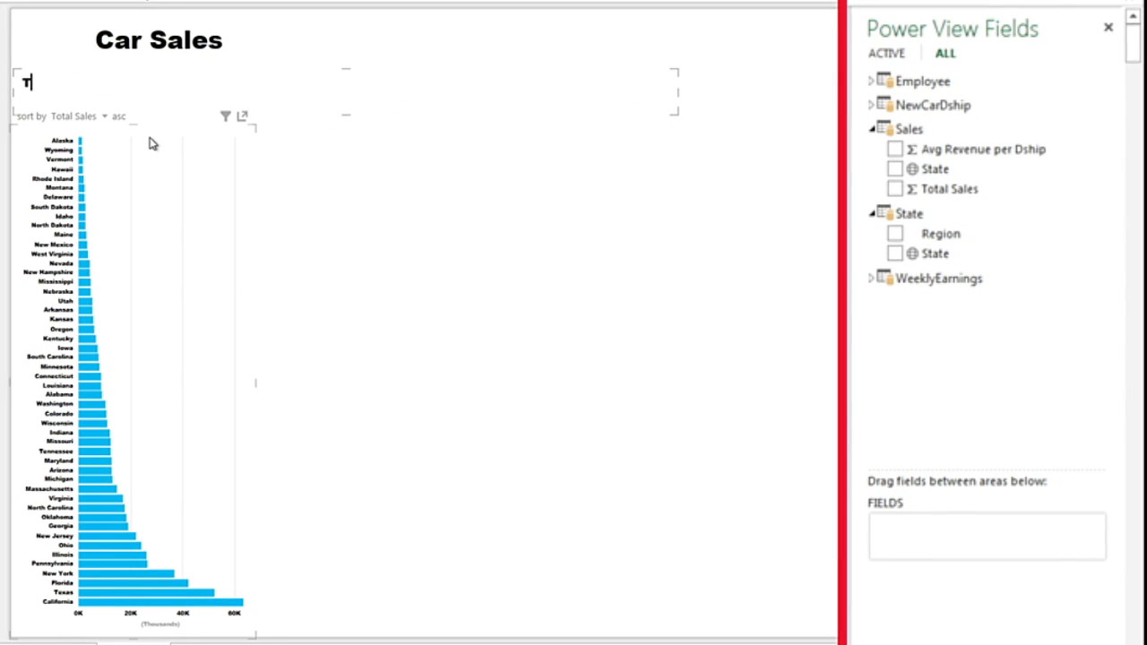
{"action": "type", "text": "otal Sales ="}
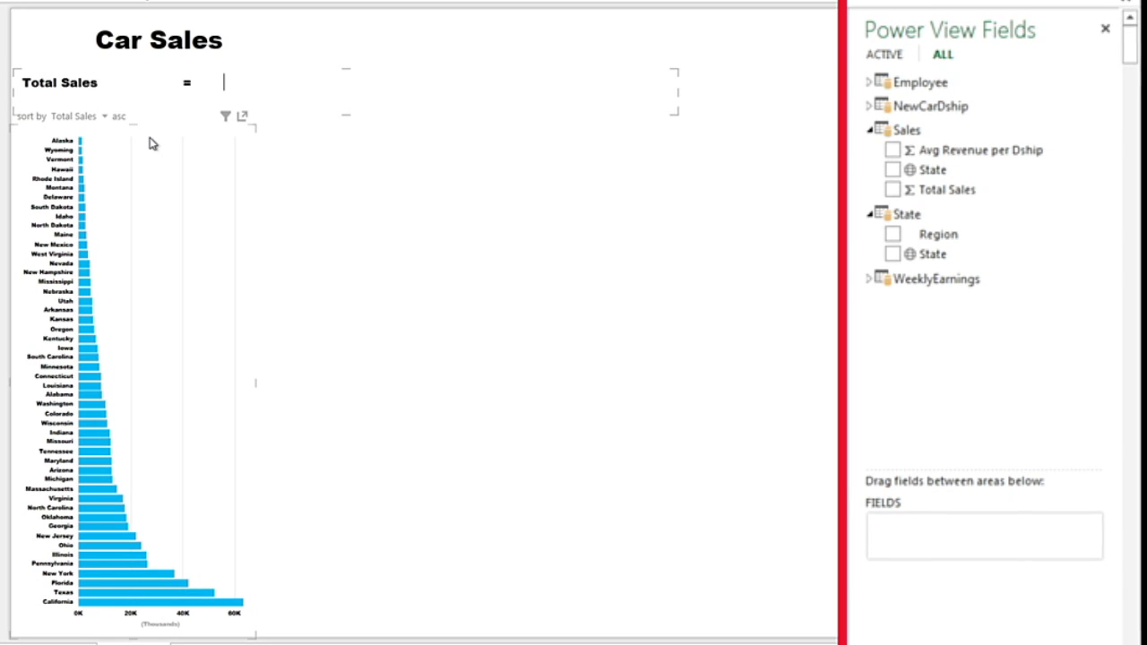
{"action": "type", "text": "# De"}
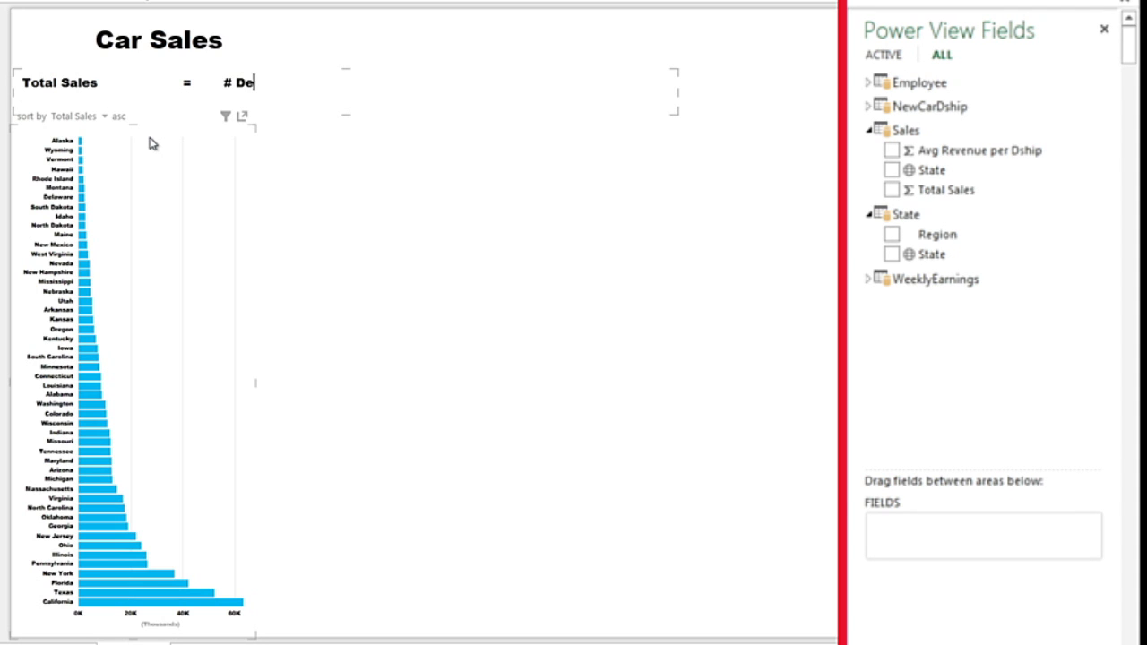
{"action": "type", "text": "a"}
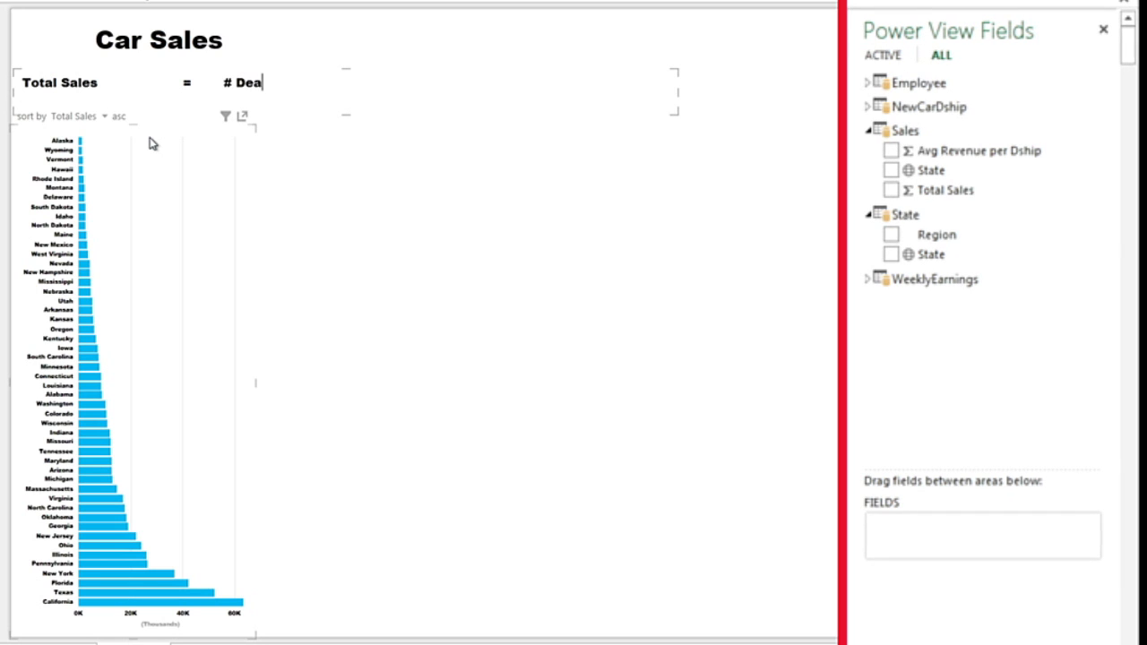
{"action": "type", "text": "lership * Revenue per Deal"}
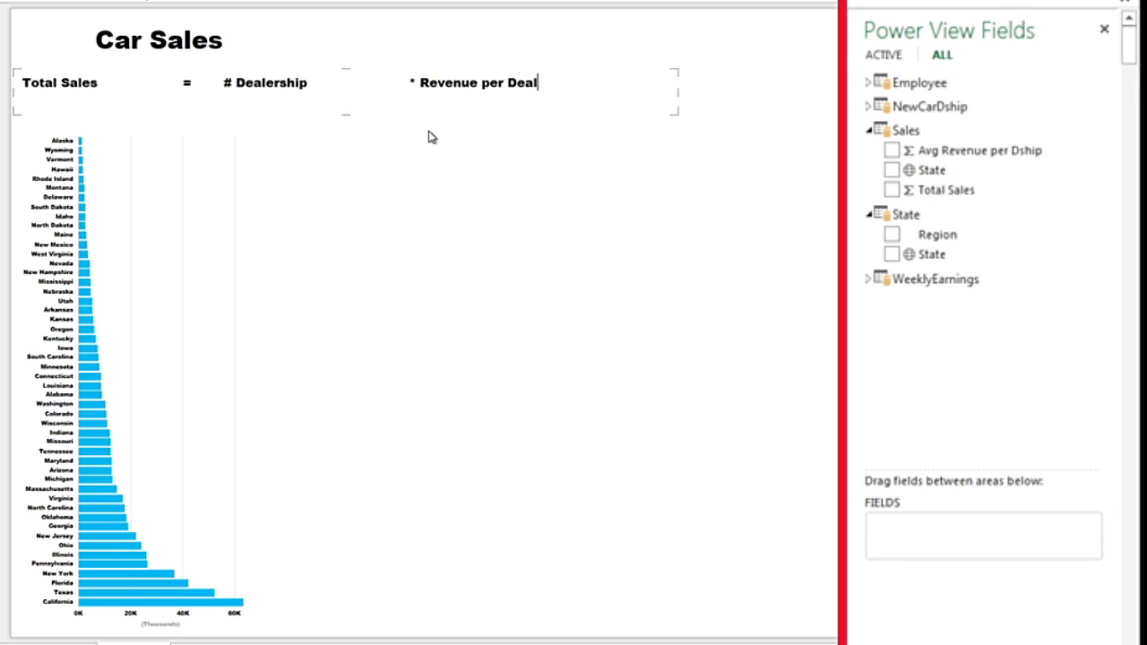
{"action": "type", "text": "ership"}
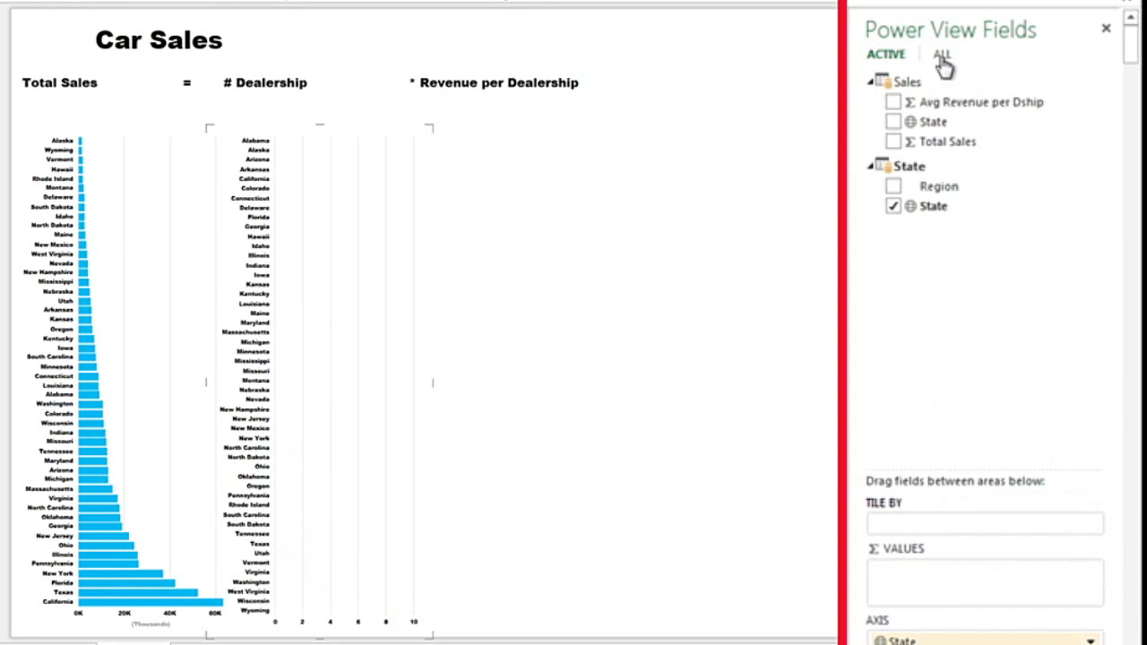
- Show all tables in the field list and expand the NewCarDship table's fields
{"action": "left_click", "coordinate": [942, 52]}
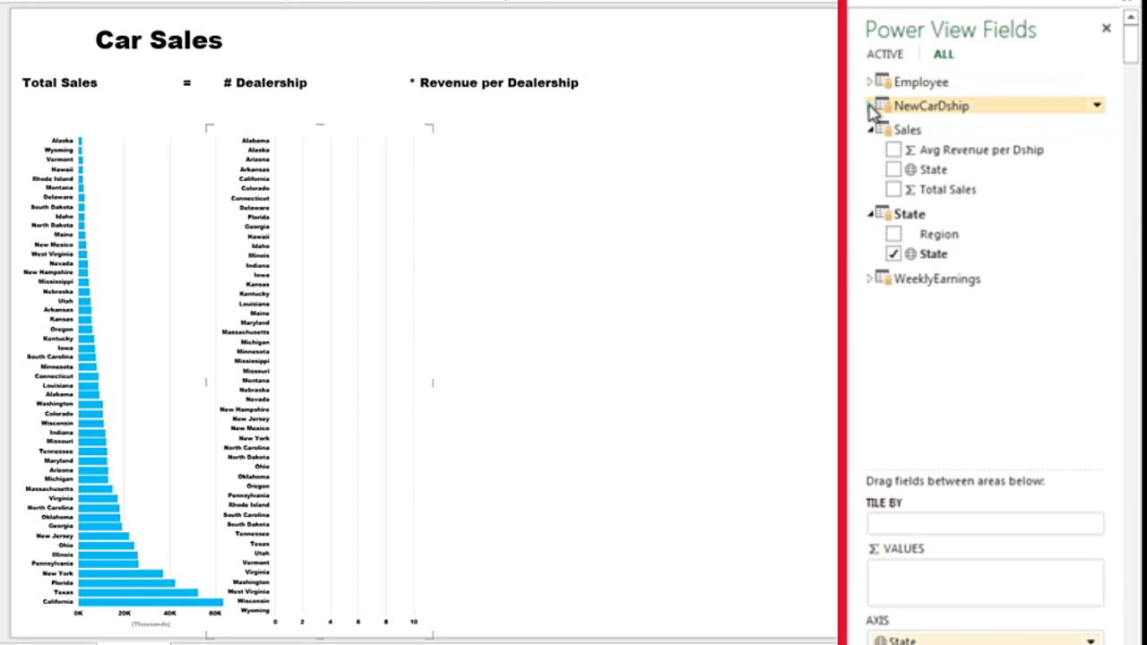
{"action": "left_click", "coordinate": [892, 125]}
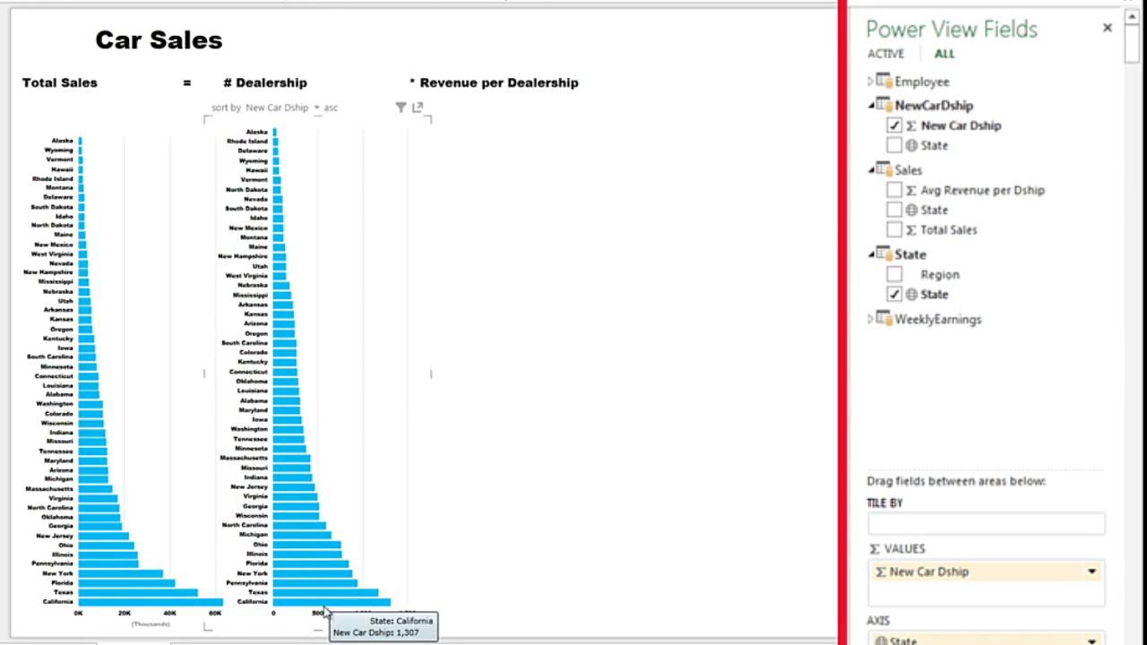
{"action": "mouse_move", "coordinate": [322, 602]}
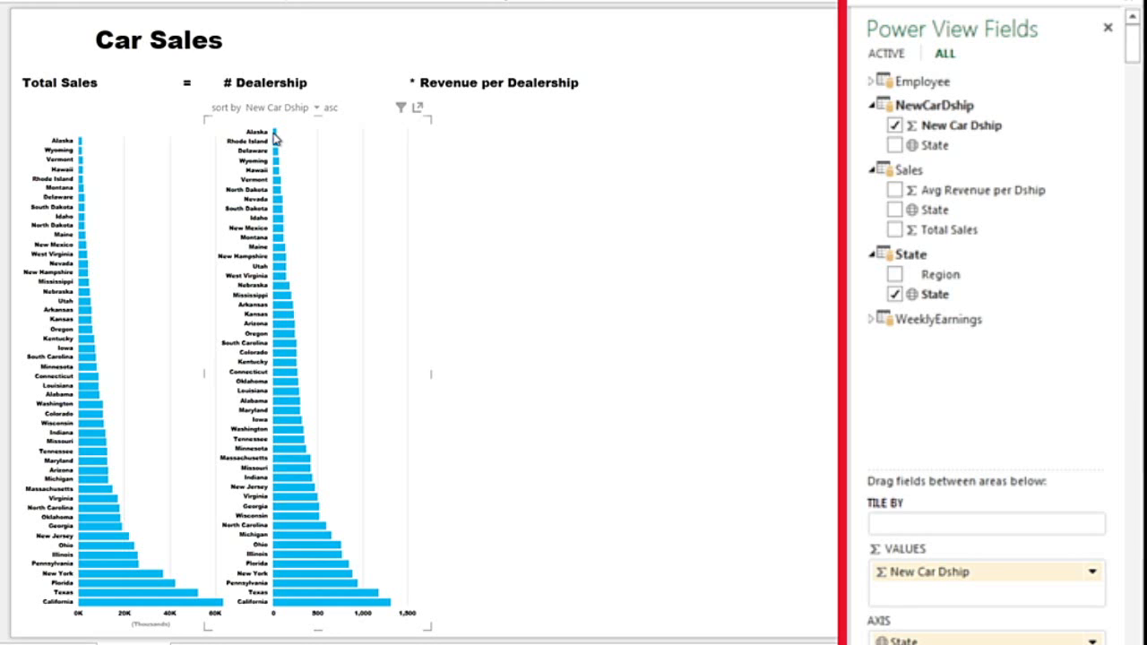
{"action": "mouse_move", "coordinate": [287, 134]}
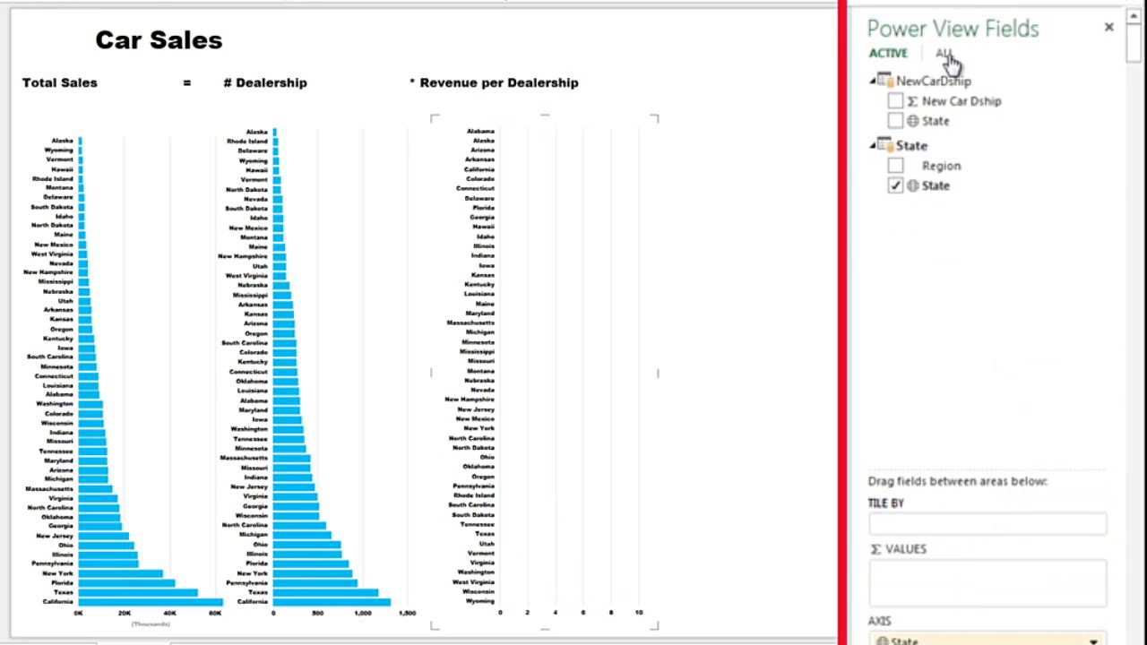
- Show all tables and add Avg Revenue per Dship to the new state chart
{"action": "left_click", "coordinate": [935, 52]}
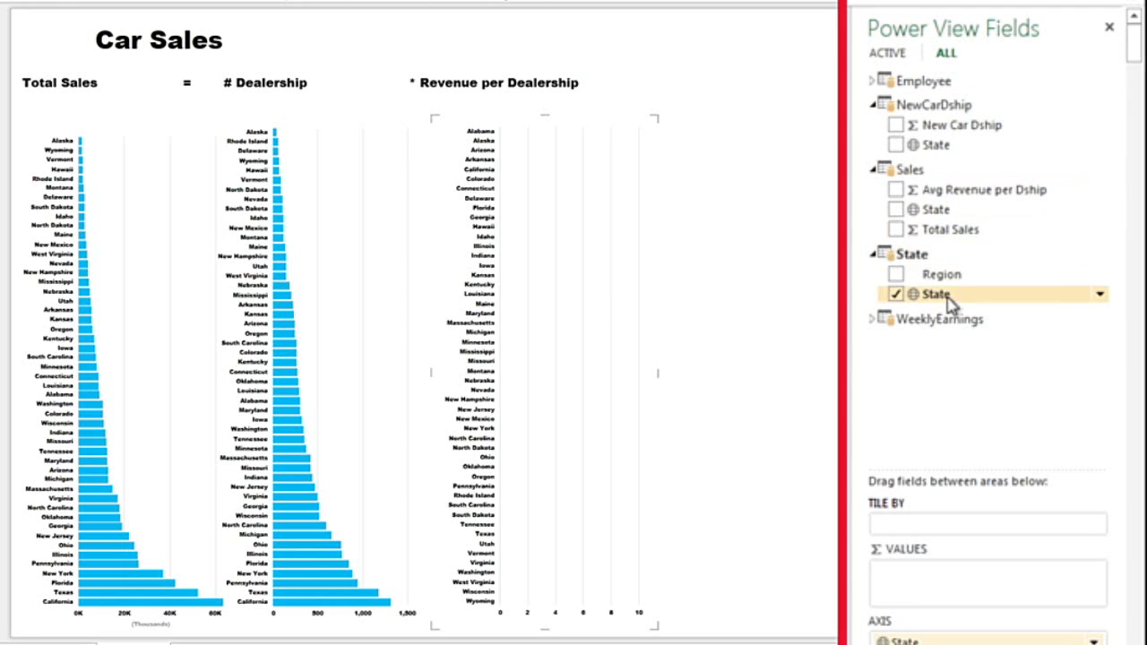
{"action": "left_click", "coordinate": [895, 189]}
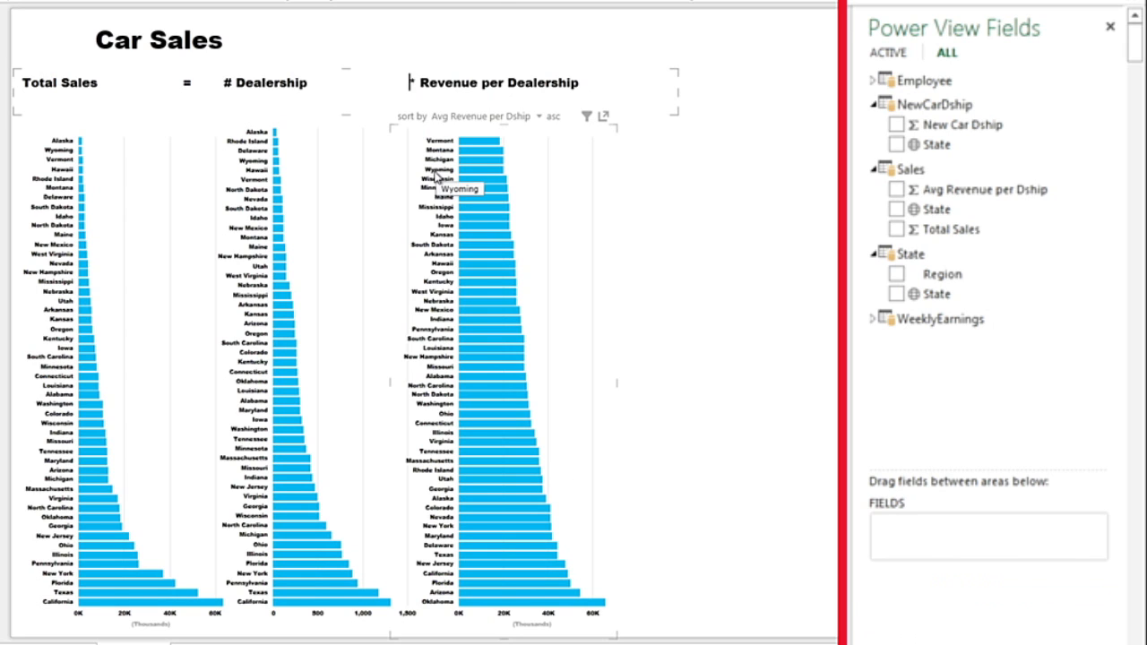
{"action": "mouse_move", "coordinate": [495, 211]}
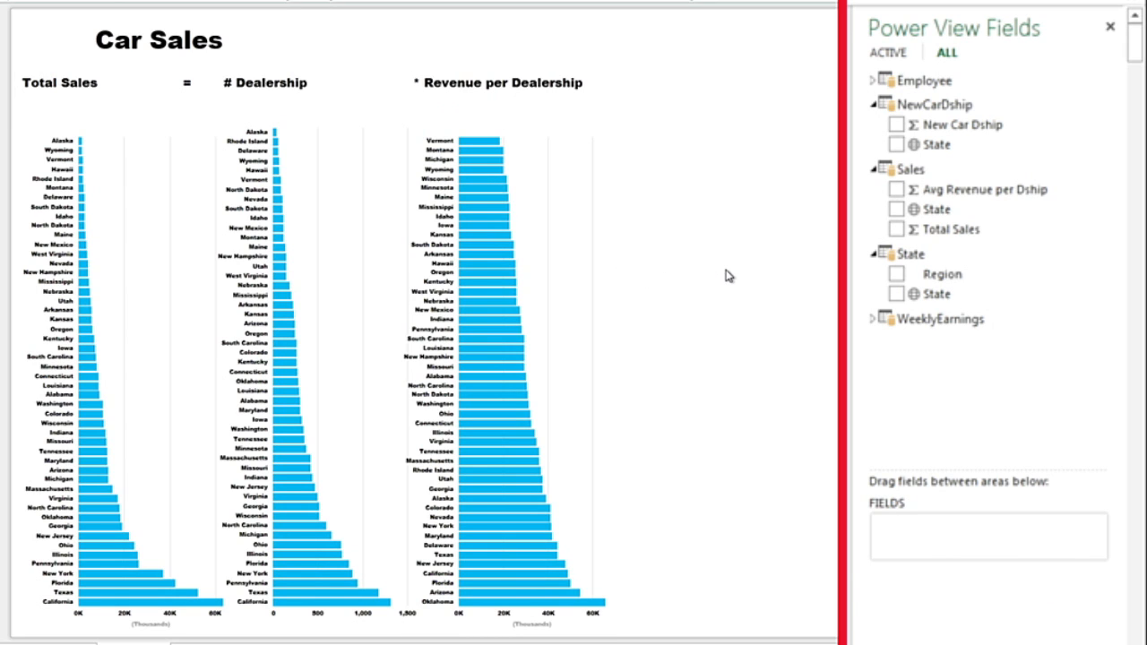
{"action": "mouse_move", "coordinate": [753, 265]}
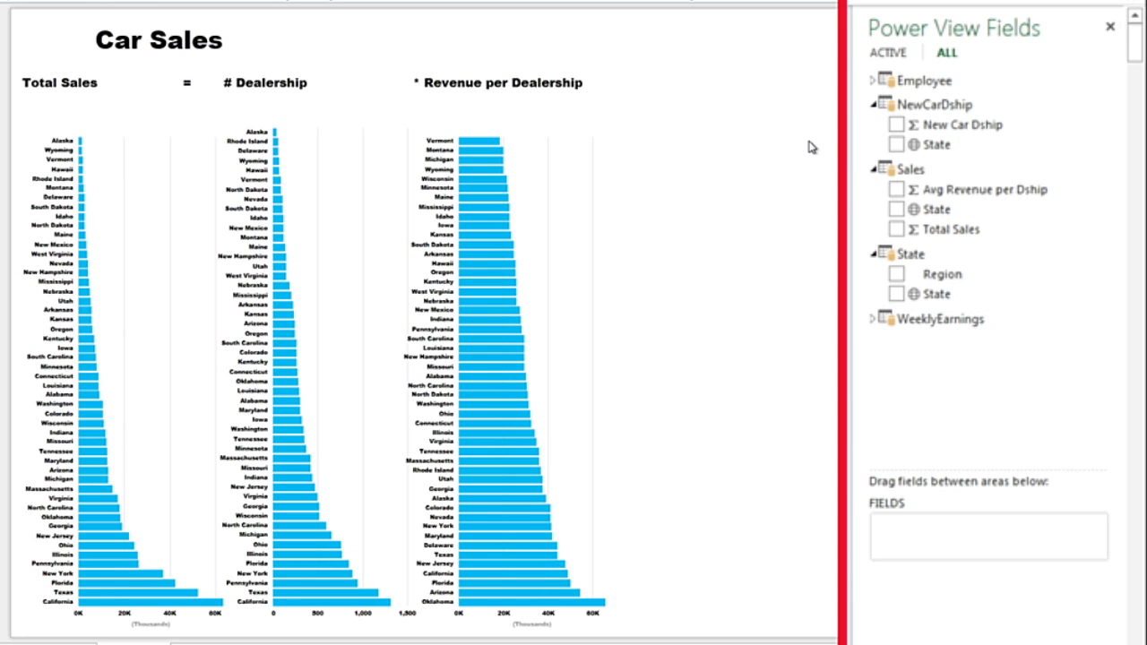
{"action": "mouse_move", "coordinate": [850, 189]}
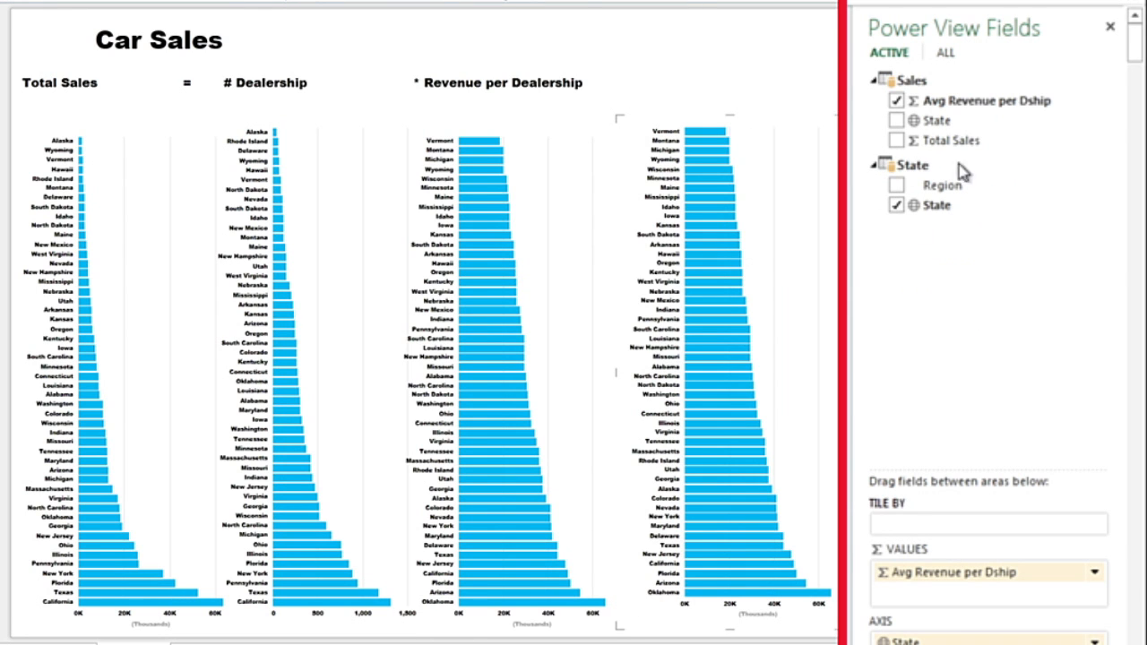
- Replace Avg Revenue per Dship with Weekly Earnings and sort the chart by Weekly Earnings
{"action": "left_click", "coordinate": [945, 50]}
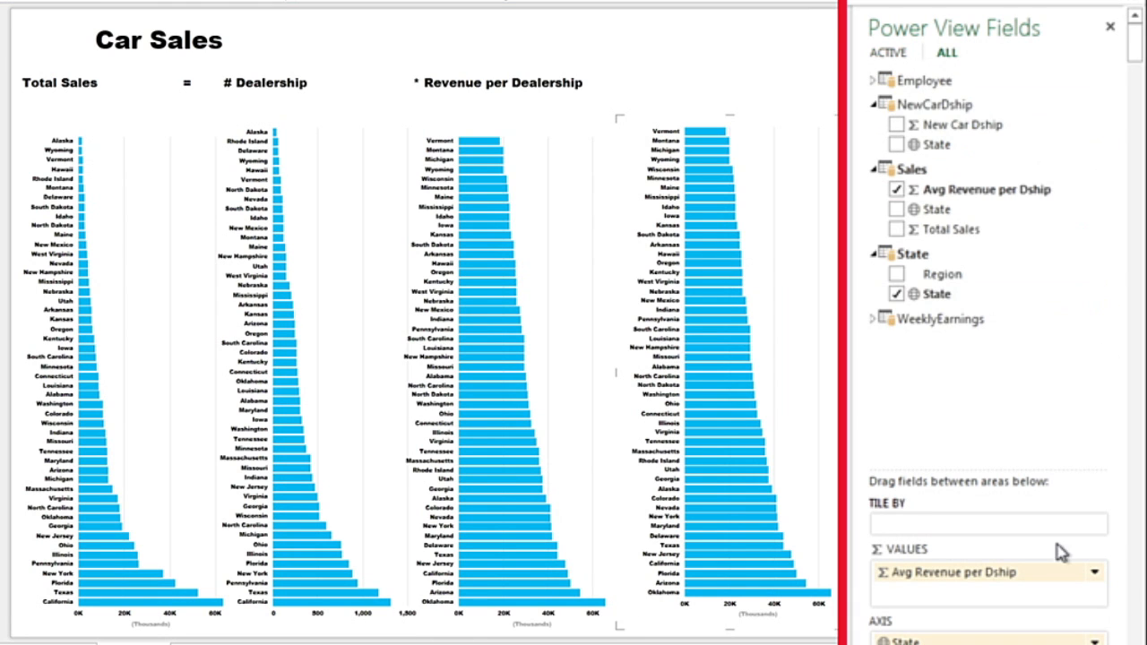
{"action": "left_click", "coordinate": [896, 190]}
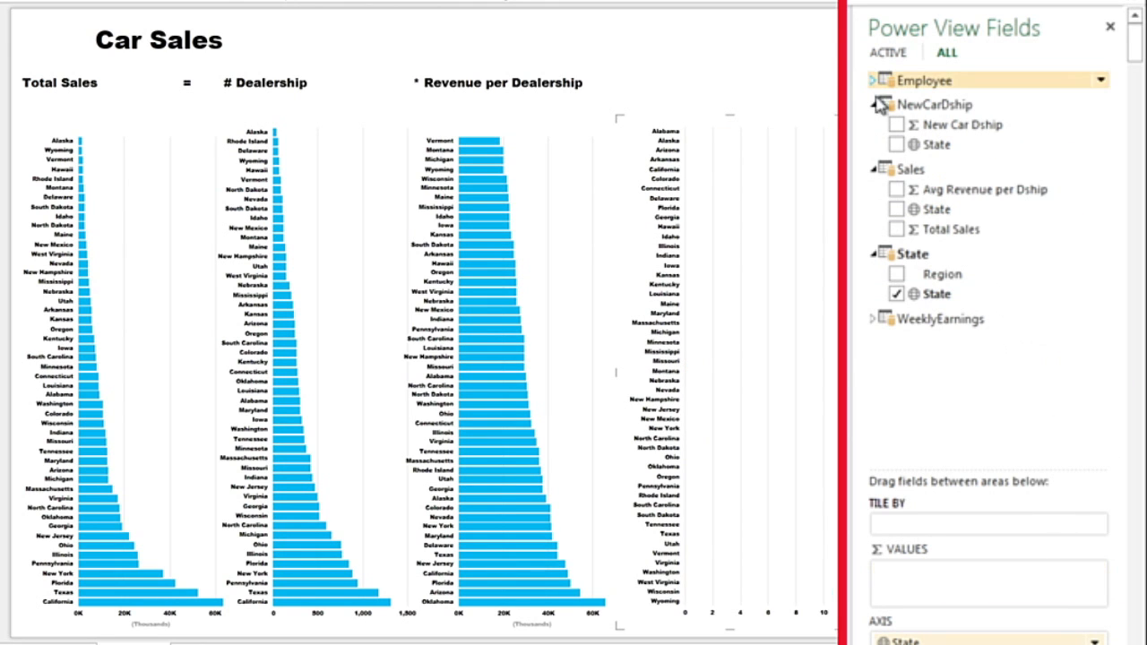
{"action": "left_click", "coordinate": [874, 318]}
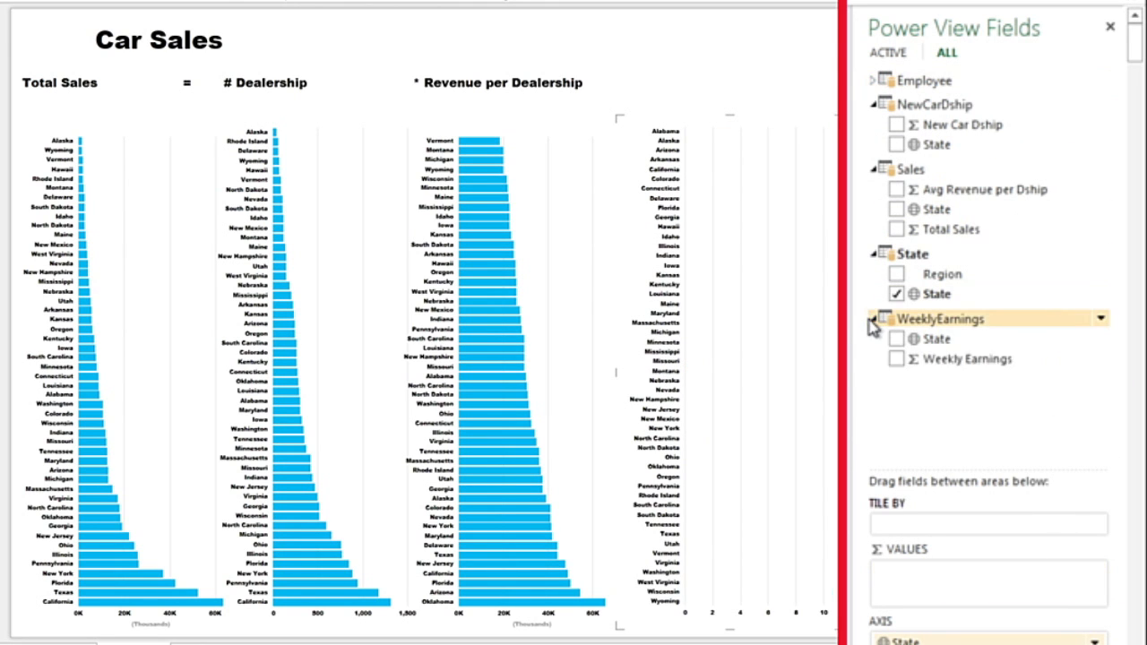
{"action": "left_click", "coordinate": [897, 358]}
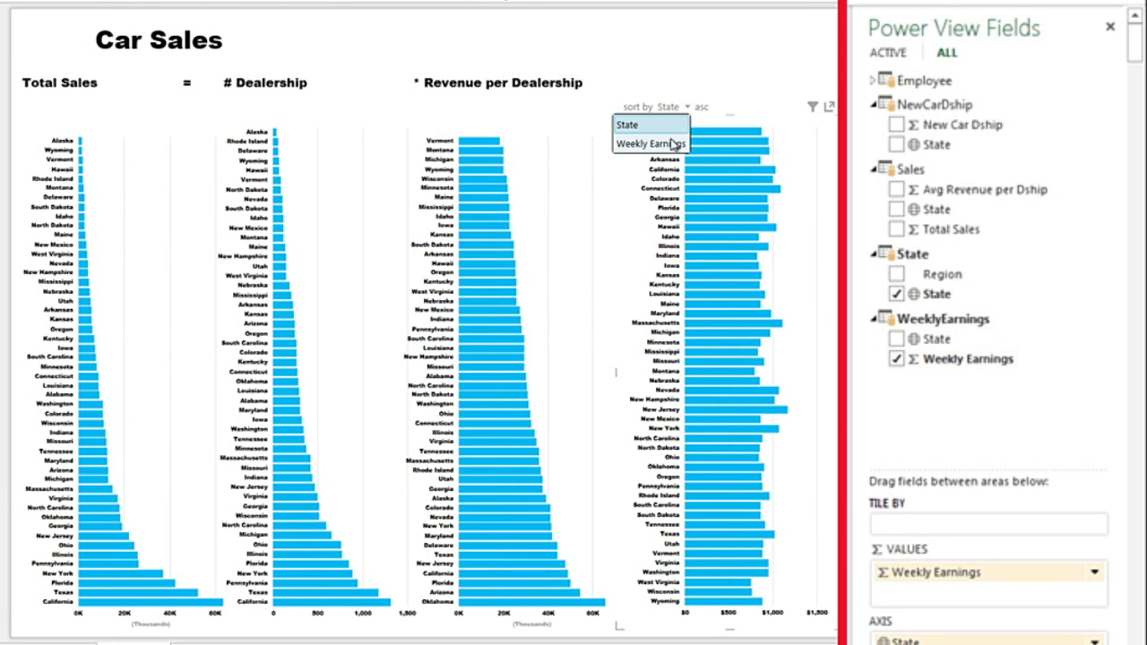
{"action": "left_click", "coordinate": [648, 143]}
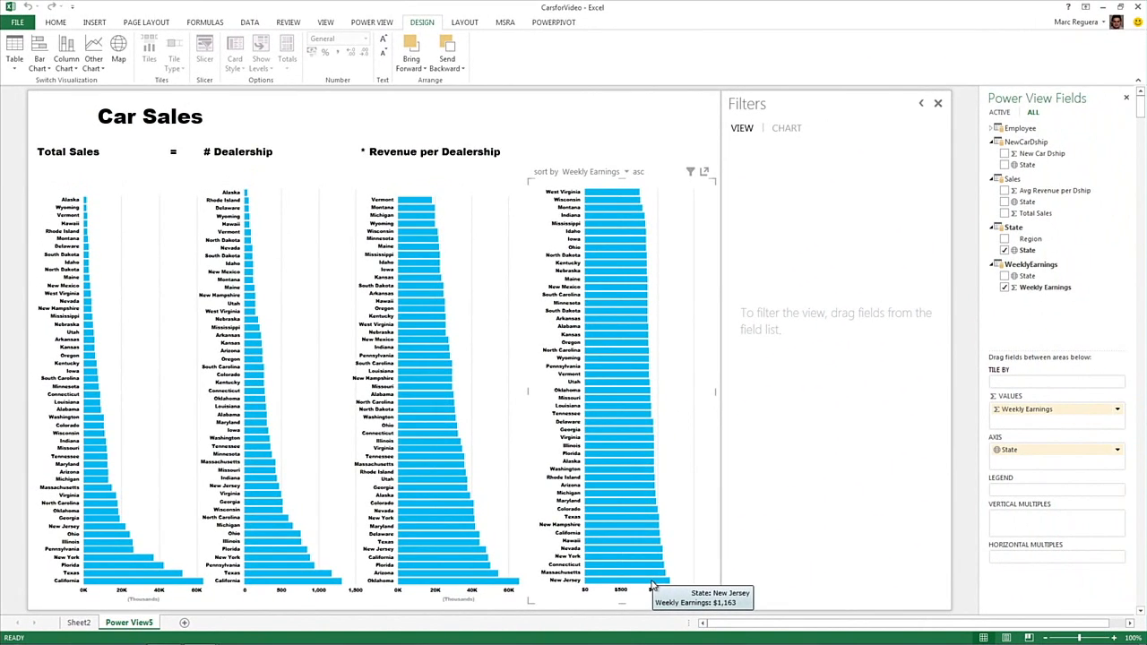
{"action": "mouse_move", "coordinate": [639, 231]}
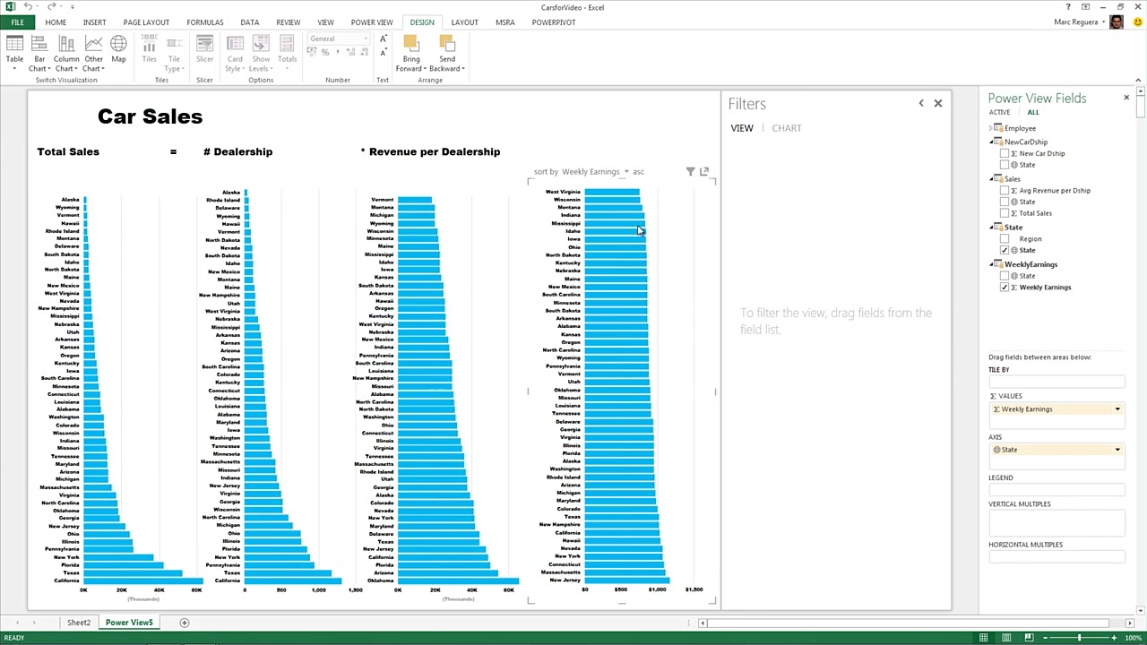
{"action": "mouse_move", "coordinate": [625, 191]}
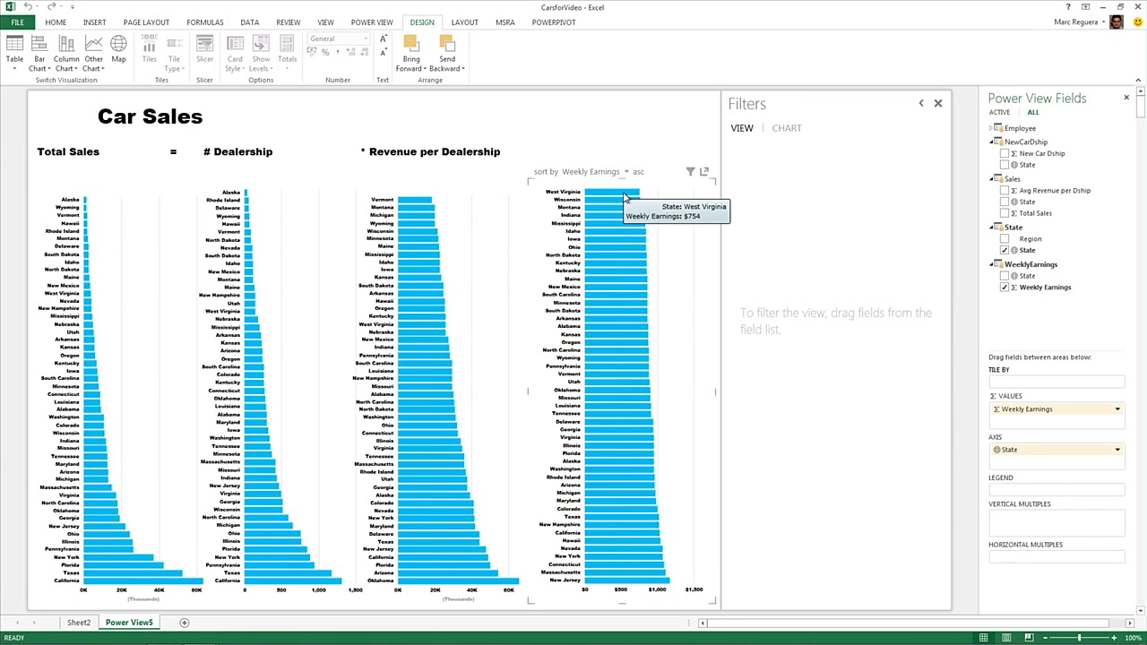
{"action": "mouse_move", "coordinate": [685, 221]}
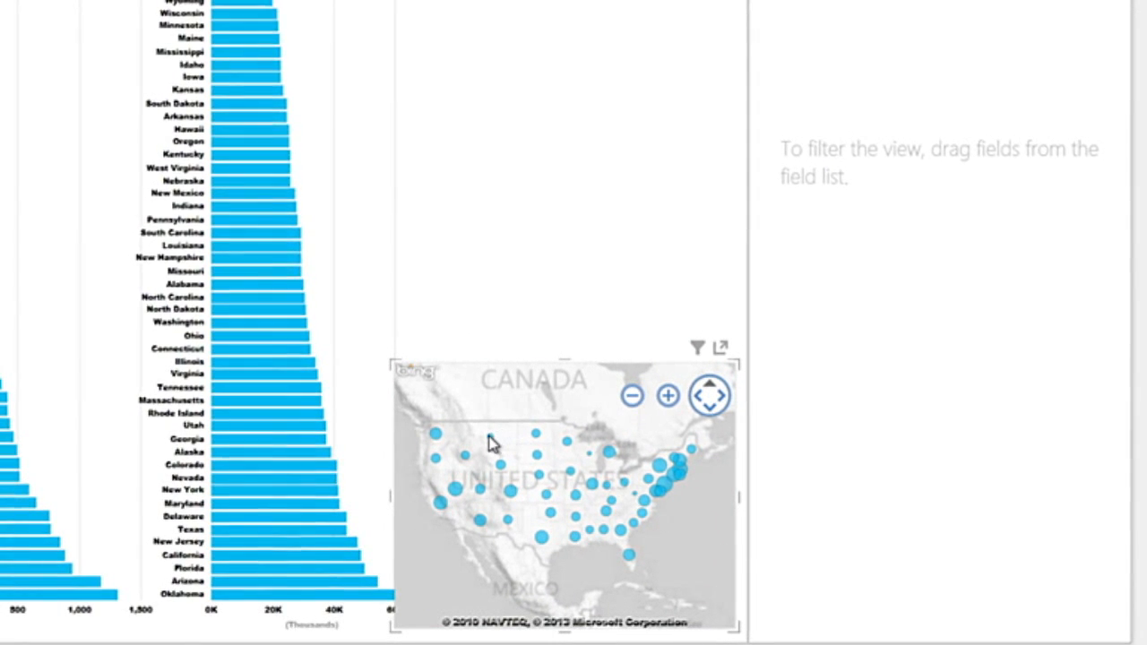
{"action": "mouse_move", "coordinate": [490, 445]}
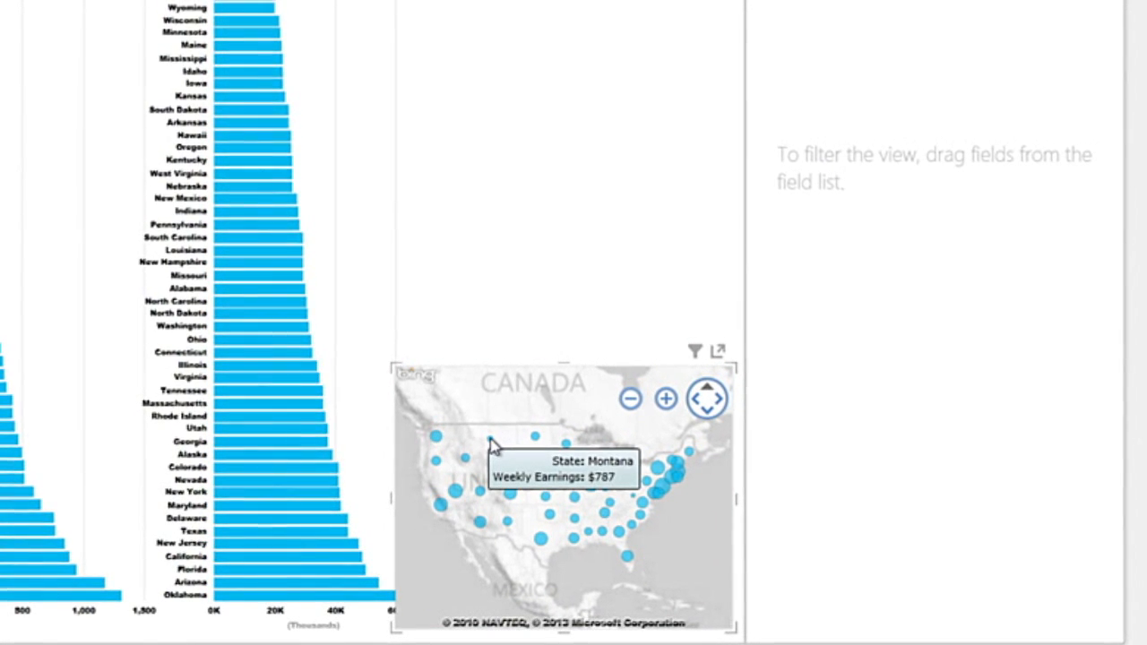
{"action": "mouse_move", "coordinate": [459, 514]}
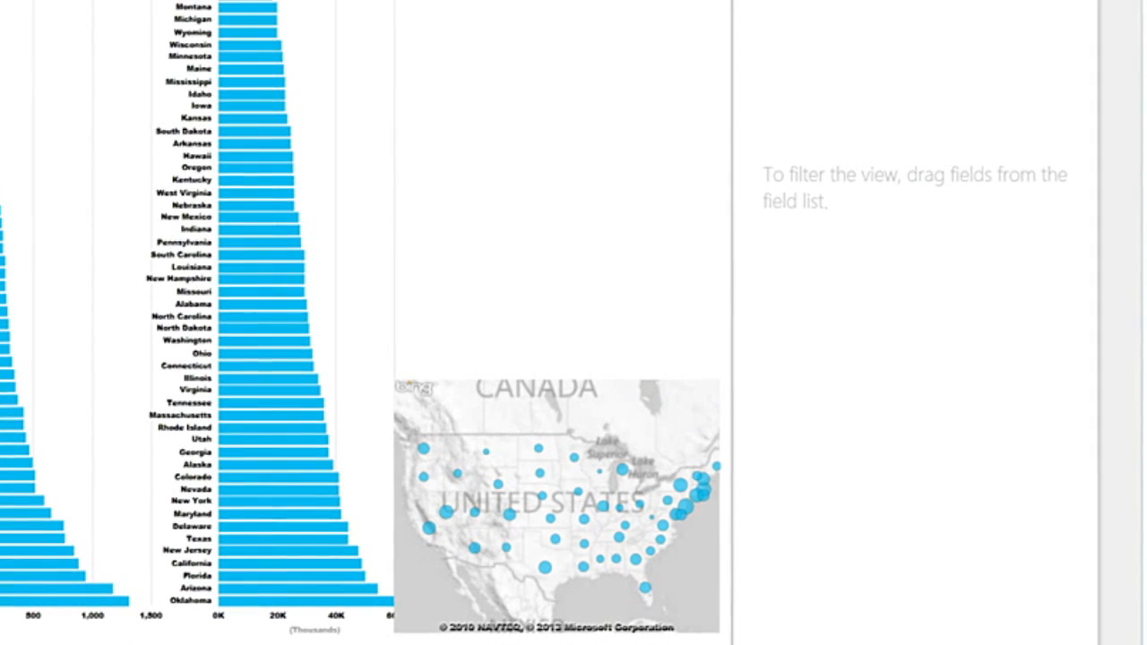
{"action": "mouse_move", "coordinate": [471, 176]}
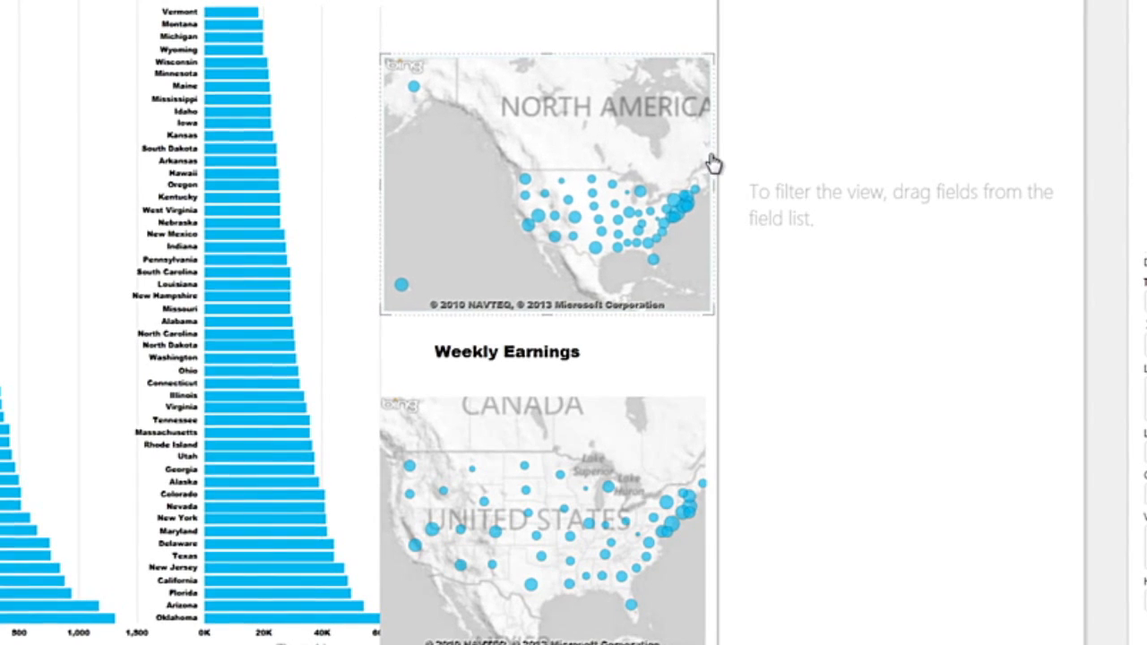
- Title the upper map 'Employee per Dship'
{"action": "left_click", "coordinate": [505, 353]}
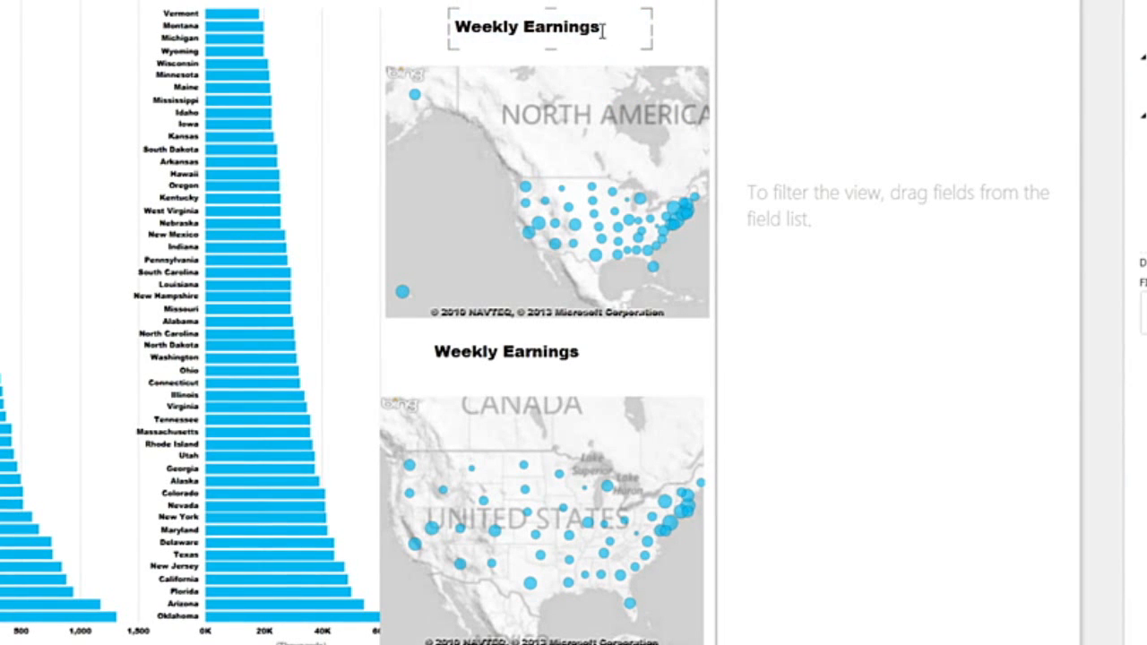
{"action": "type", "text": "Employee per"}
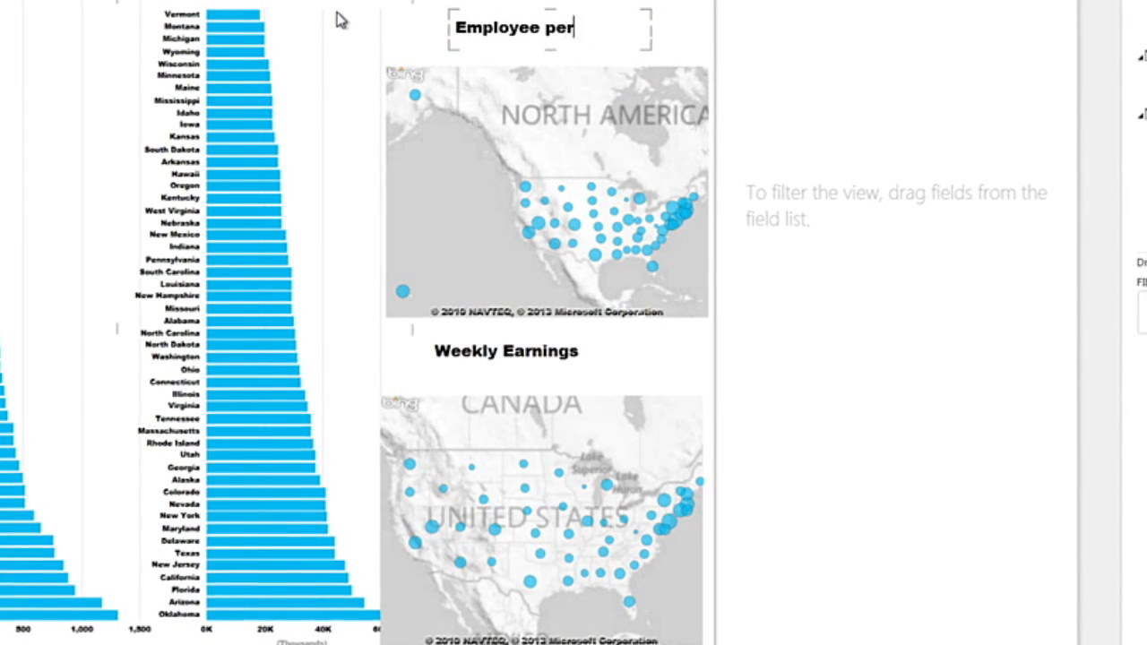
{"action": "type", "text": "Dship"}
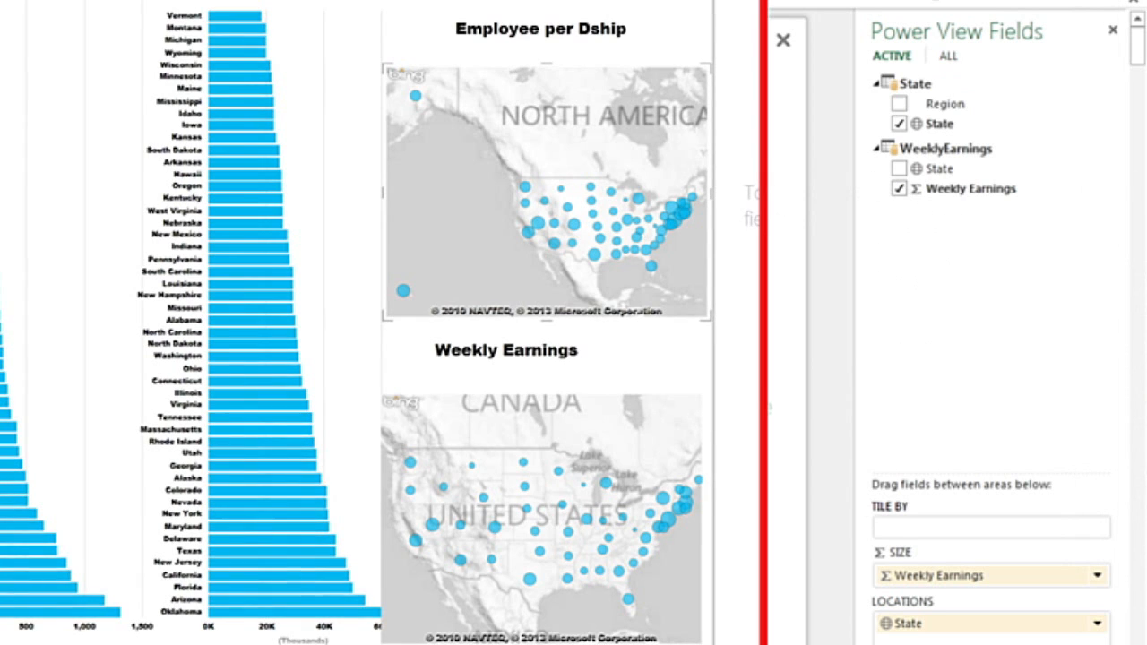
- Size the upper map's bubbles by EmplPerDealer instead of Weekly Earnings
{"action": "left_click", "coordinate": [947, 59]}
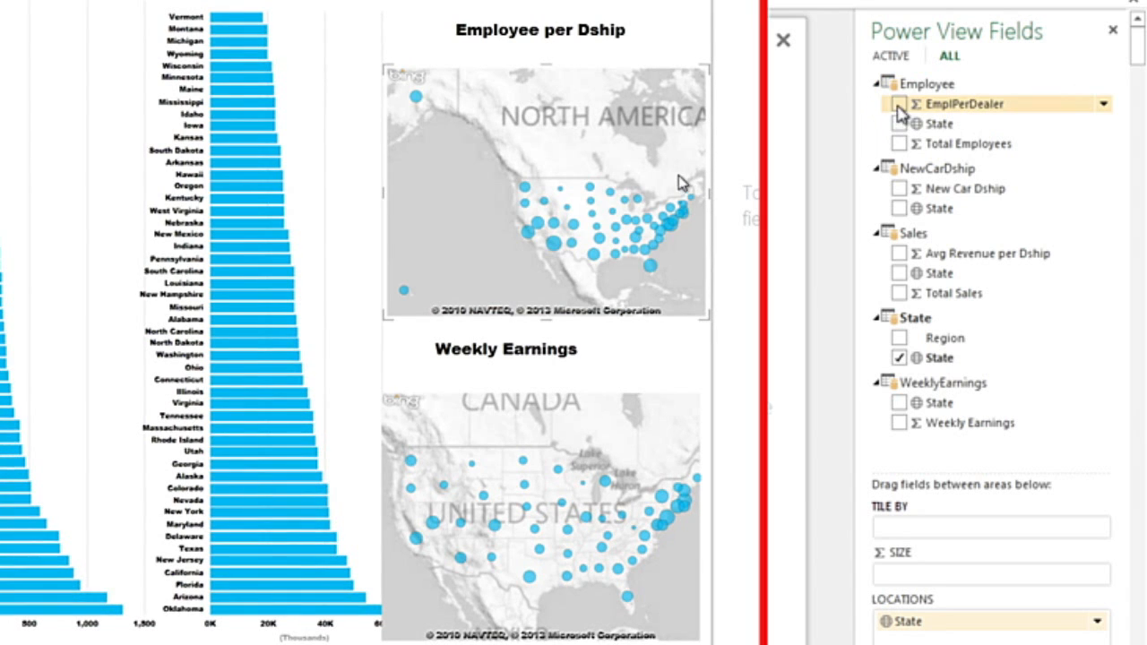
{"action": "left_click", "coordinate": [902, 103]}
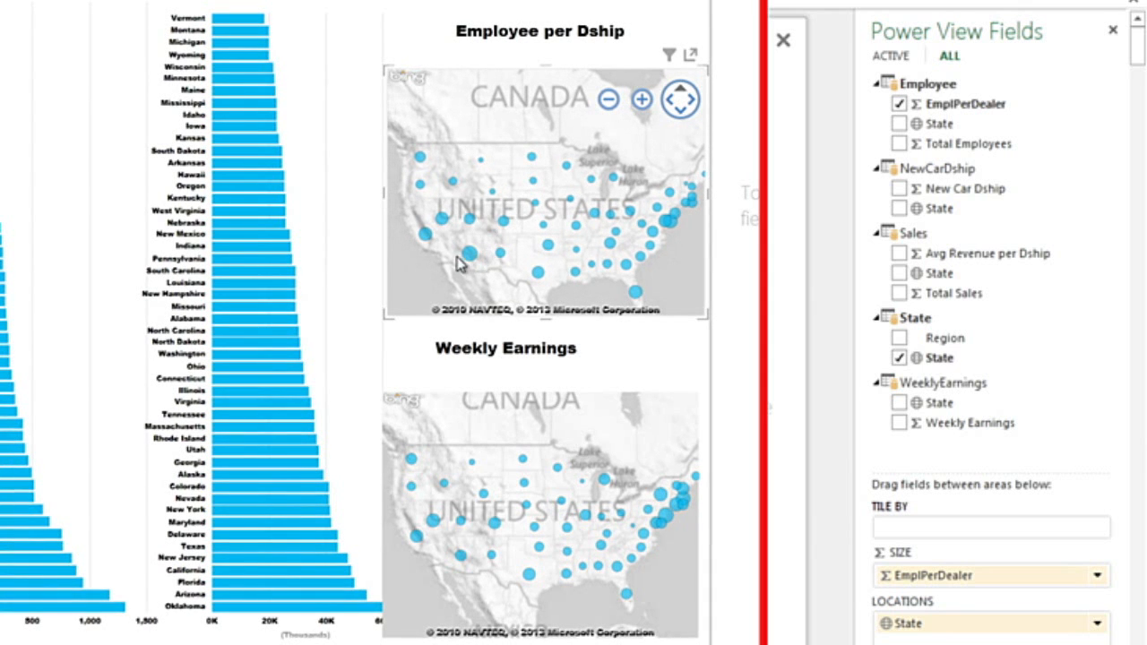
{"action": "mouse_move", "coordinate": [468, 260]}
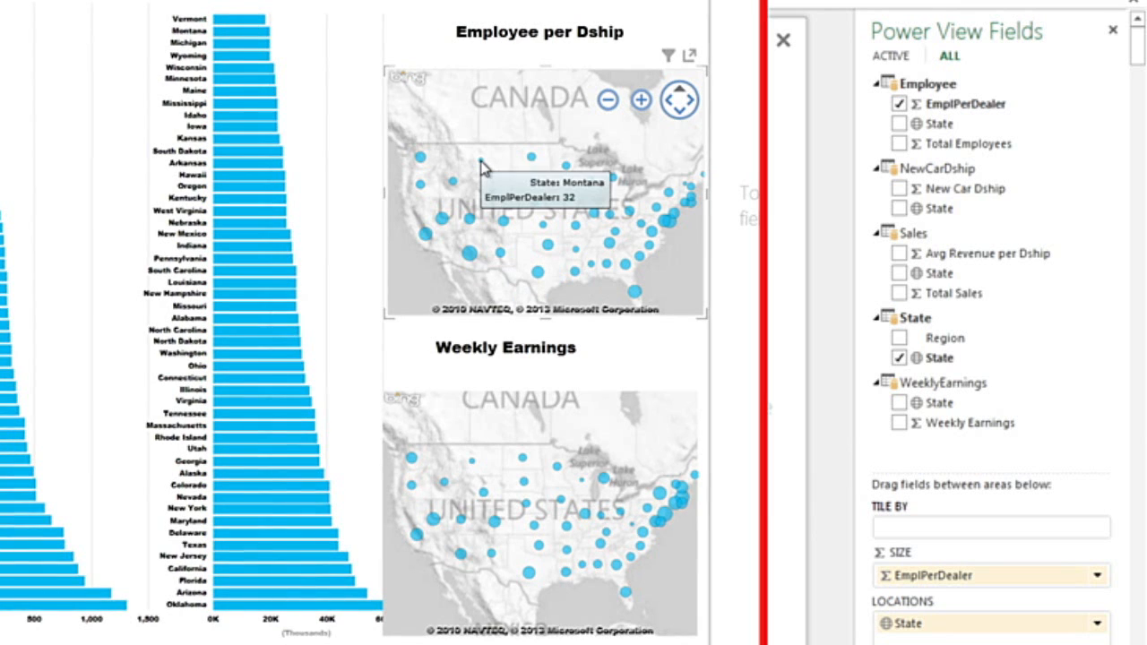
{"action": "mouse_move", "coordinate": [537, 81]}
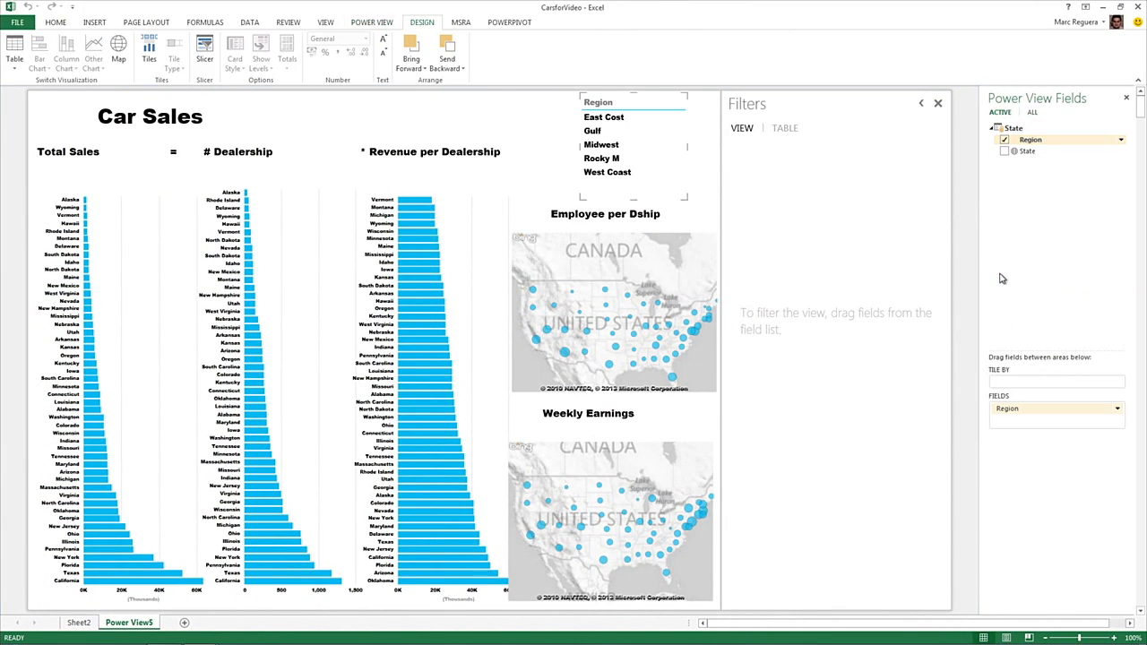
- Turn the Region list into a slicer showing East Cost, Gulf, Midwest, Rocky M, West Coast
{"action": "left_click", "coordinate": [202, 50]}
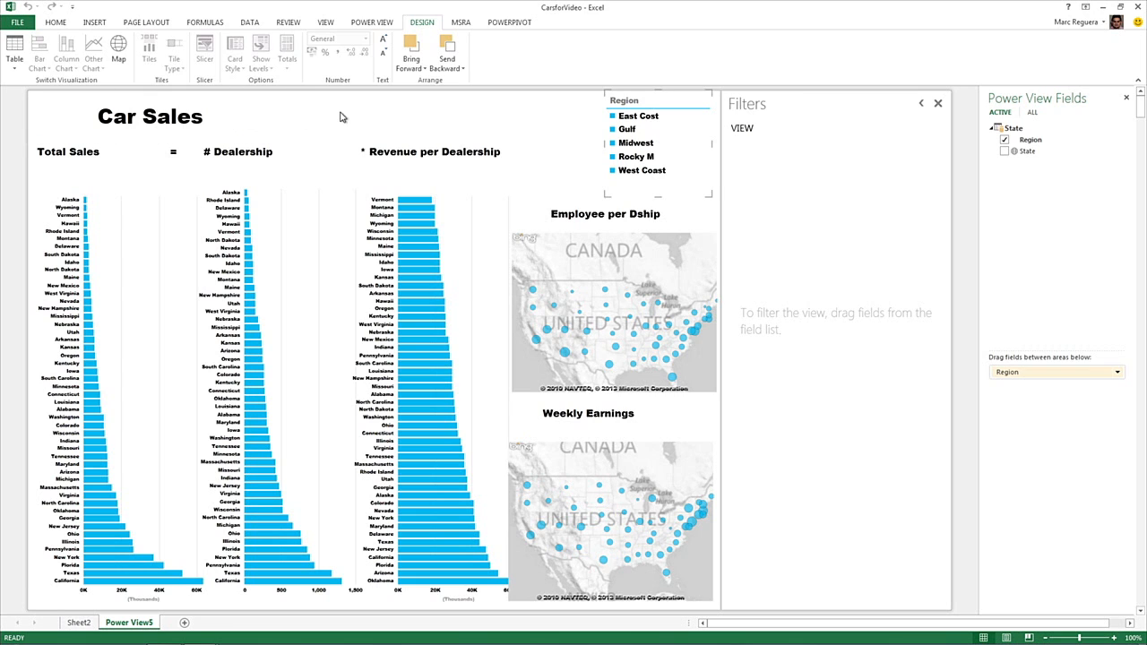
- Add a summary card showing Total Employees and Total Sales
{"action": "left_click", "coordinate": [381, 22]}
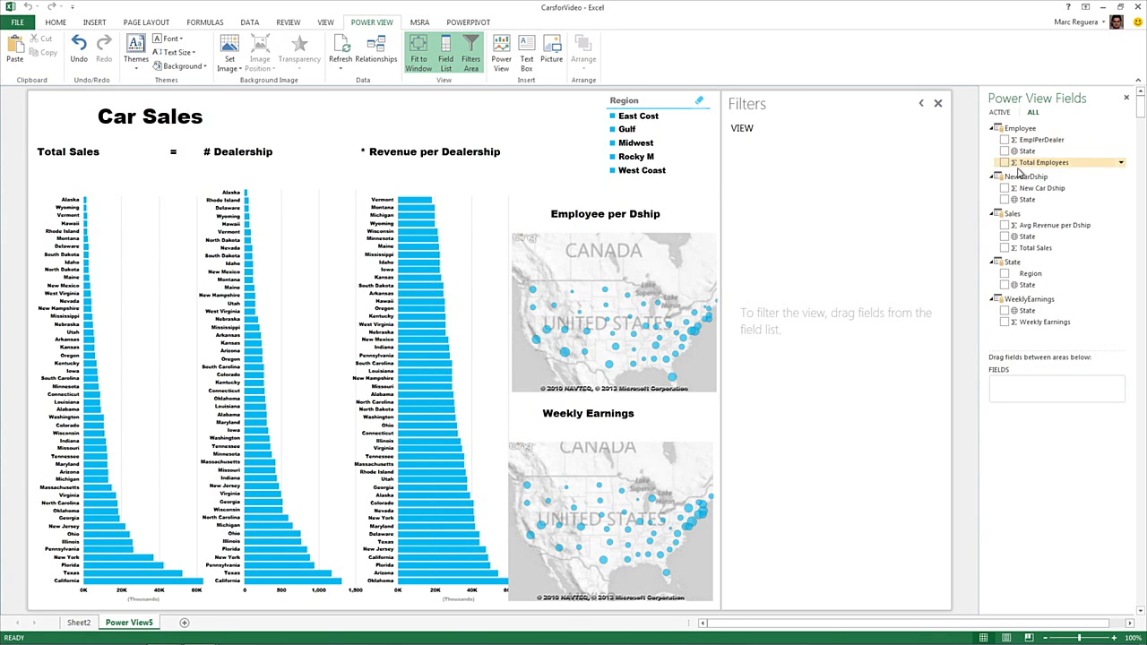
{"action": "left_click", "coordinate": [1005, 162]}
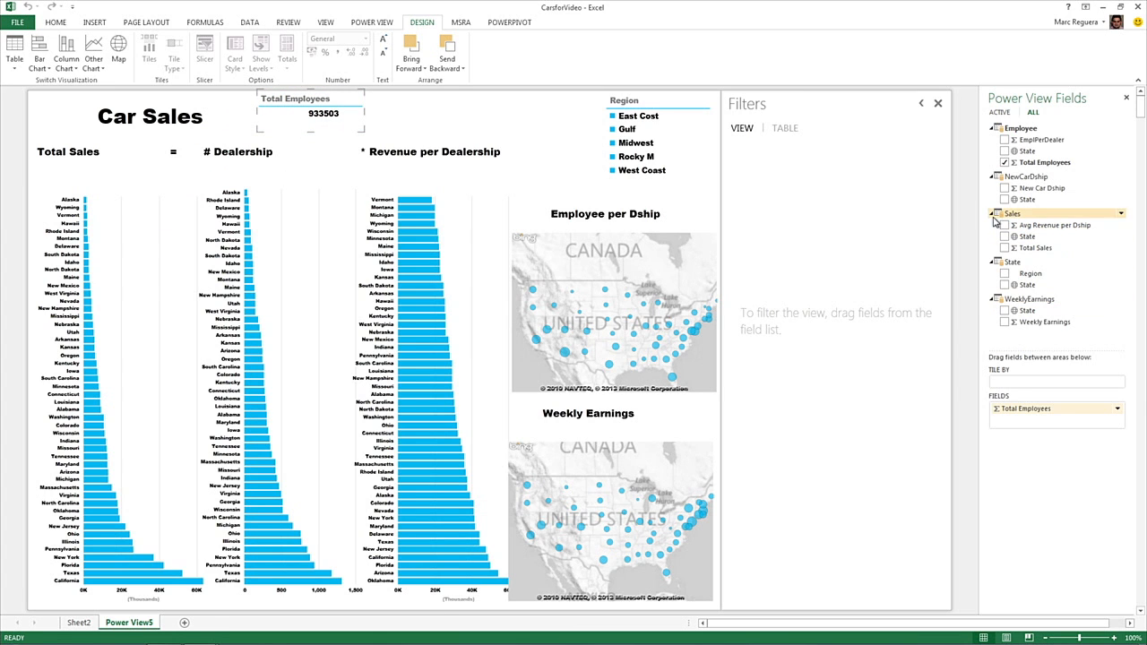
{"action": "left_click", "coordinate": [1006, 247]}
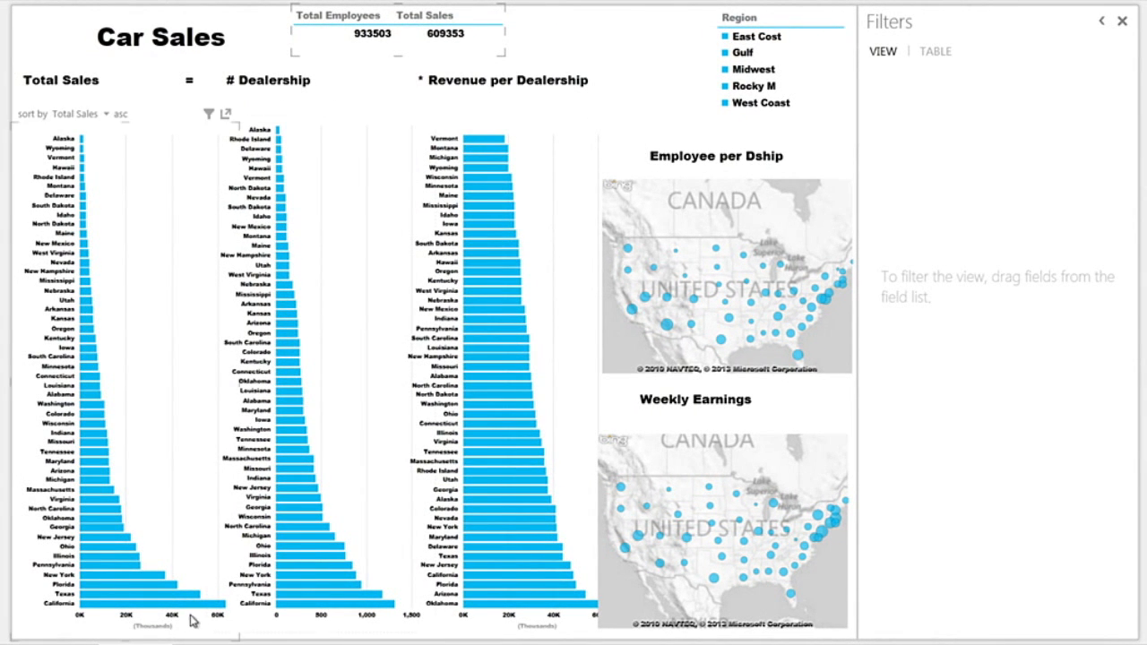
{"action": "mouse_move", "coordinate": [179, 620]}
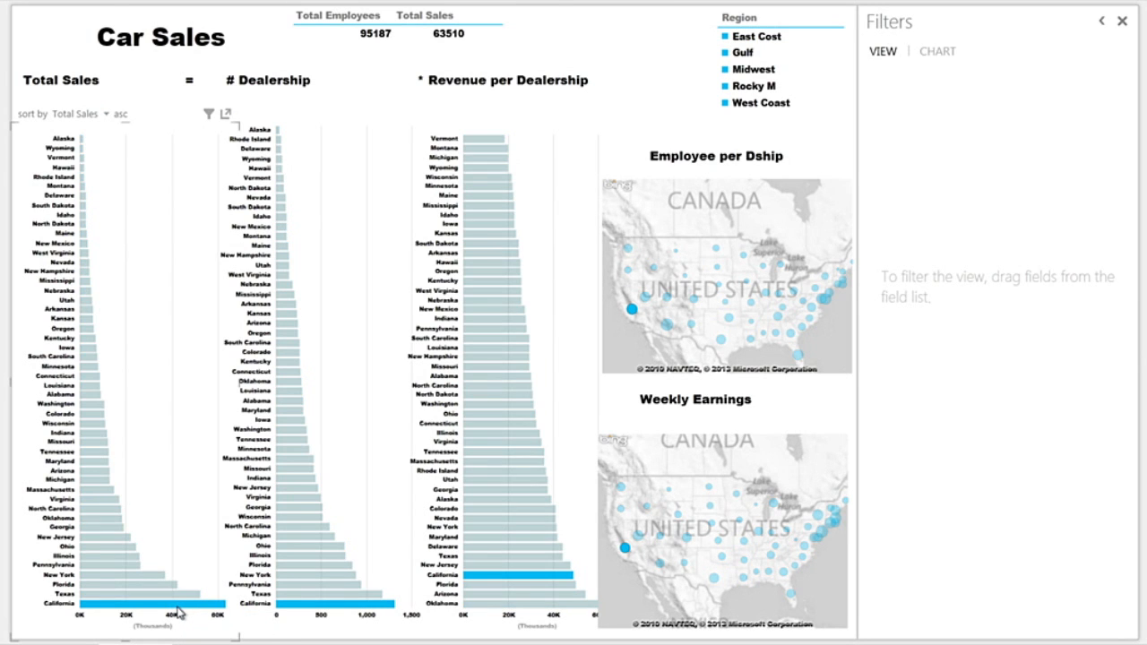
{"action": "mouse_move", "coordinate": [179, 607]}
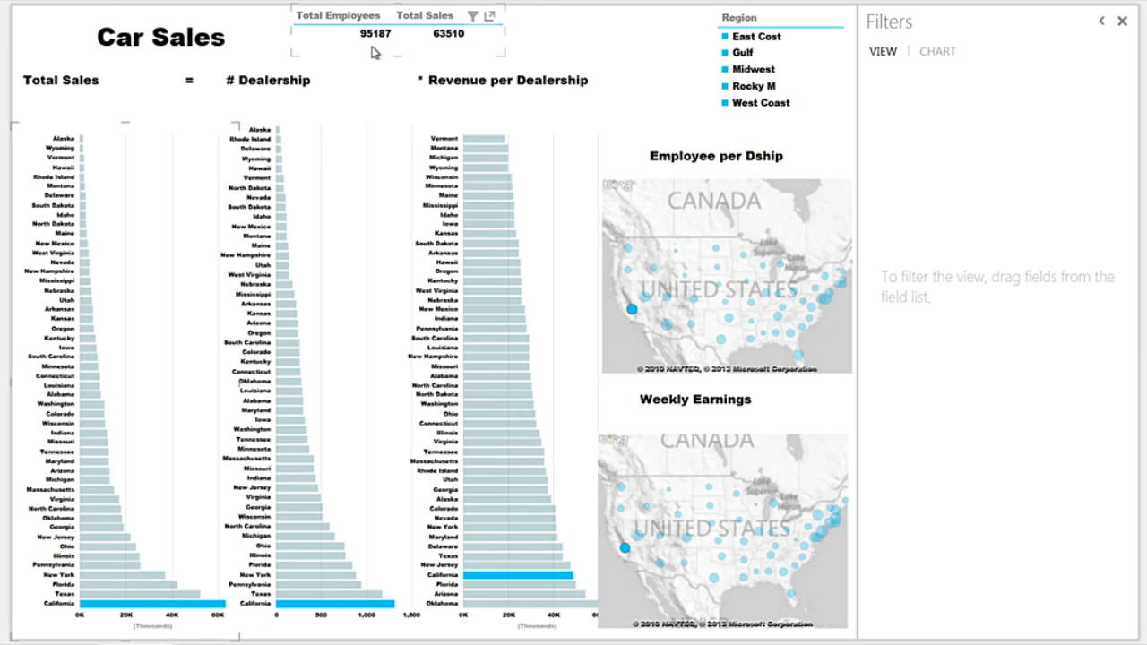
{"action": "mouse_move", "coordinate": [474, 54]}
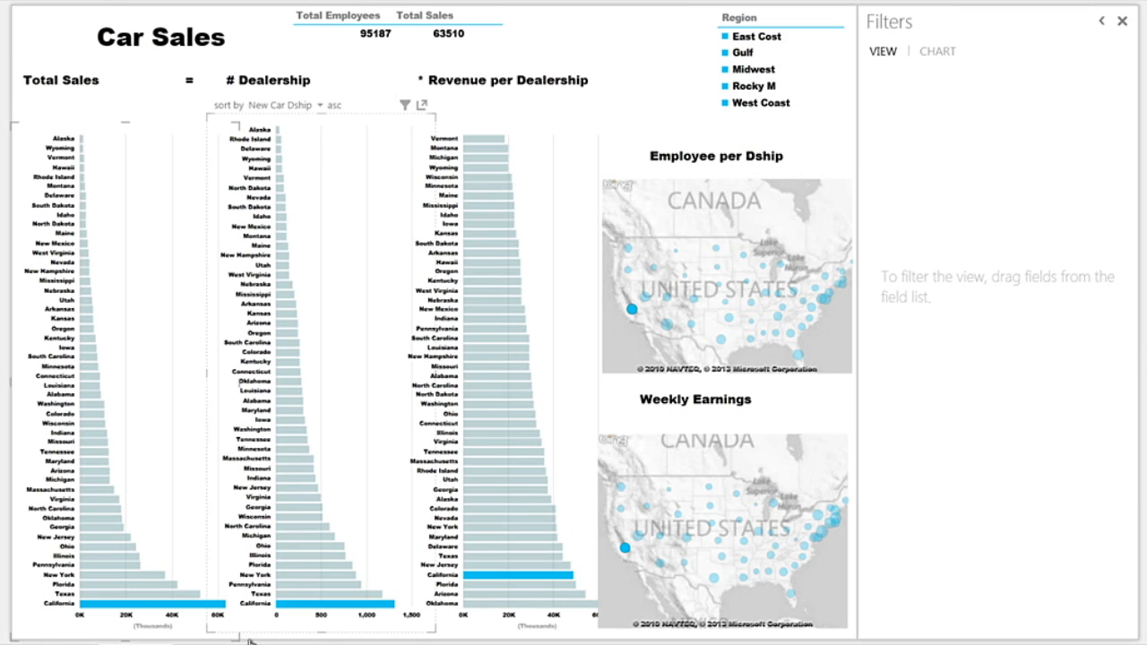
{"action": "mouse_move", "coordinate": [309, 604]}
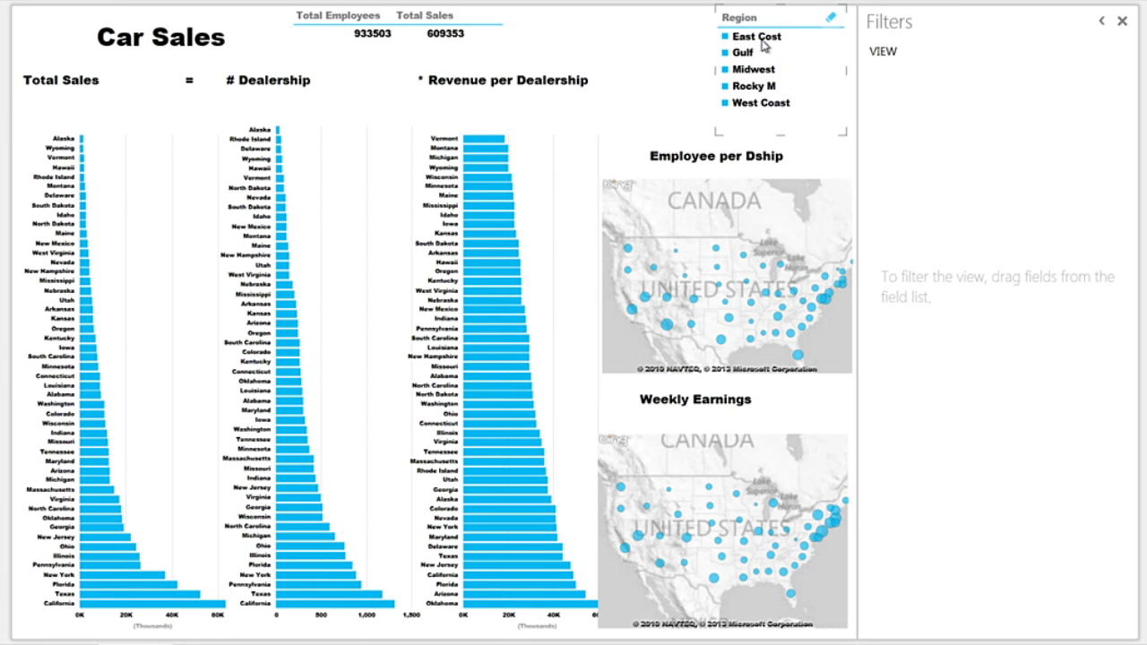
- Click East Cost, Gulf, then Midwest in the Region slicer, ending on Midwest
{"action": "left_click", "coordinate": [751, 37]}
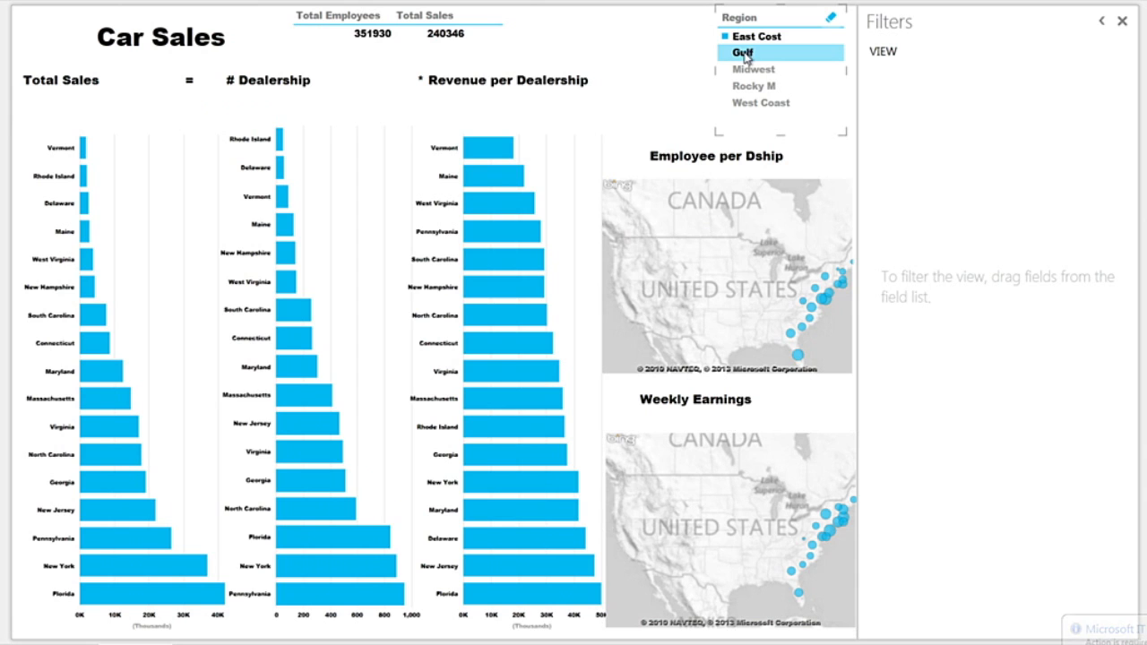
{"action": "left_click", "coordinate": [745, 52]}
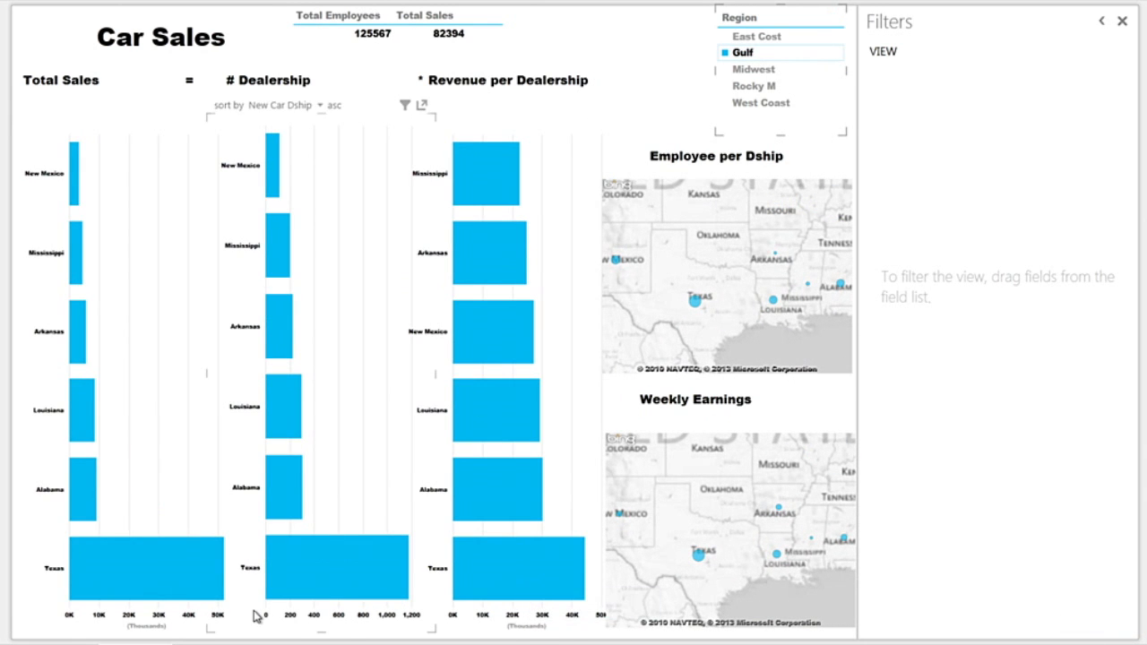
{"action": "mouse_move", "coordinate": [254, 610]}
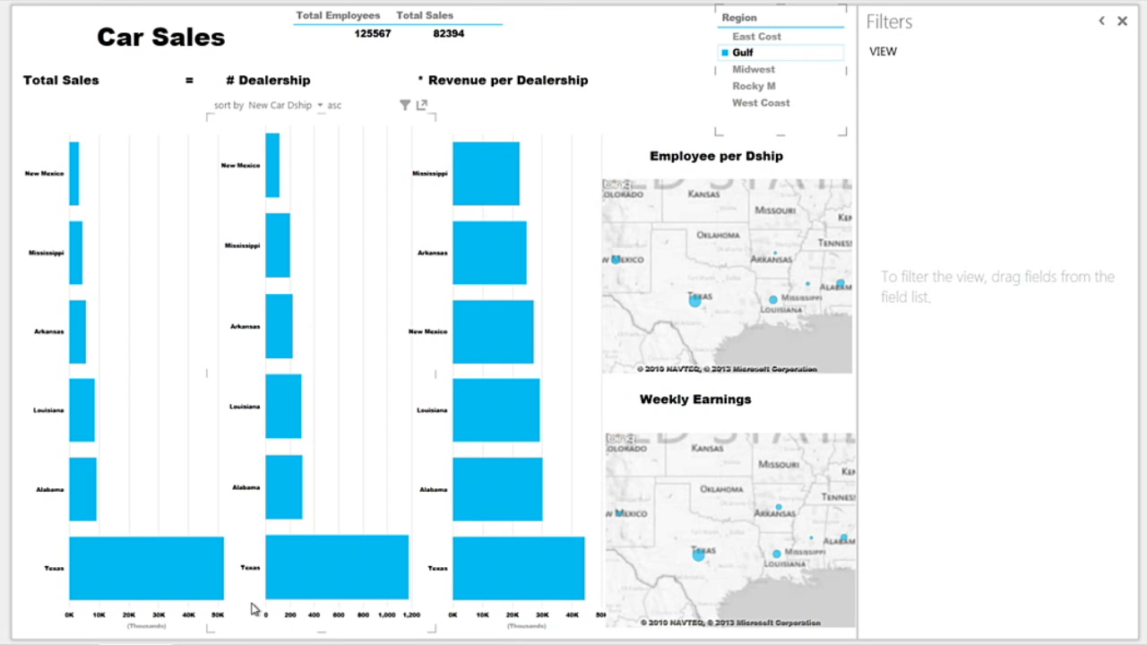
{"action": "mouse_move", "coordinate": [242, 600]}
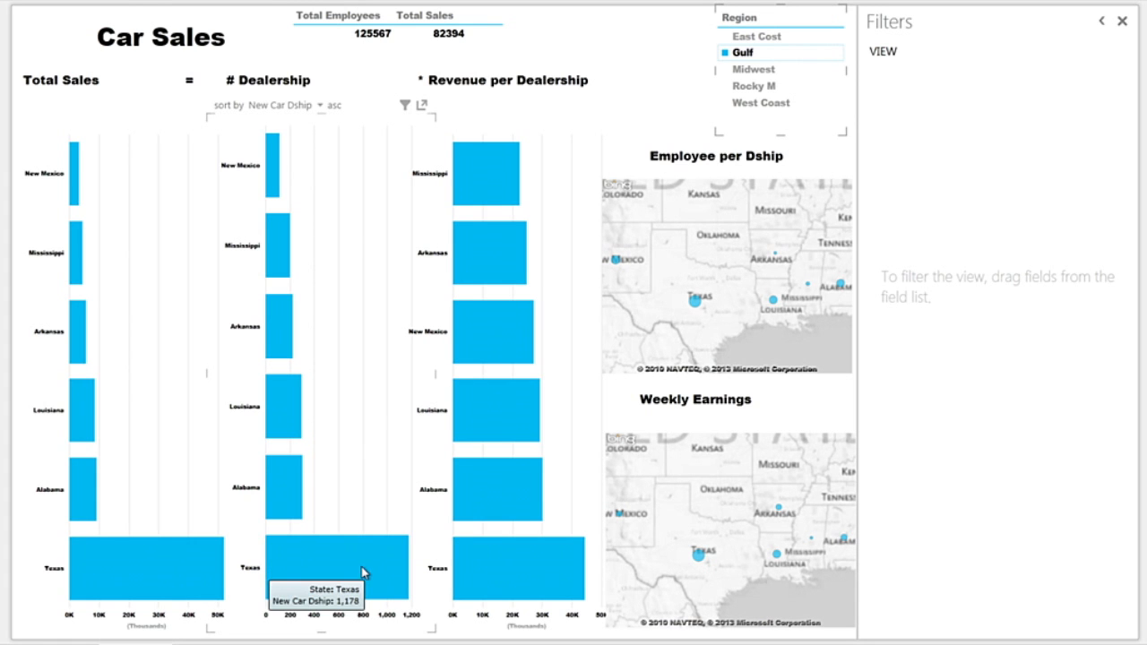
{"action": "mouse_move", "coordinate": [759, 70]}
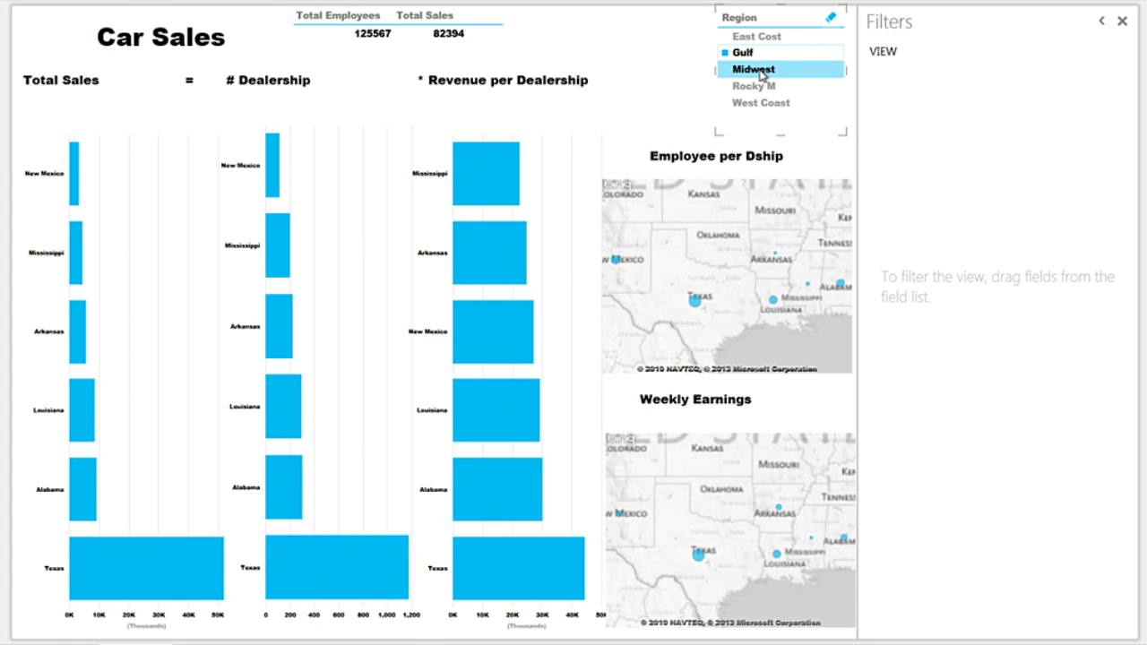
{"action": "left_click", "coordinate": [759, 70]}
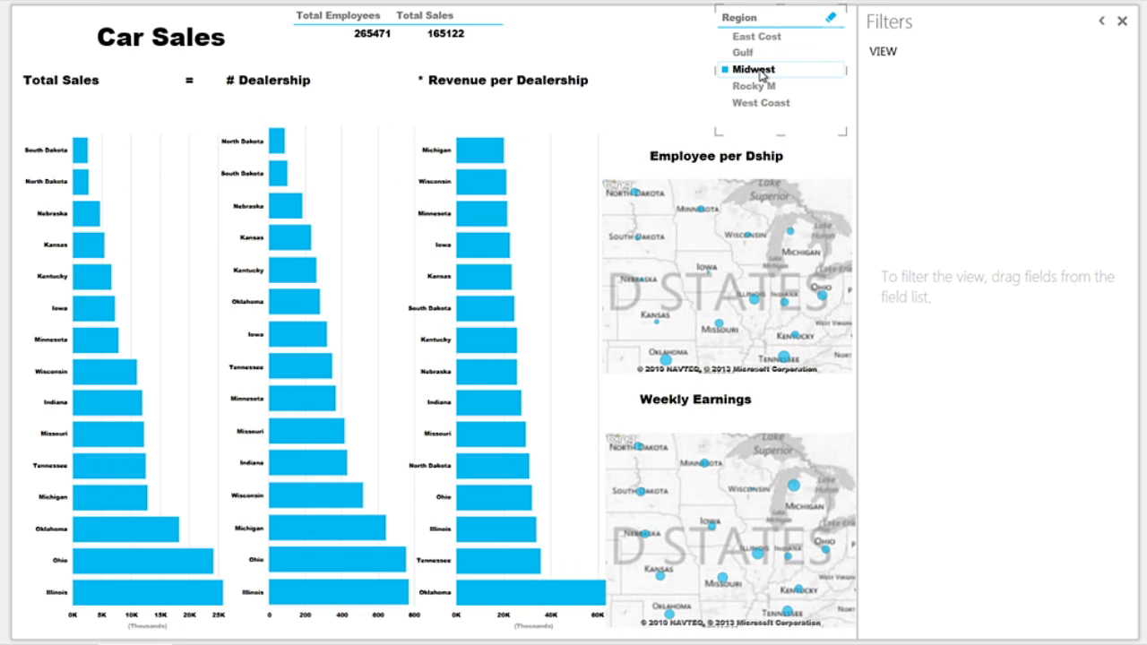